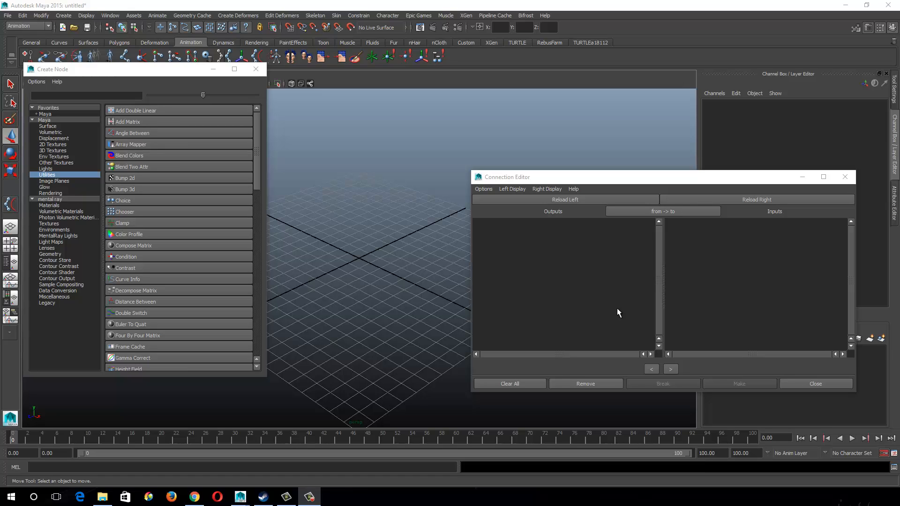
mouse_move(173, 74)
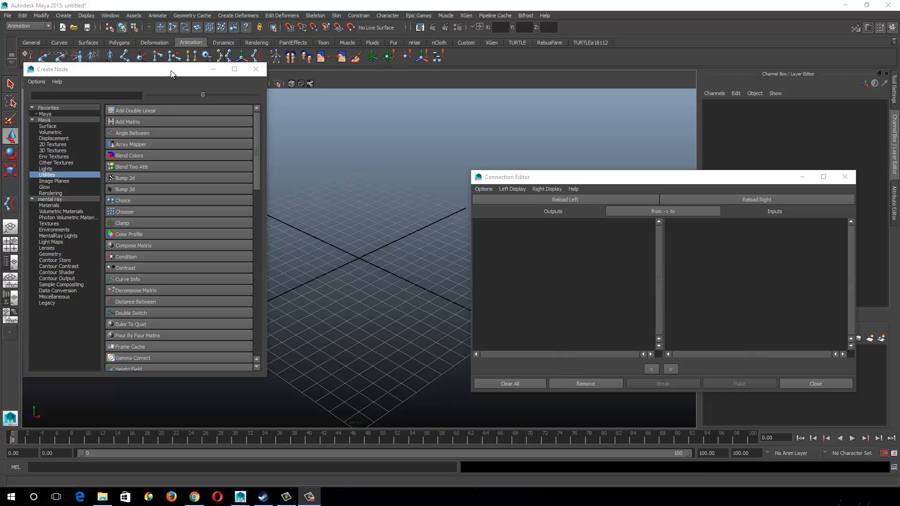
- Move the Create Node window aside and bring up the Node Editor graph beside it
left_click_drag(171, 69, 151, 96)
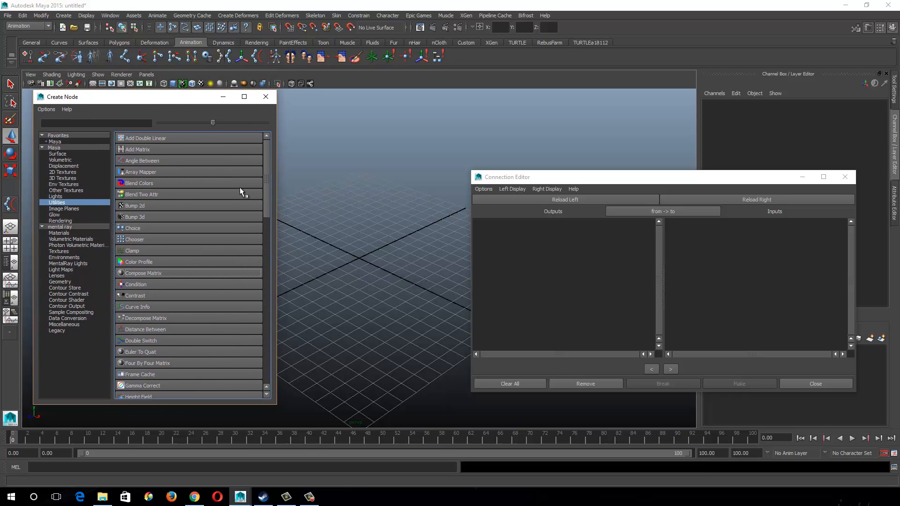
mouse_move(219, 285)
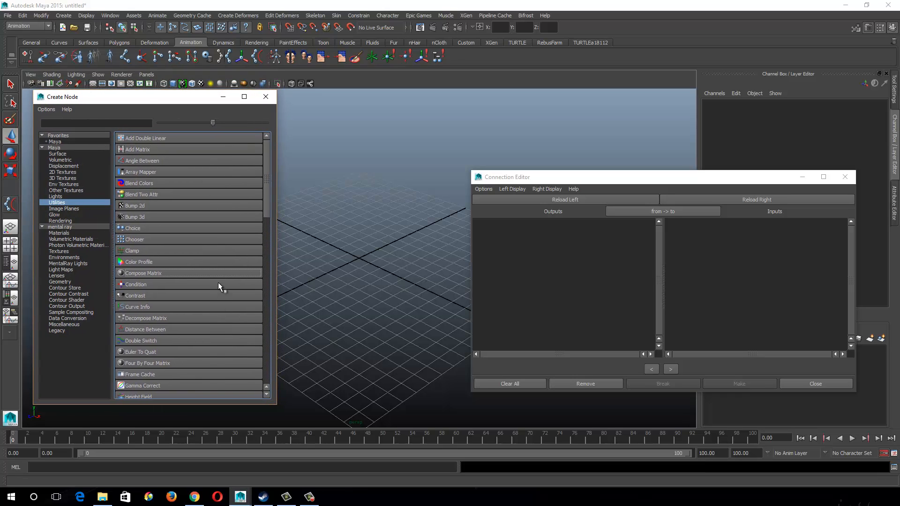
mouse_move(232, 225)
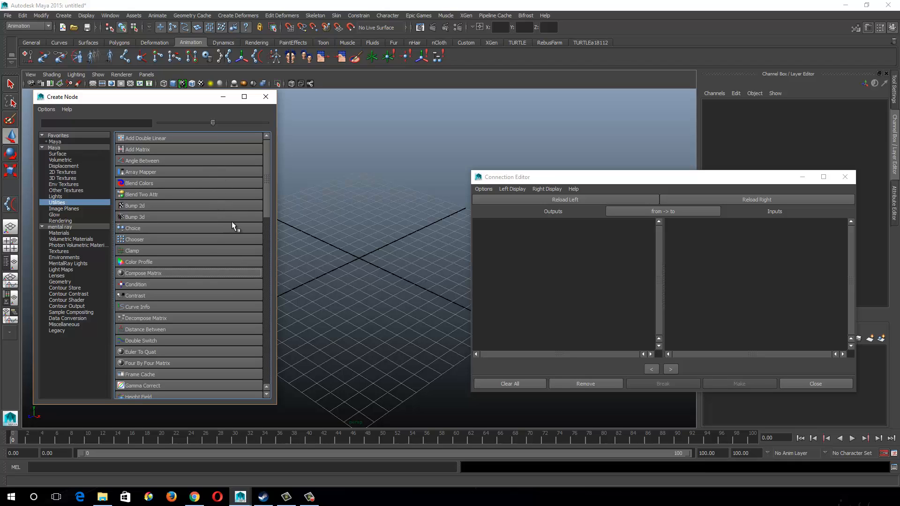
mouse_move(274, 207)
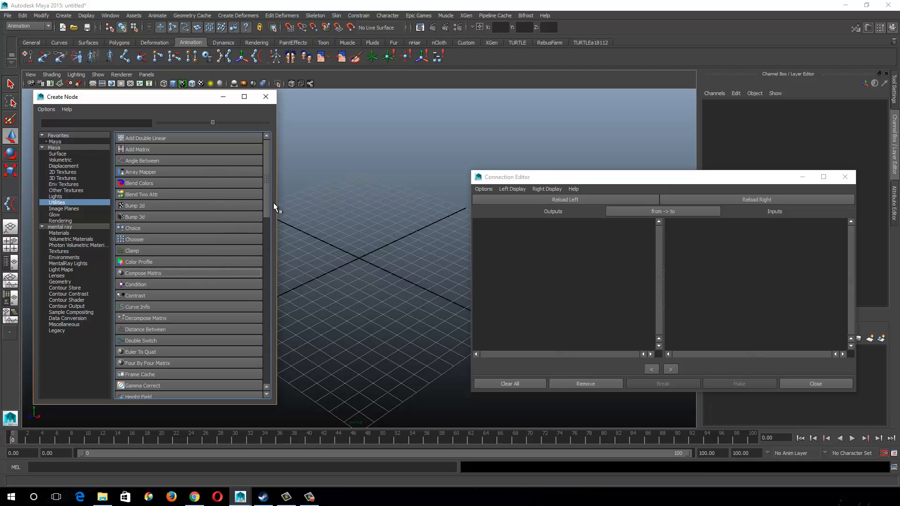
mouse_move(270, 211)
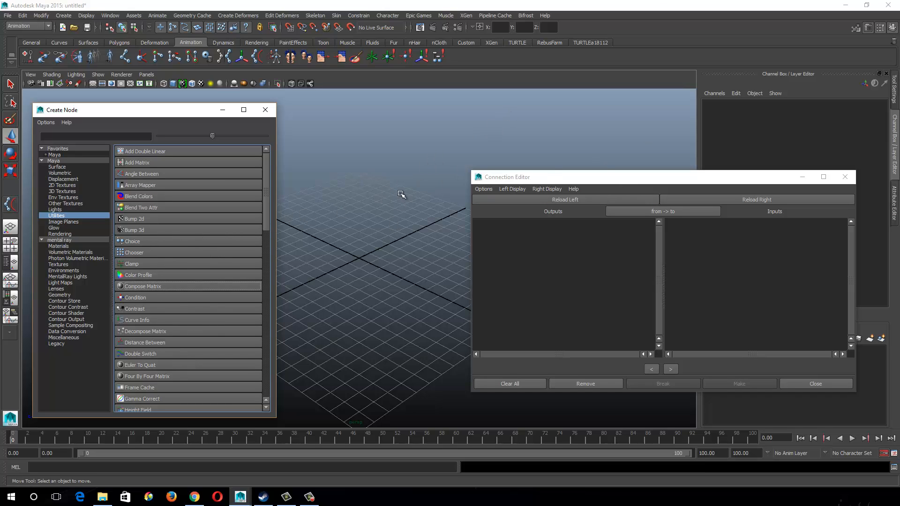
mouse_move(460, 189)
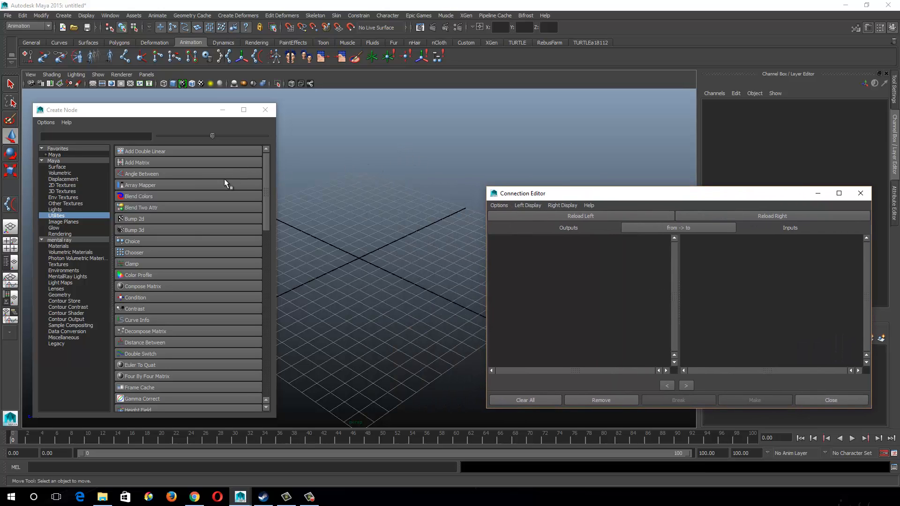
mouse_move(204, 175)
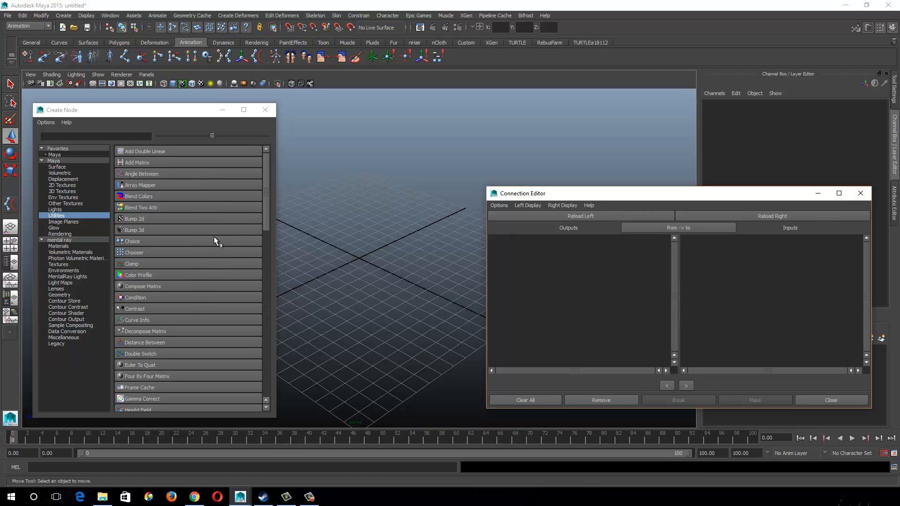
mouse_move(422, 226)
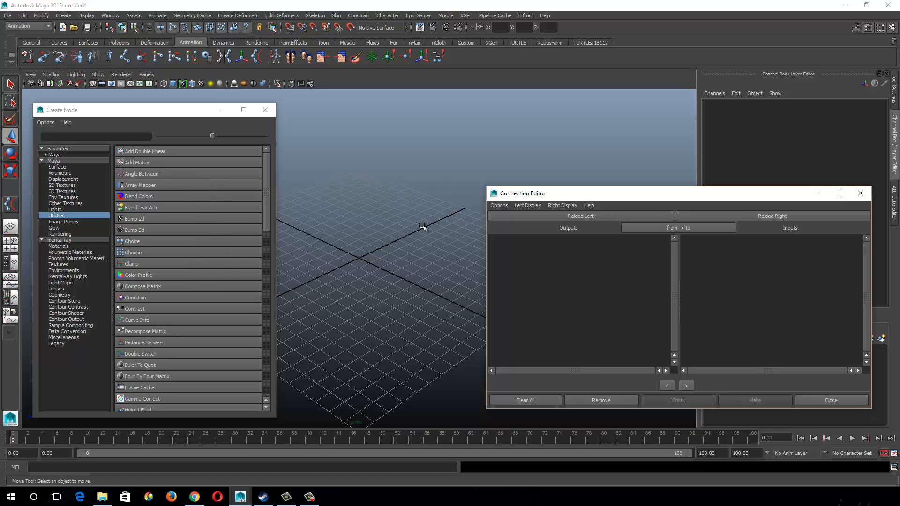
mouse_move(23, 437)
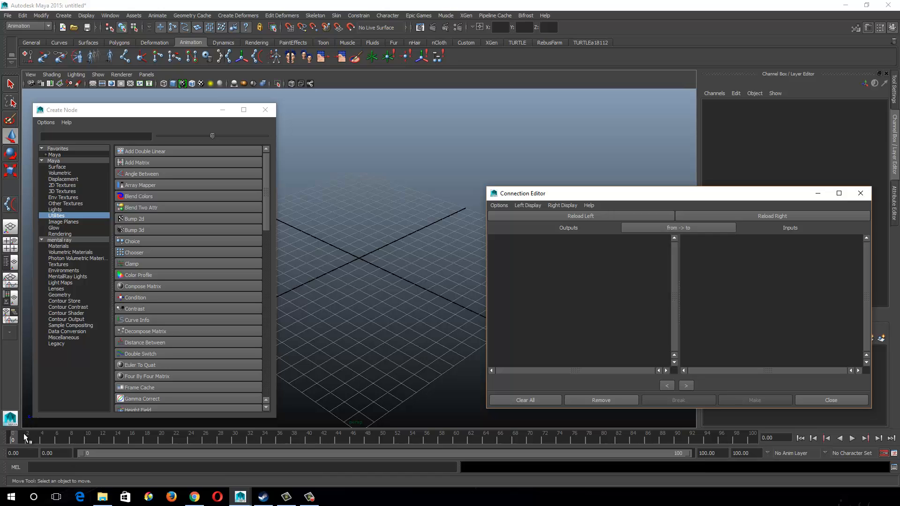
mouse_move(19, 442)
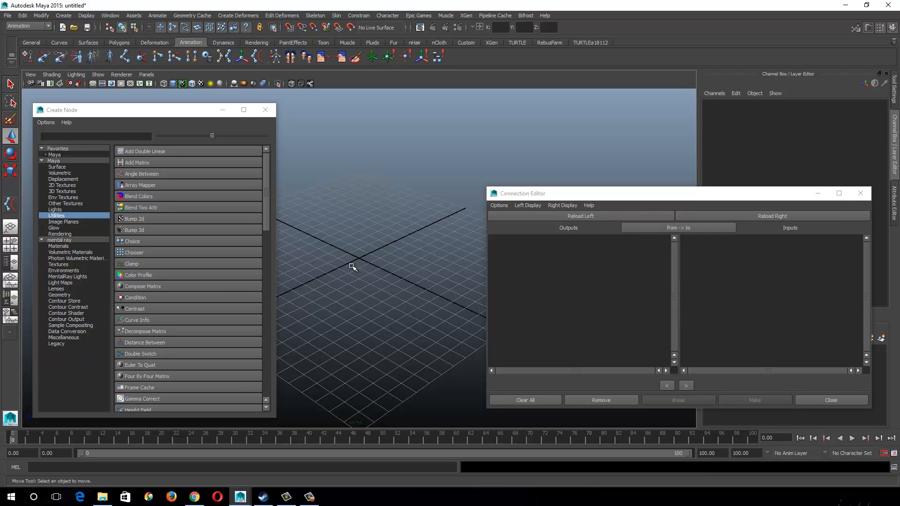
mouse_move(360, 259)
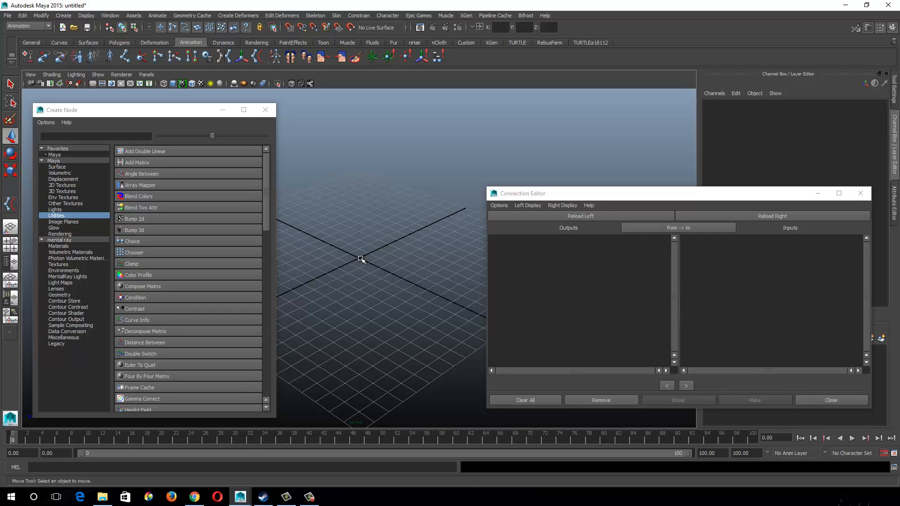
mouse_move(225, 235)
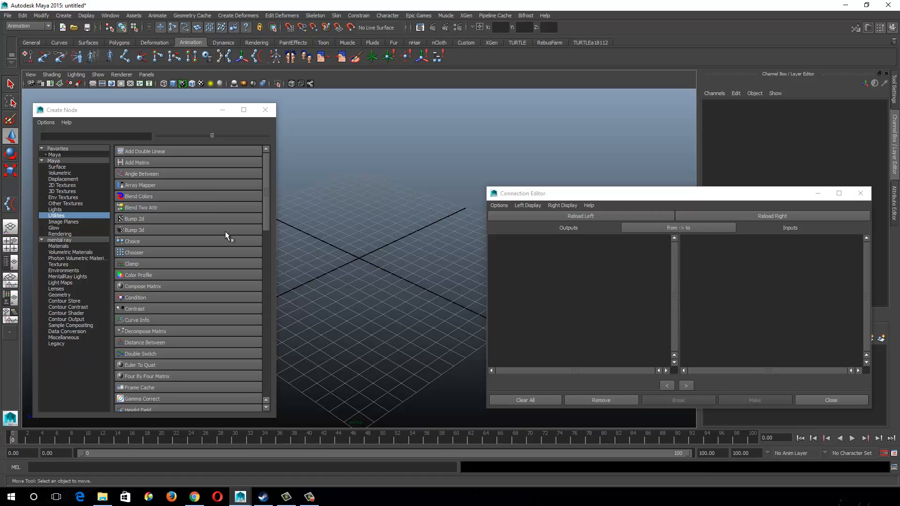
mouse_move(351, 260)
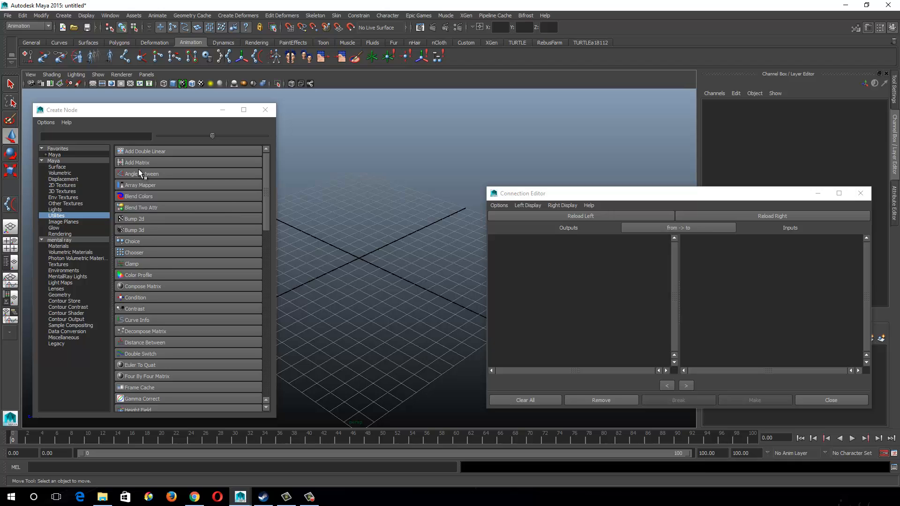
mouse_move(155, 268)
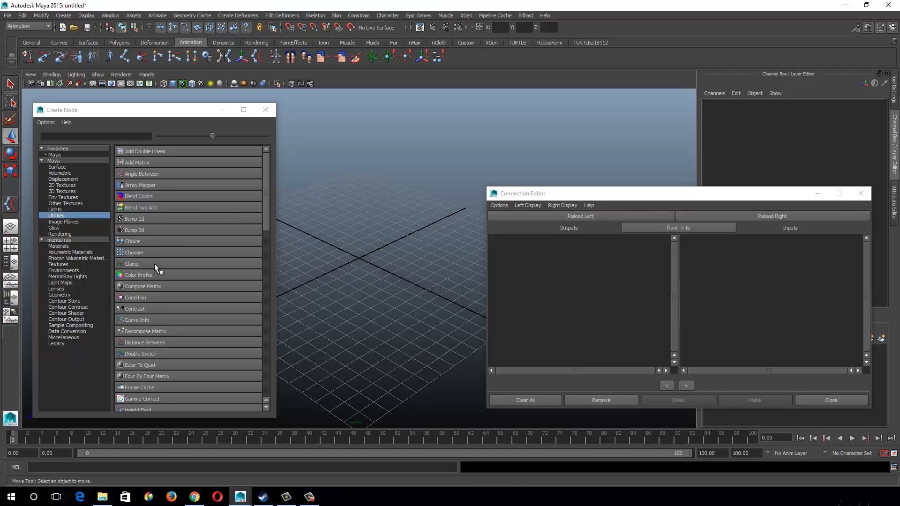
mouse_move(167, 277)
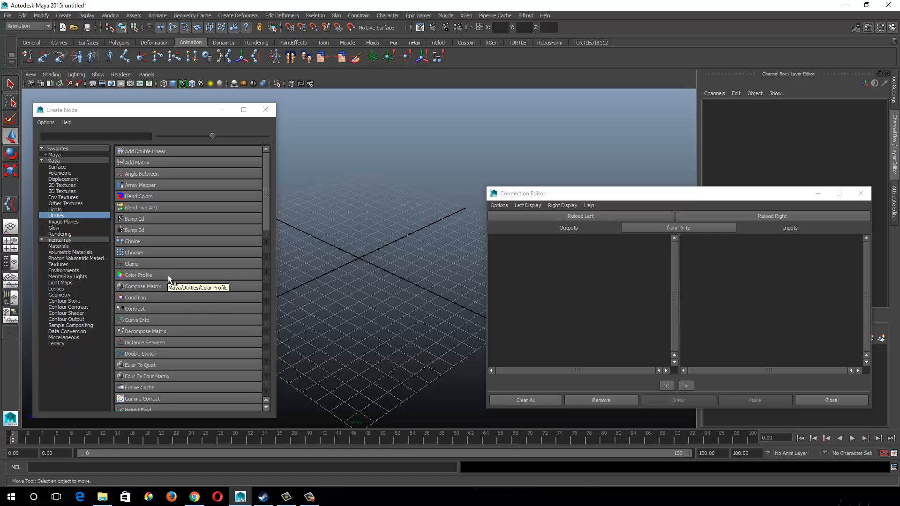
mouse_move(157, 299)
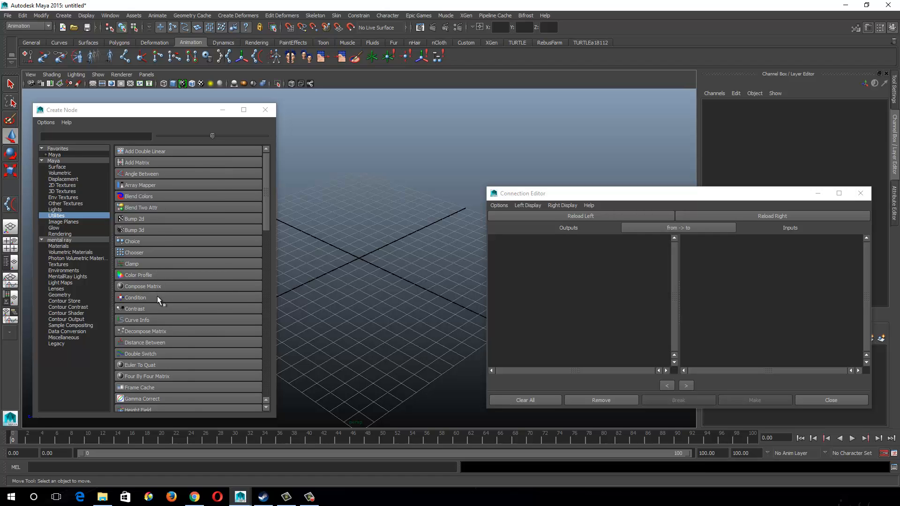
mouse_move(245, 312)
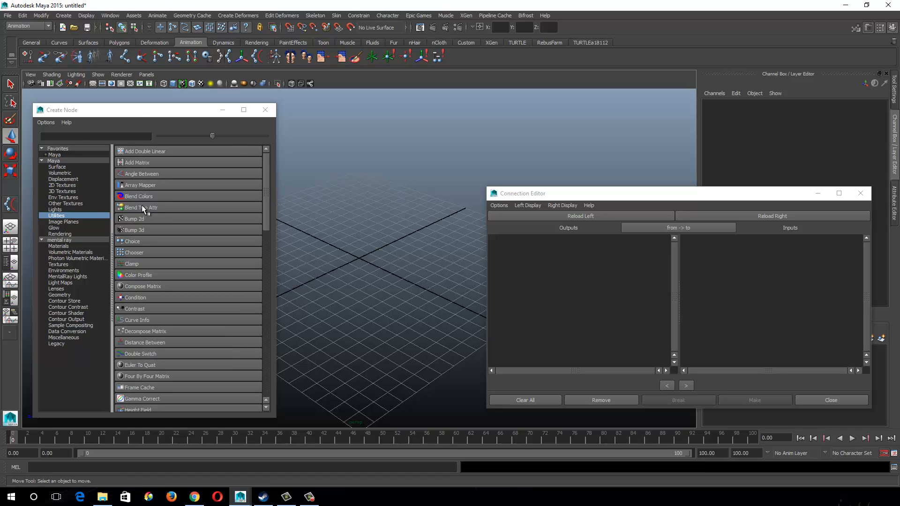
left_click(110, 15)
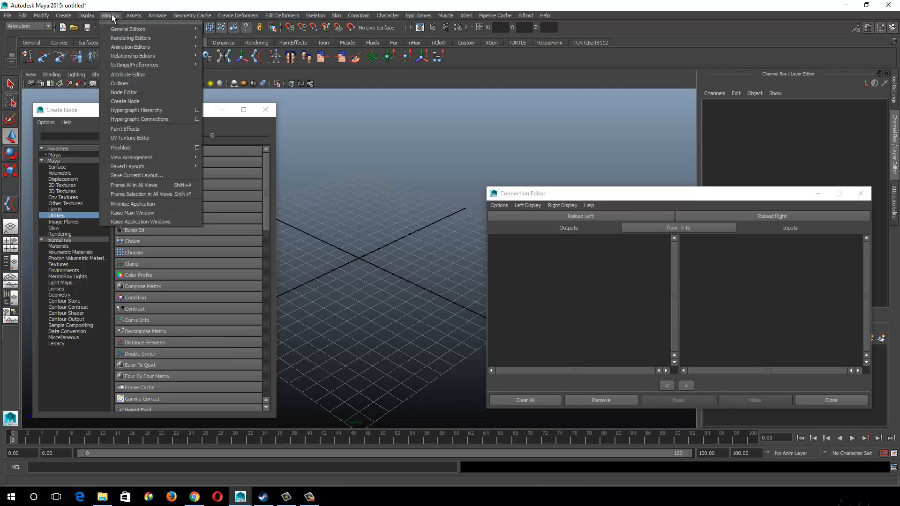
mouse_move(138, 110)
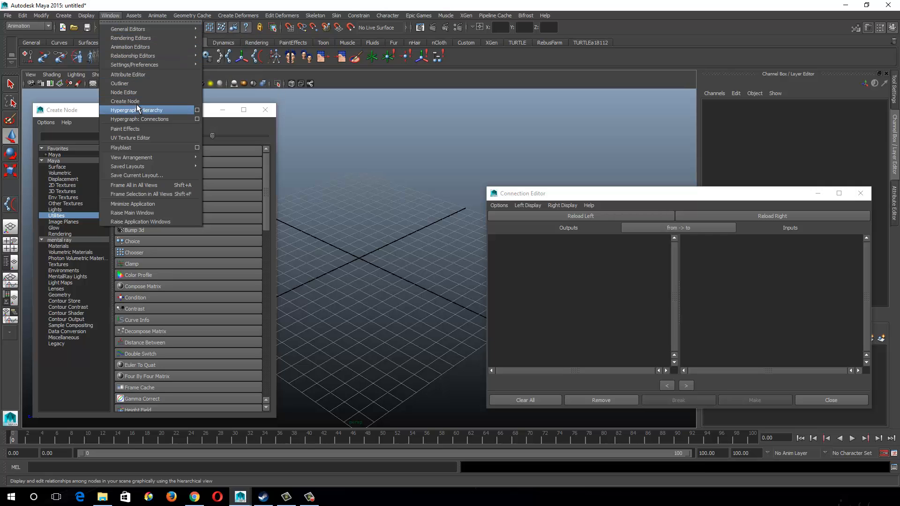
mouse_move(147, 92)
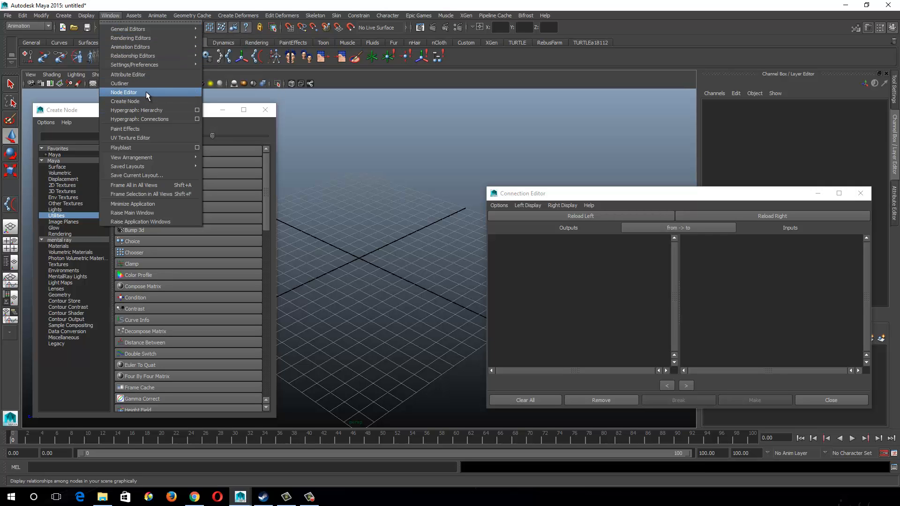
left_click(124, 92)
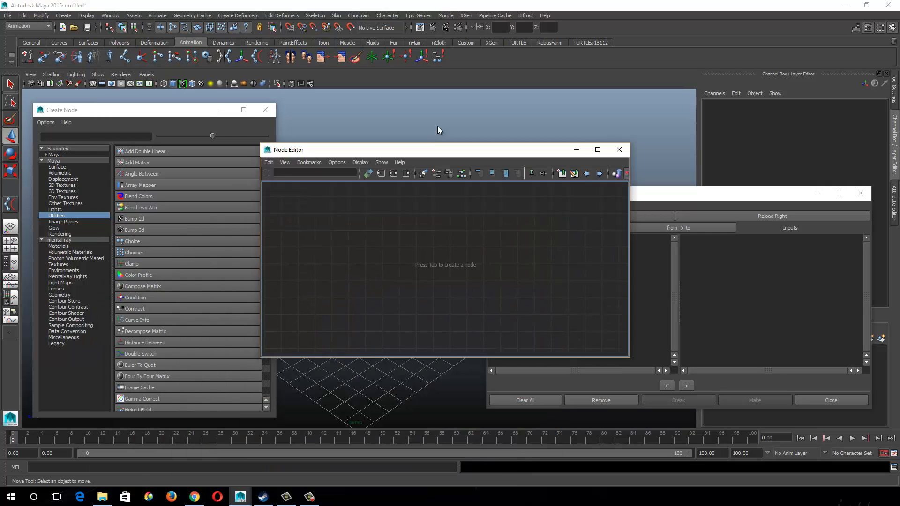
right_click(420, 164)
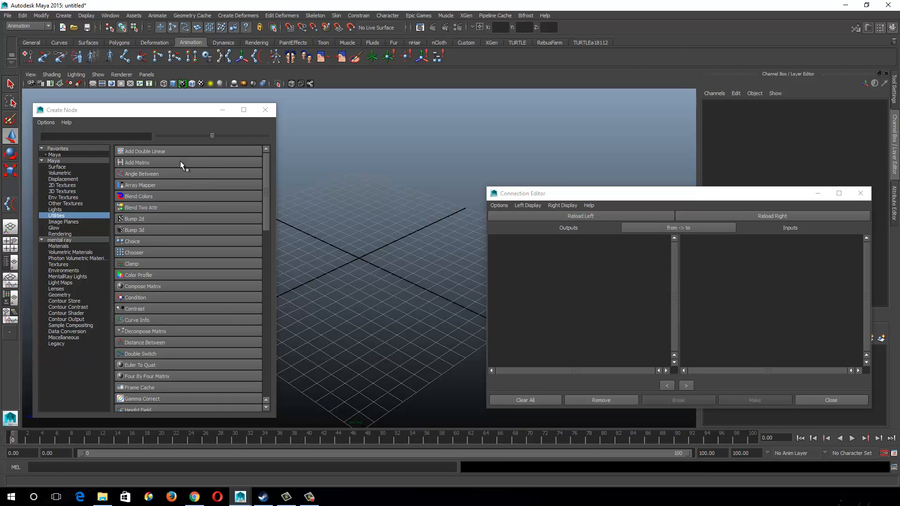
mouse_move(165, 340)
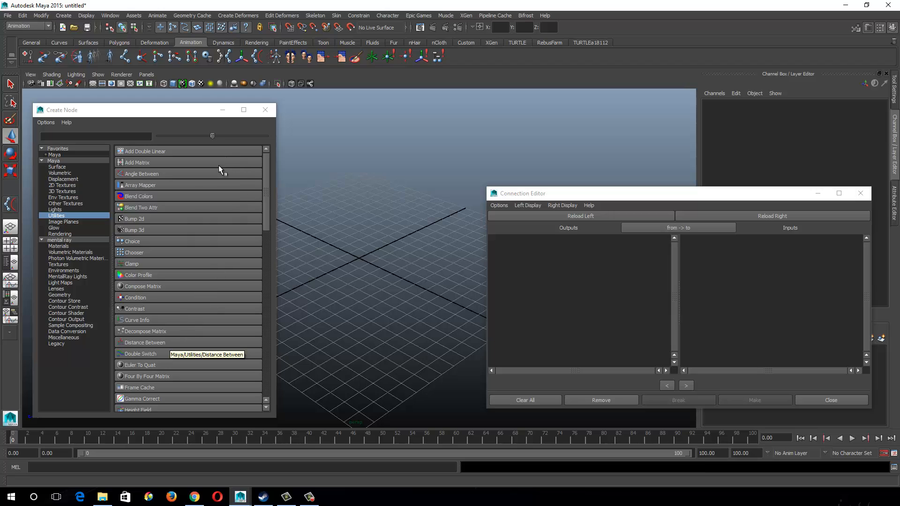
mouse_move(171, 325)
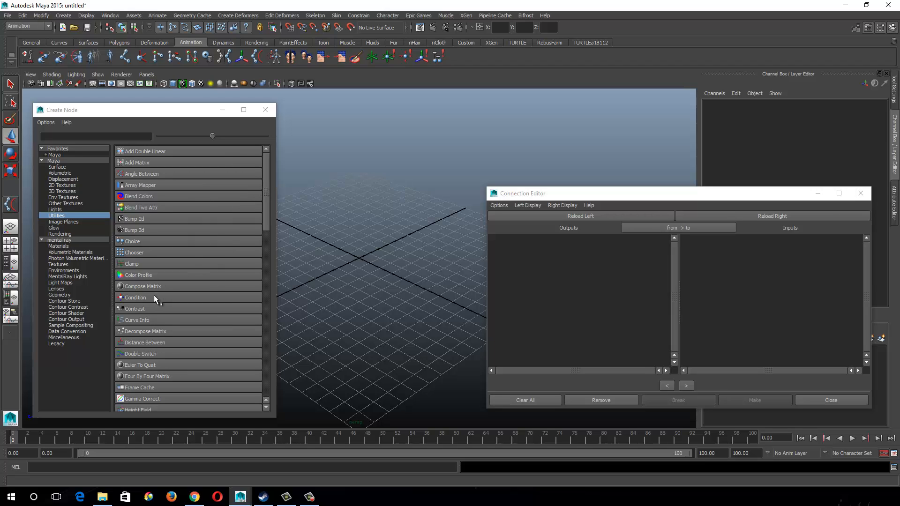
mouse_move(164, 290)
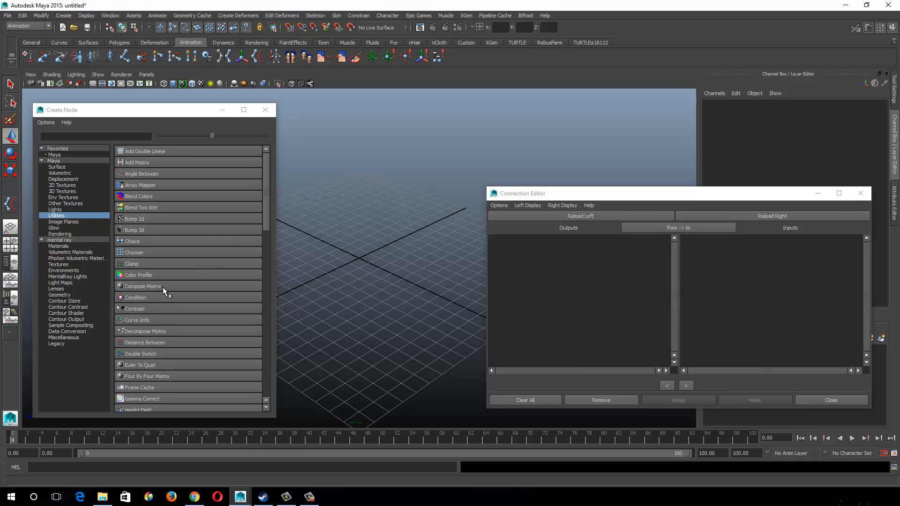
mouse_move(165, 289)
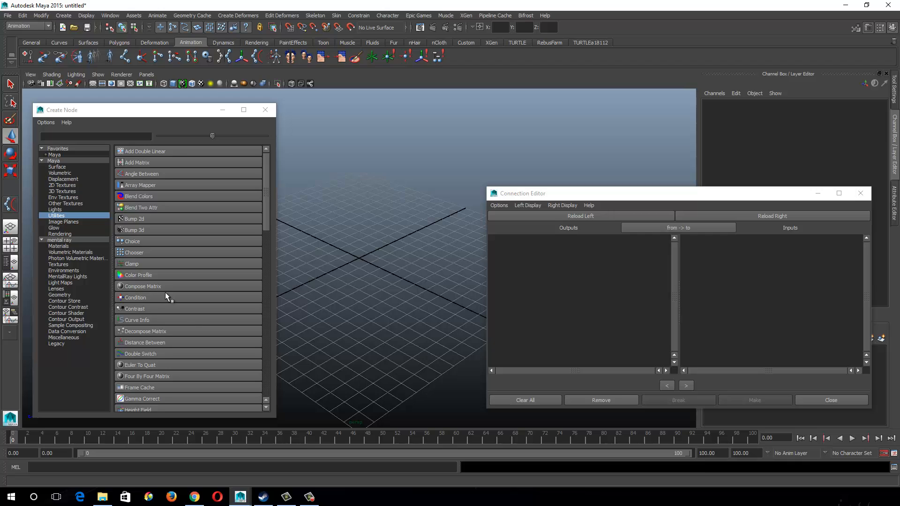
mouse_move(186, 317)
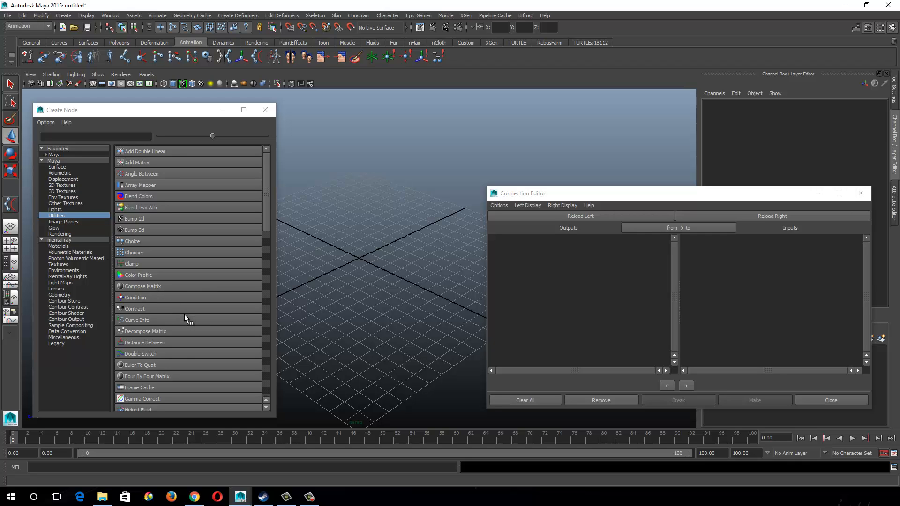
mouse_move(155, 233)
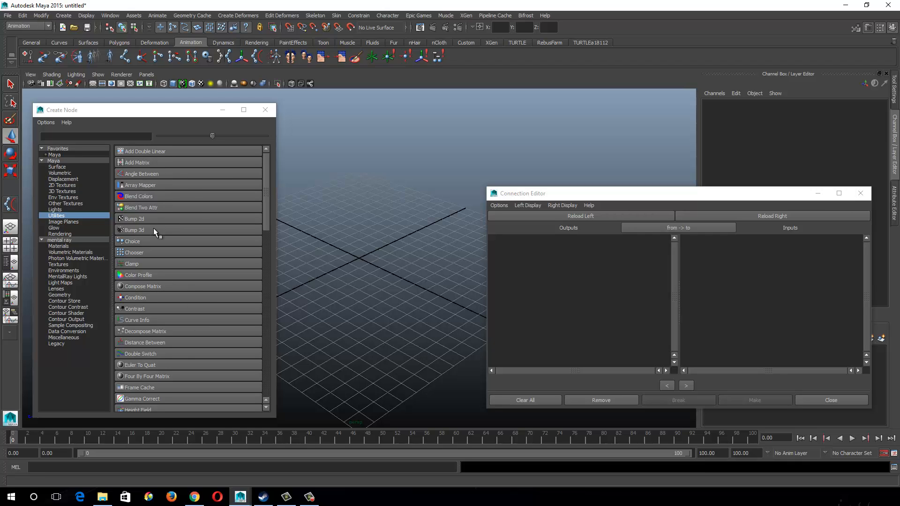
mouse_move(157, 164)
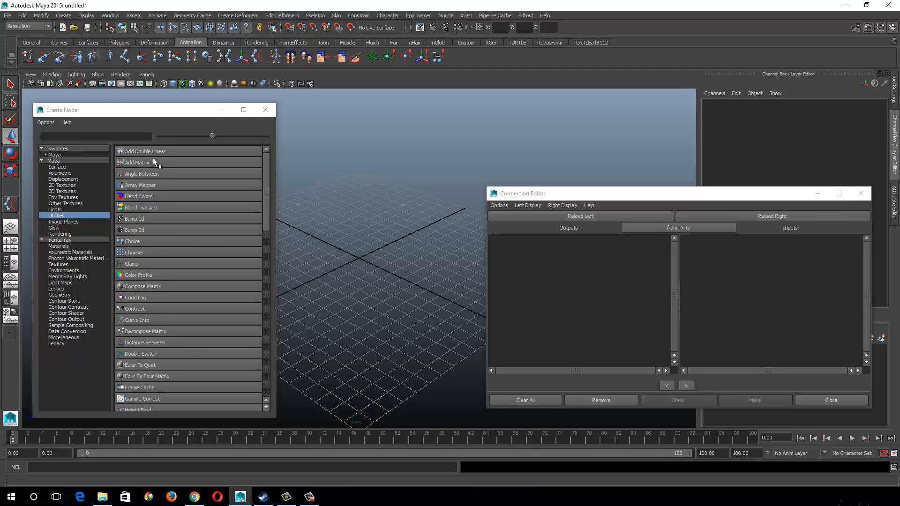
mouse_move(154, 165)
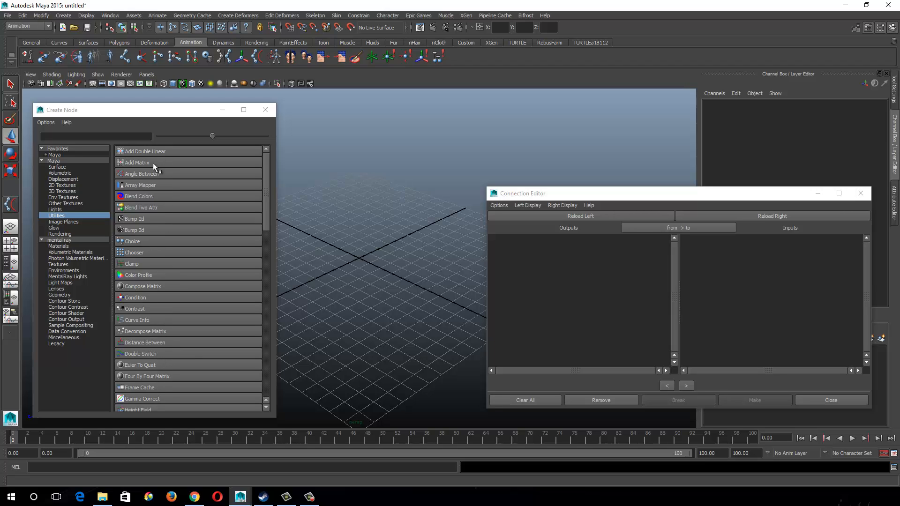
mouse_move(136, 202)
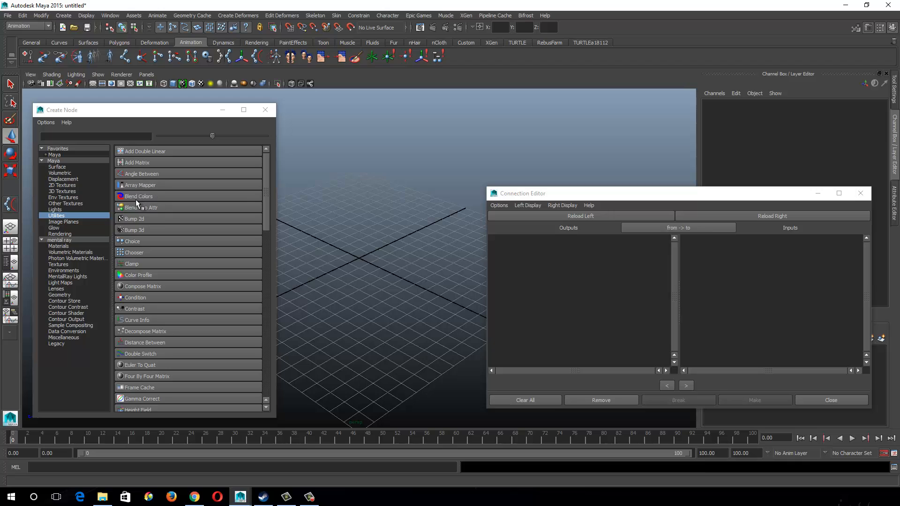
mouse_move(176, 200)
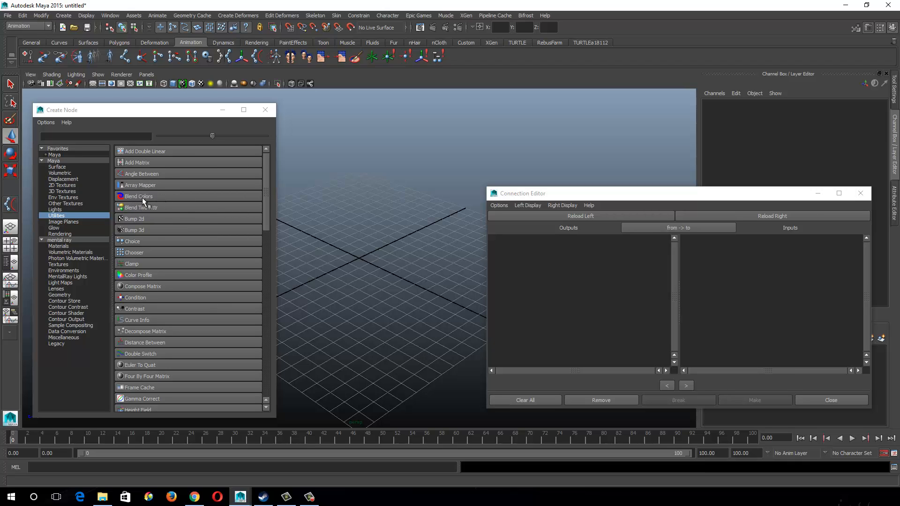
mouse_move(204, 300)
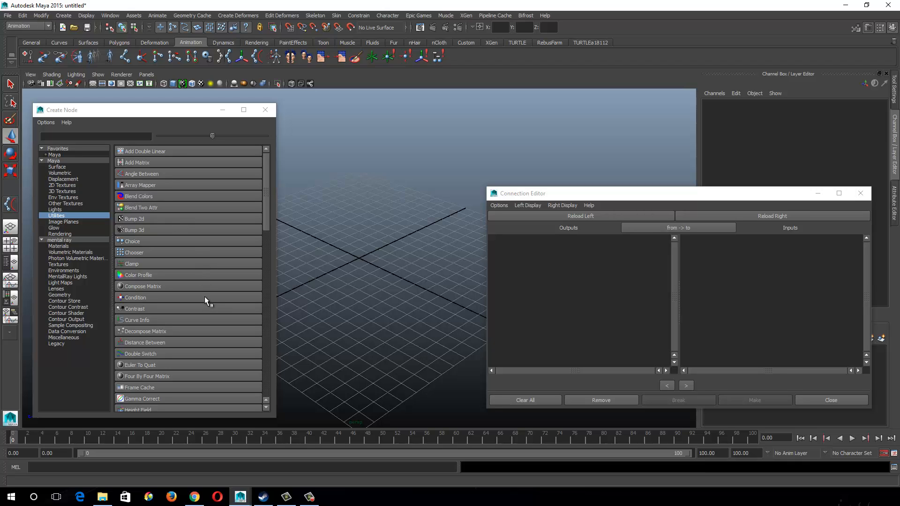
mouse_move(463, 187)
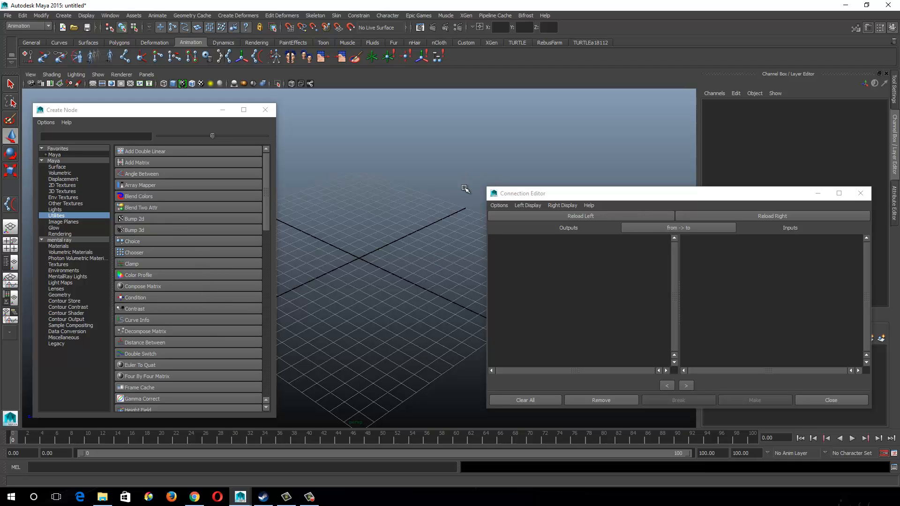
mouse_move(159, 197)
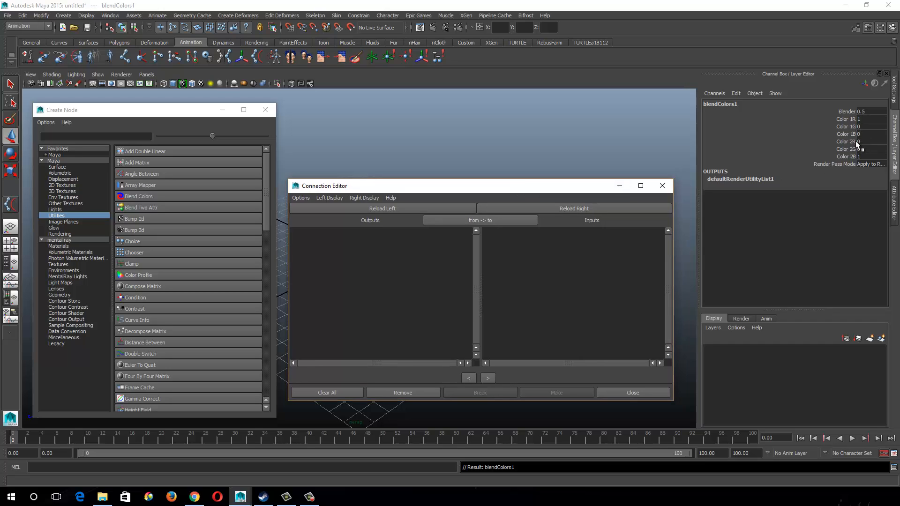
mouse_move(848, 137)
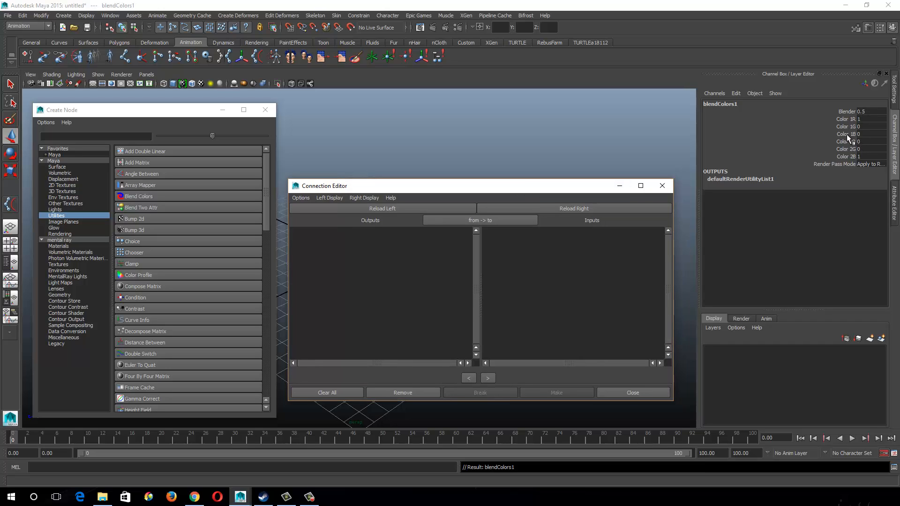
mouse_move(855, 142)
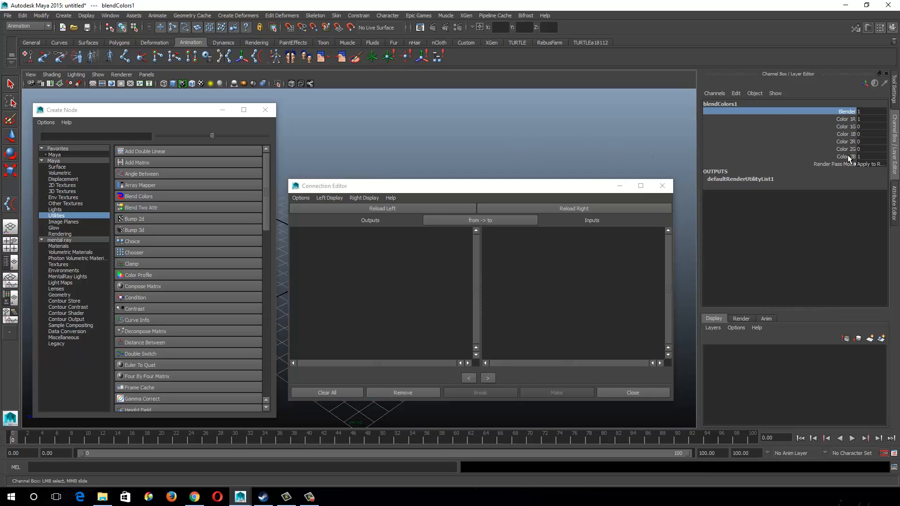
mouse_move(849, 159)
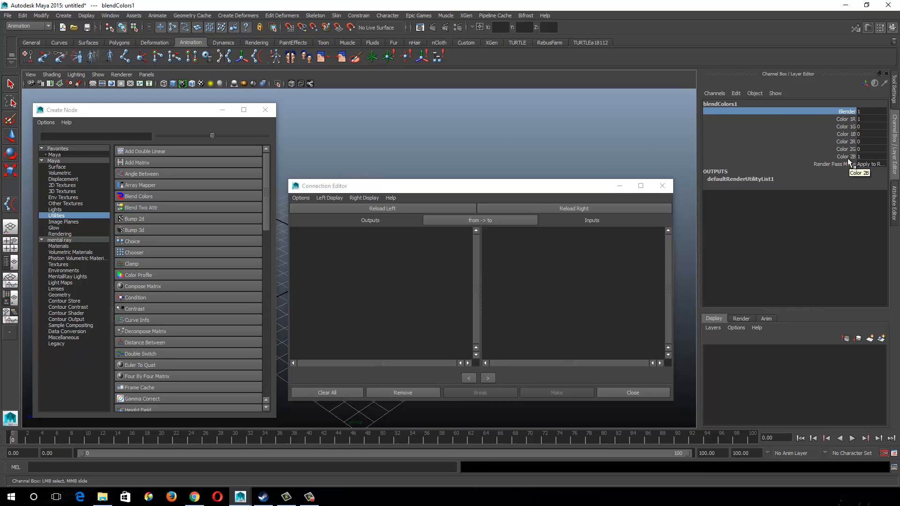
mouse_move(859, 128)
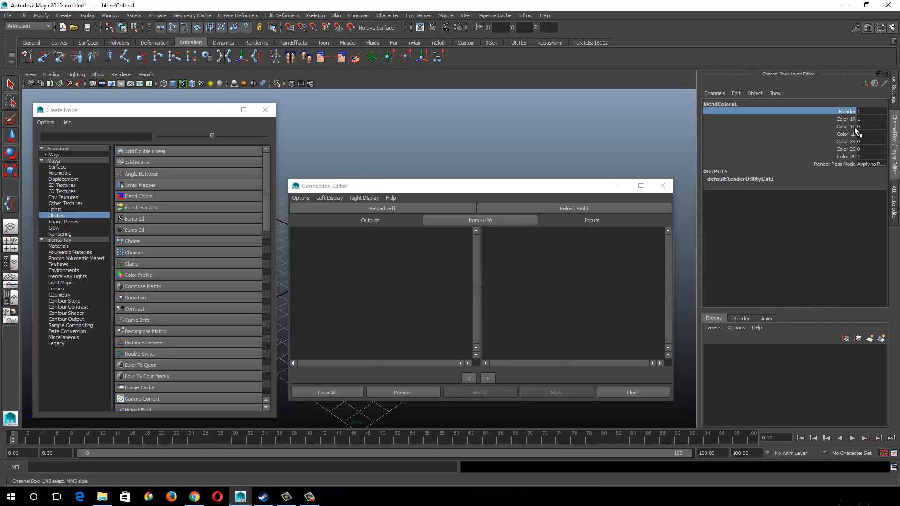
mouse_move(854, 132)
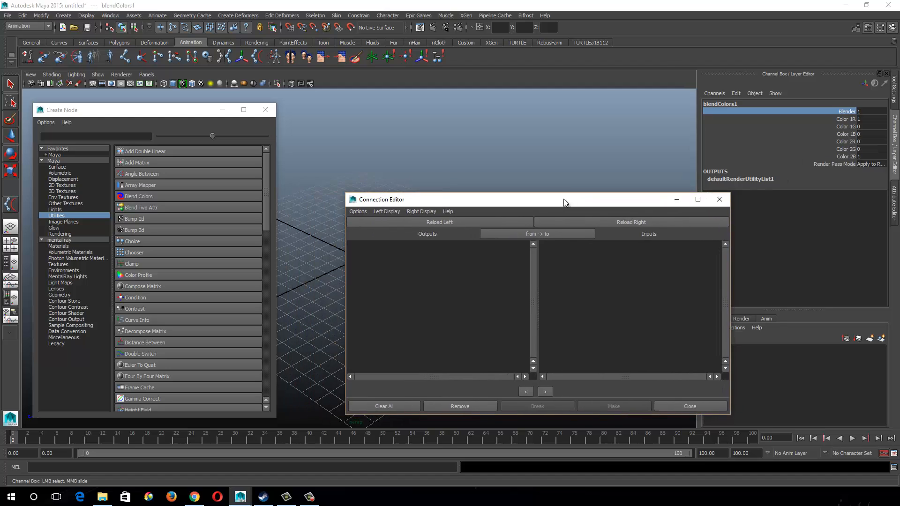
- Move the Connection Editor window aside to keep the blend nodes visible
left_click_drag(562, 199, 607, 213)
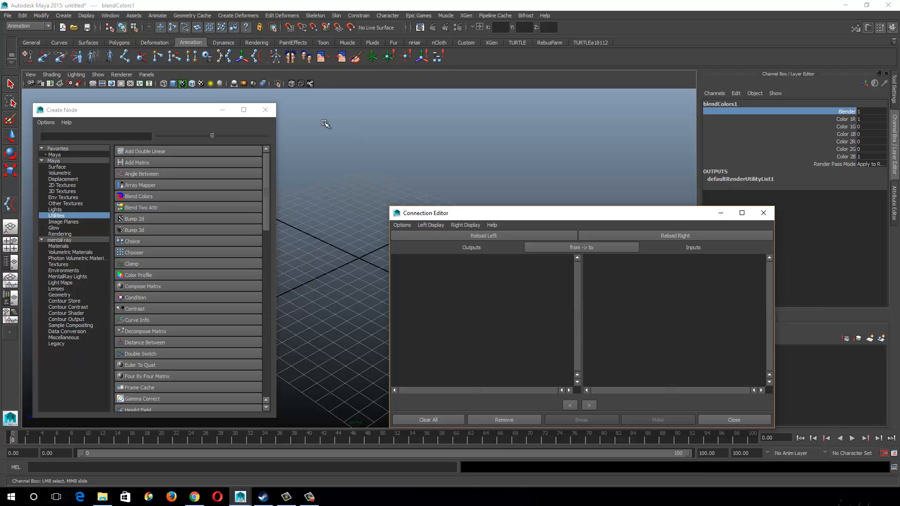
mouse_move(512, 225)
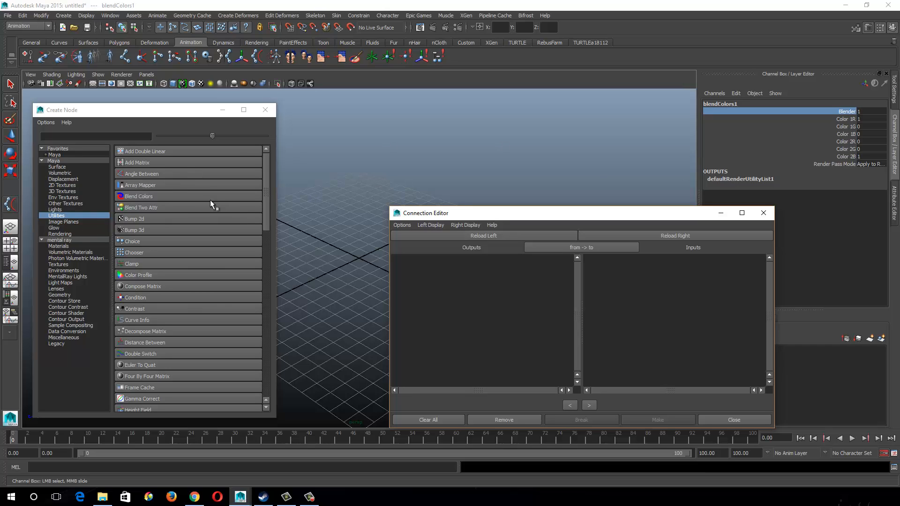
mouse_move(164, 214)
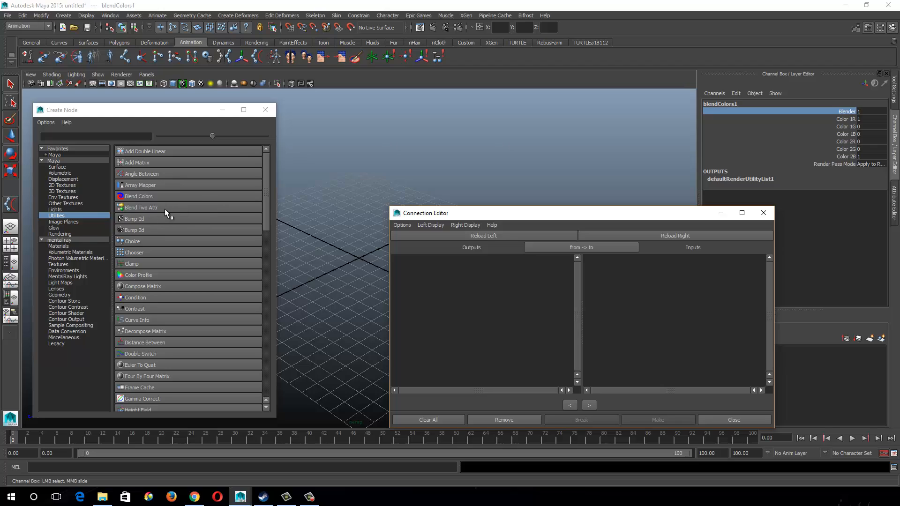
mouse_move(154, 210)
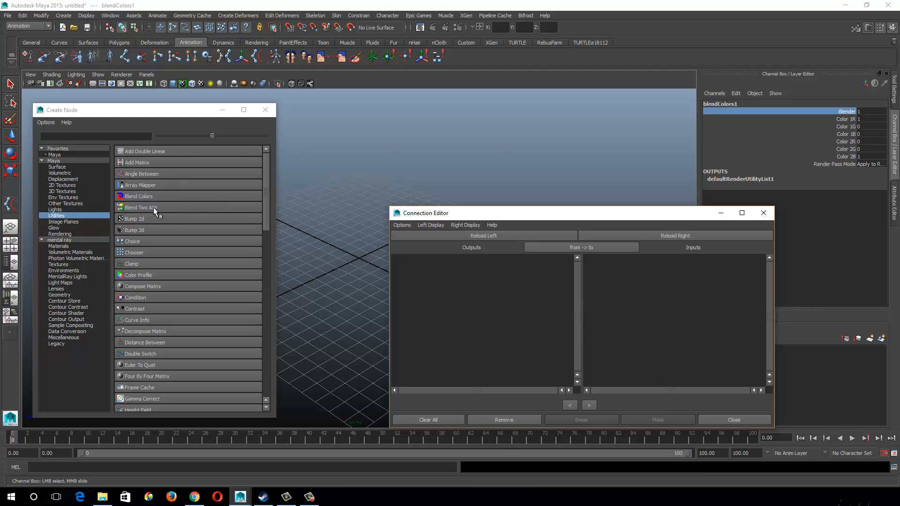
mouse_move(602, 178)
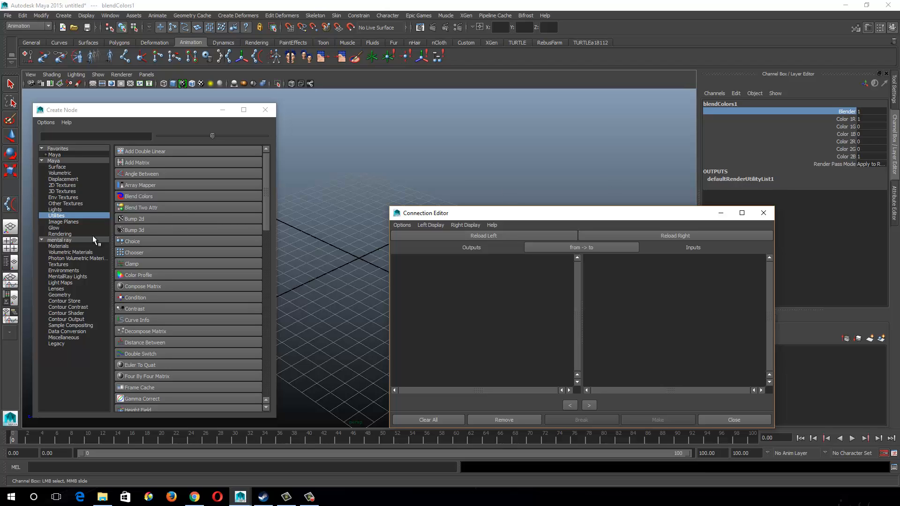
mouse_move(176, 209)
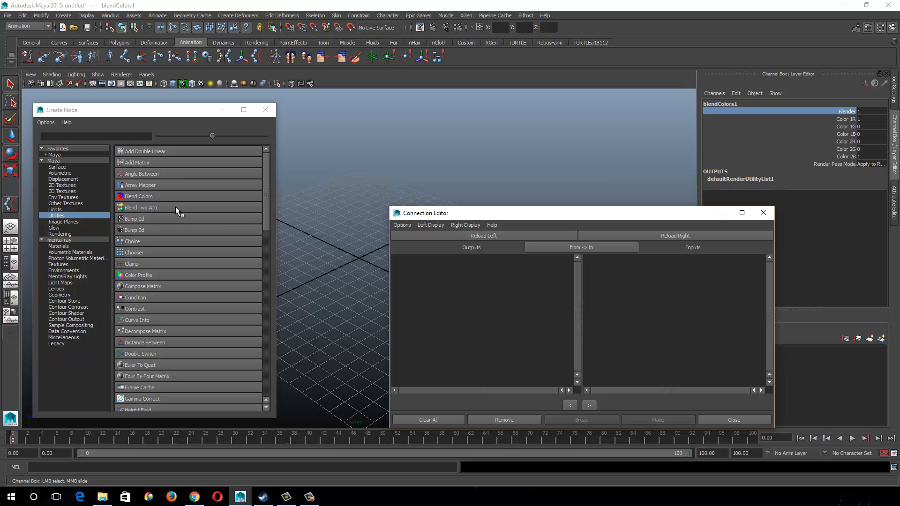
mouse_move(161, 210)
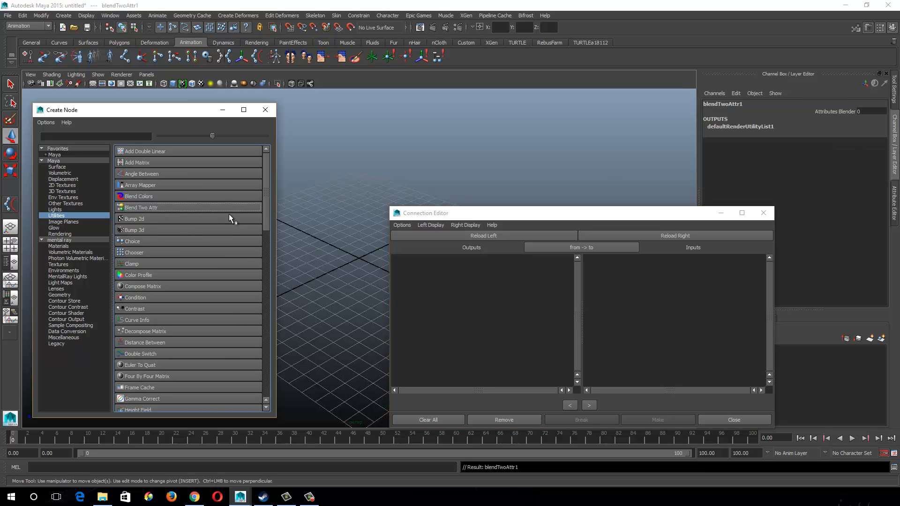
- Bring up the Node Editor and create a polygon cube from Create > Polygon Primitives
left_click(111, 15)
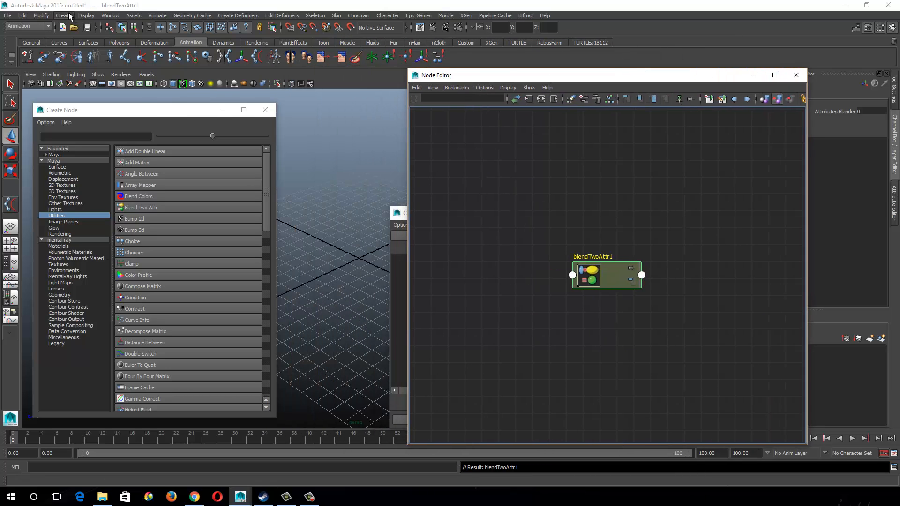
left_click(60, 15)
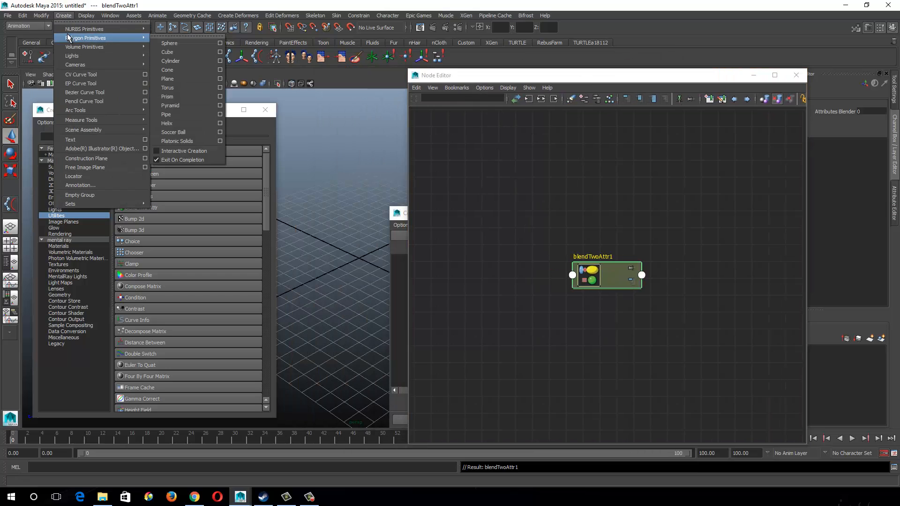
left_click(167, 53)
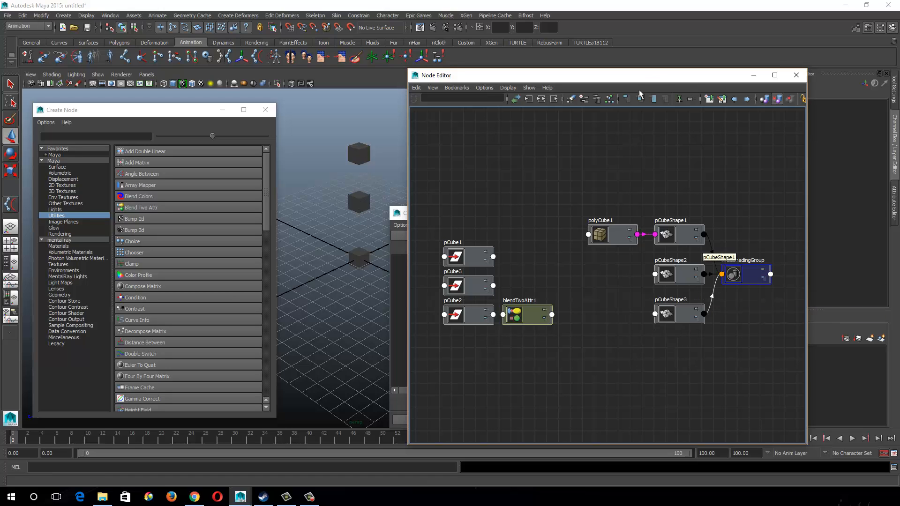
mouse_move(366, 247)
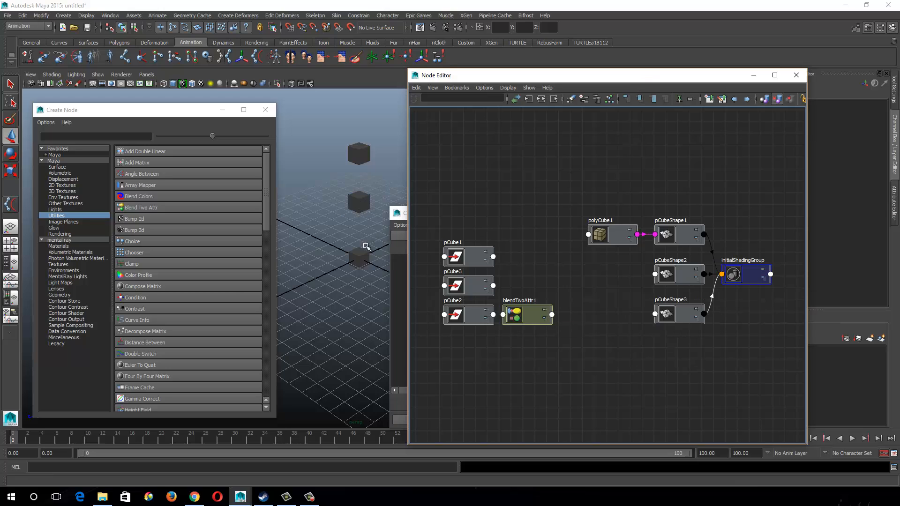
mouse_move(733, 274)
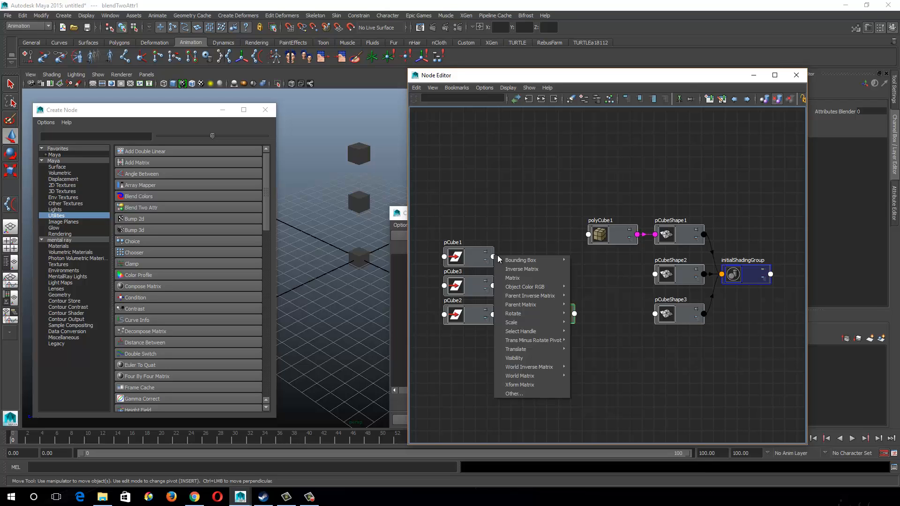
mouse_move(528, 348)
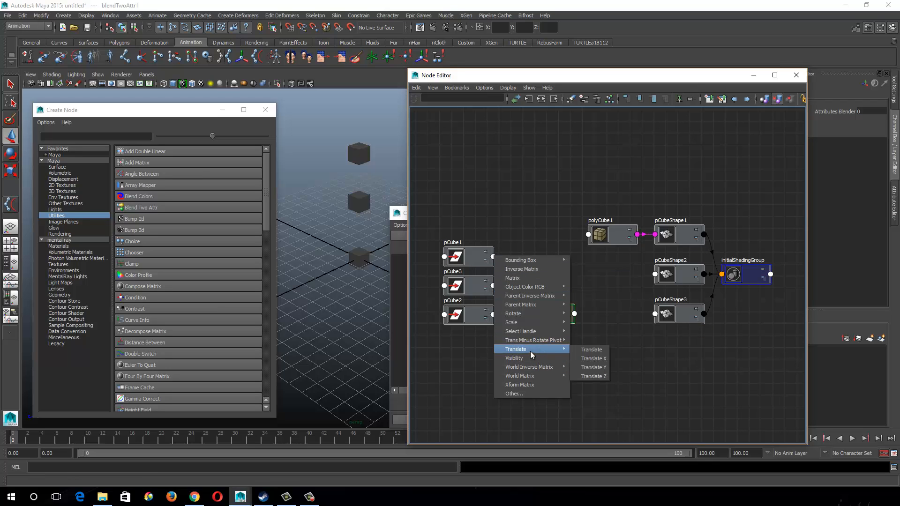
left_click(593, 358)
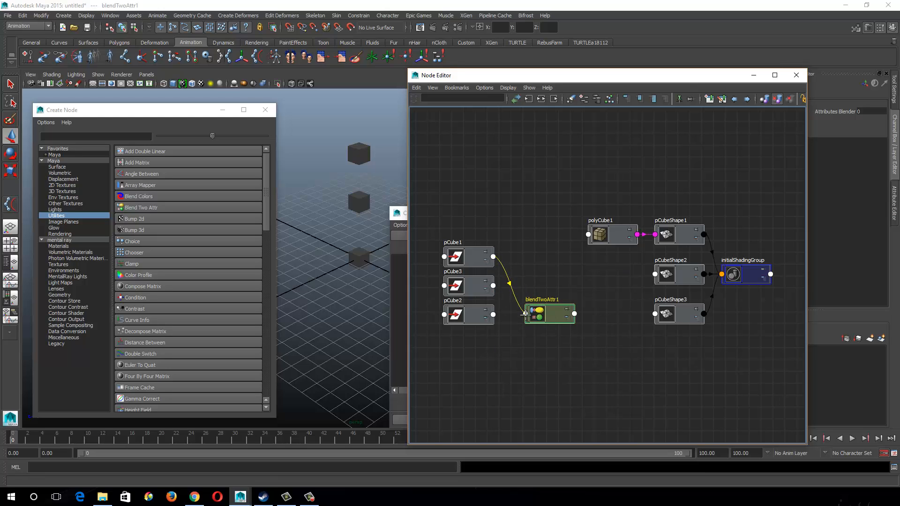
right_click(539, 312)
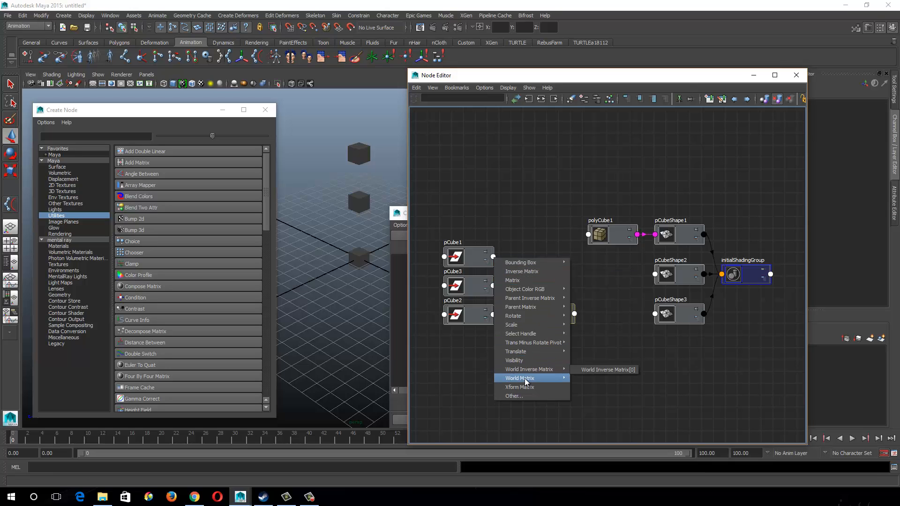
left_click(519, 378)
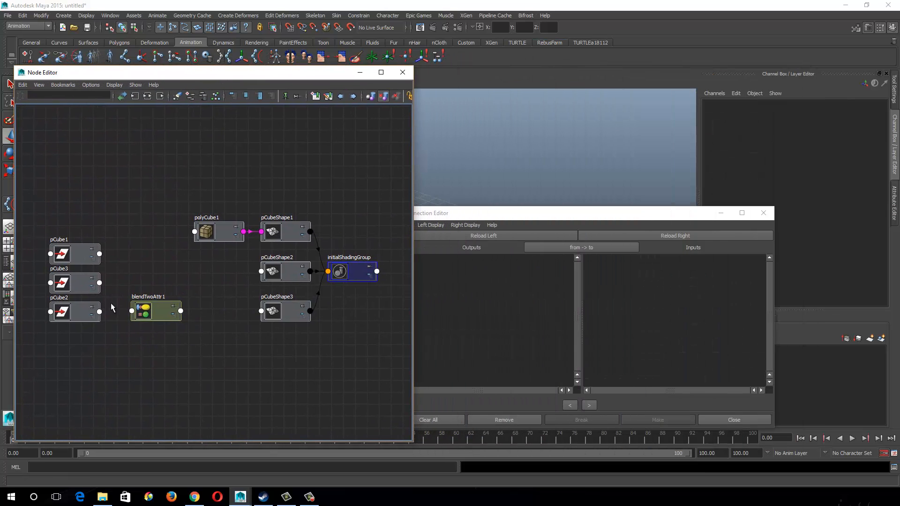
- Connect pCube1 translateY to blendTwoAttr1 input[0] in the Connection Editor
left_click(156, 310)
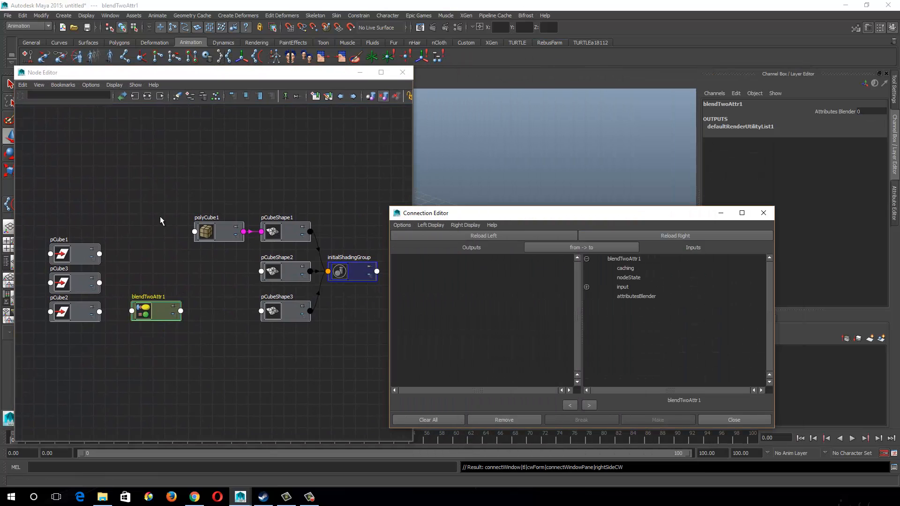
left_click(483, 235)
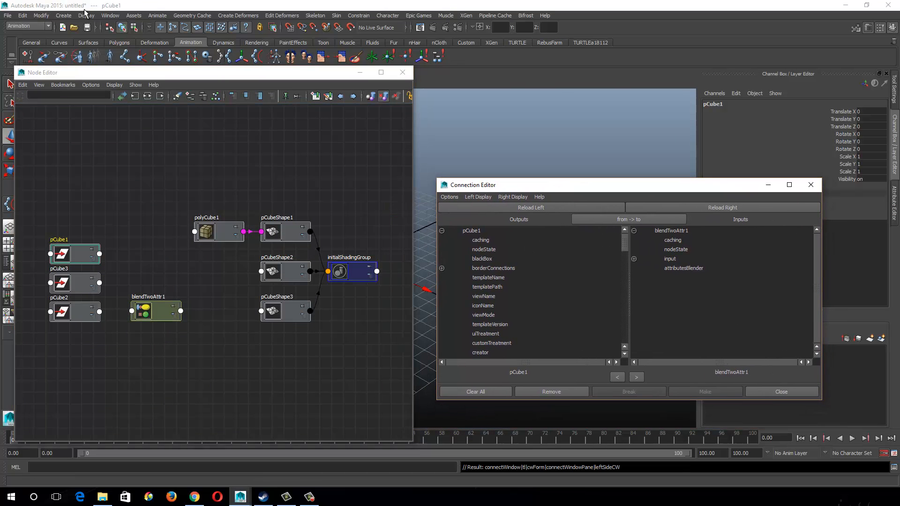
left_click(110, 15)
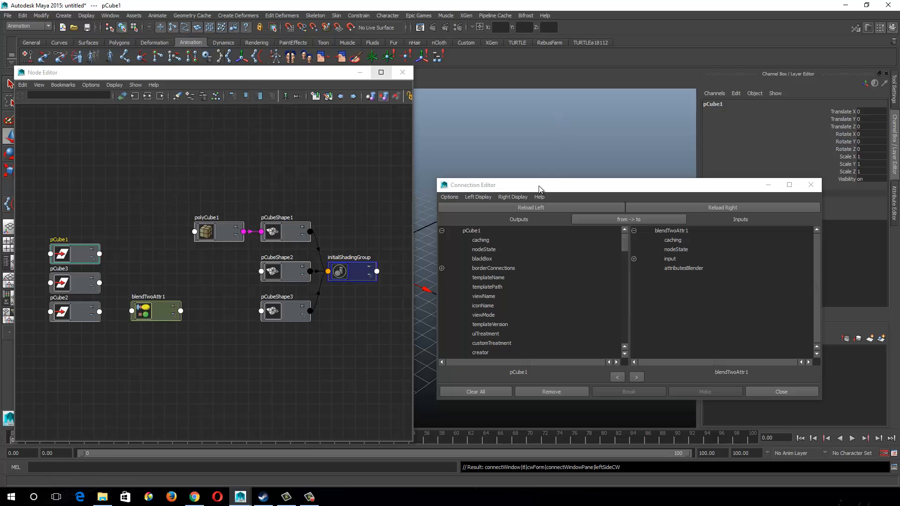
scroll("down", 3)
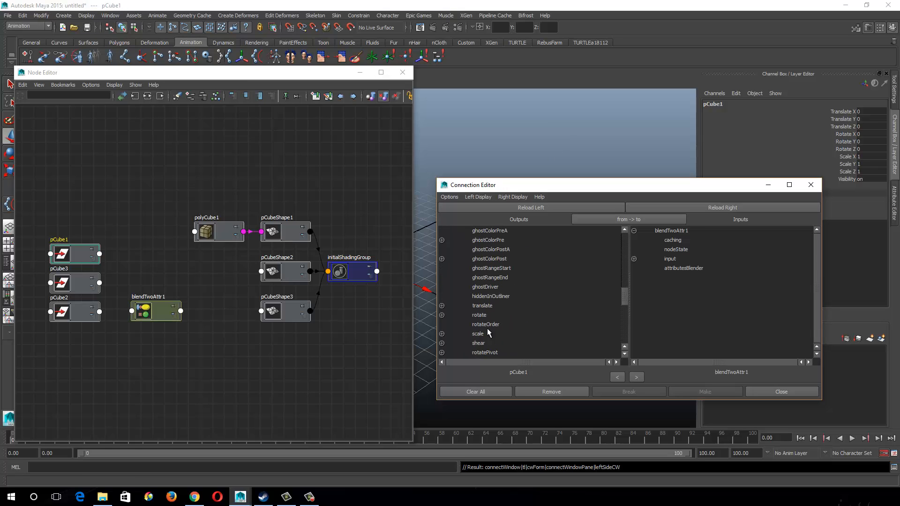
left_click(441, 306)
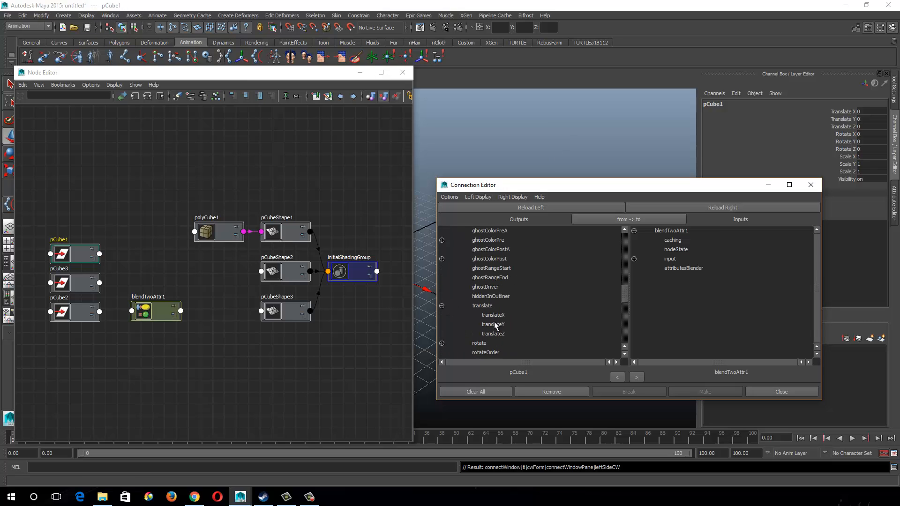
left_click(493, 324)
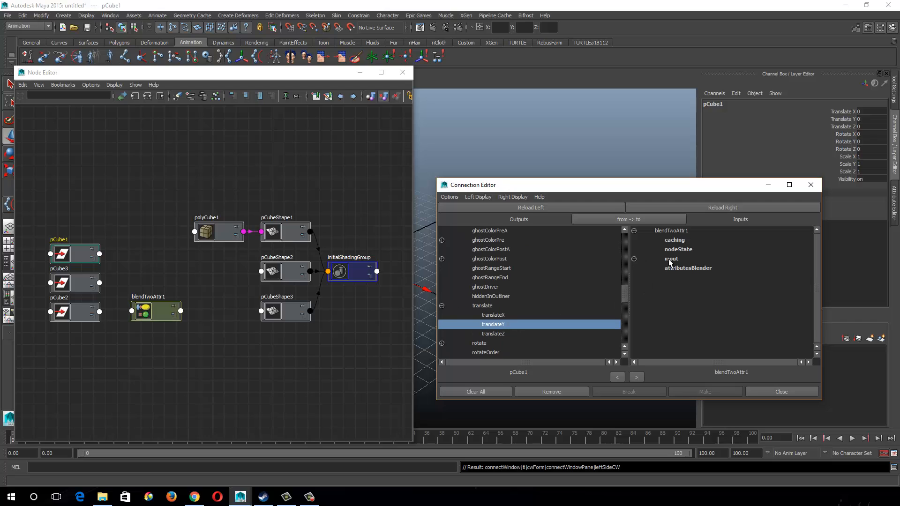
left_click(671, 259)
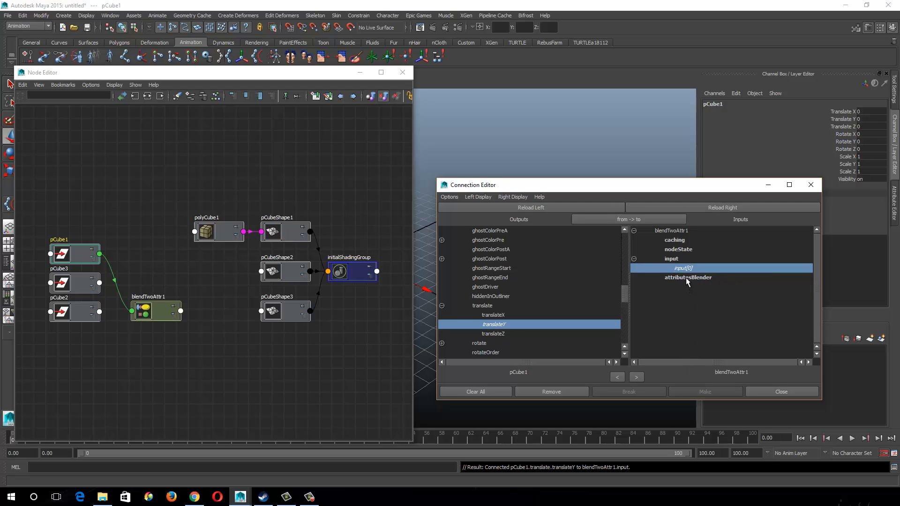
mouse_move(661, 276)
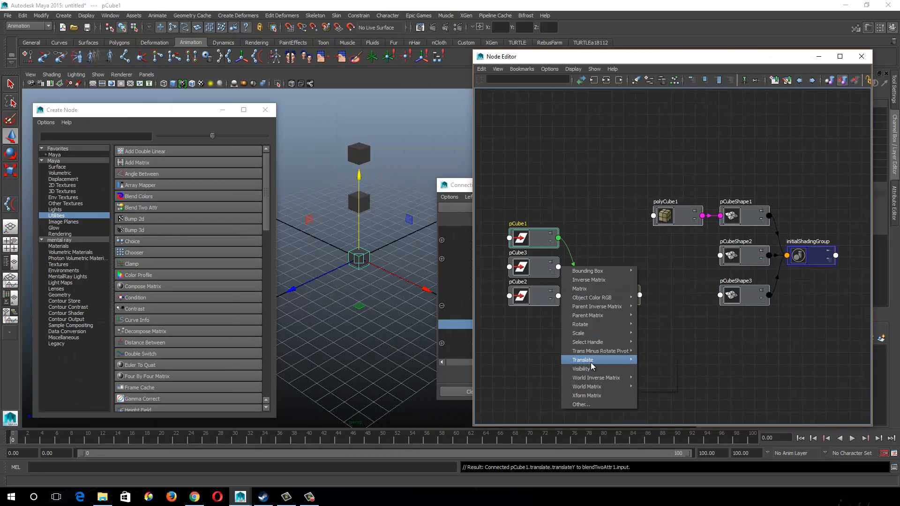
- Wire pCube3's translate Y into blendTwoAttr1's second input, input[1]
left_click(583, 360)
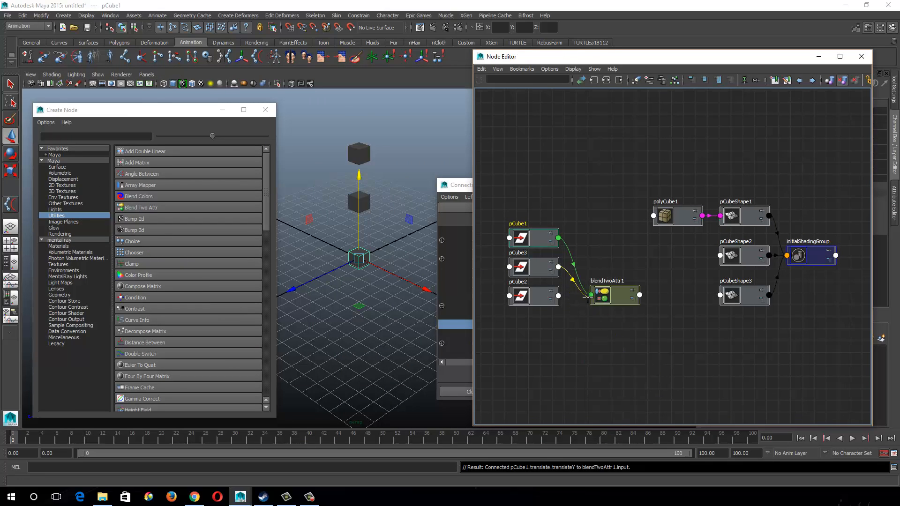
right_click(607, 295)
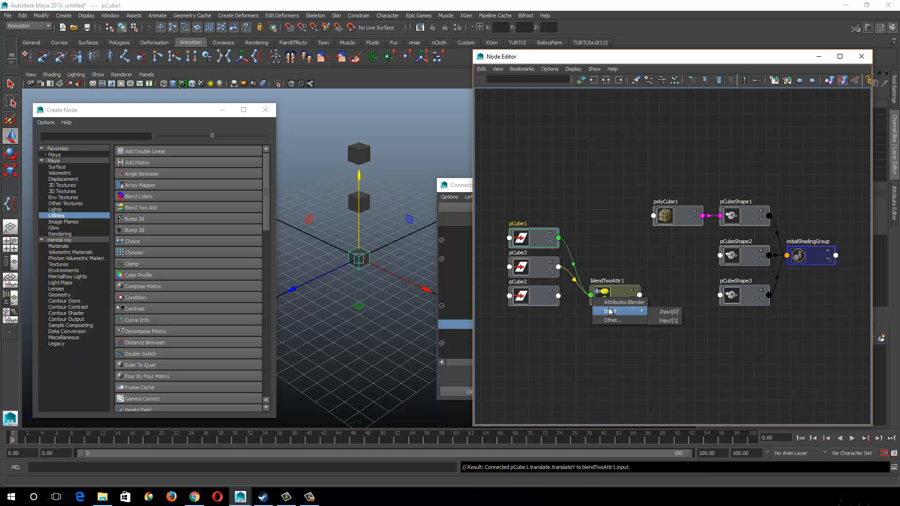
mouse_move(667, 323)
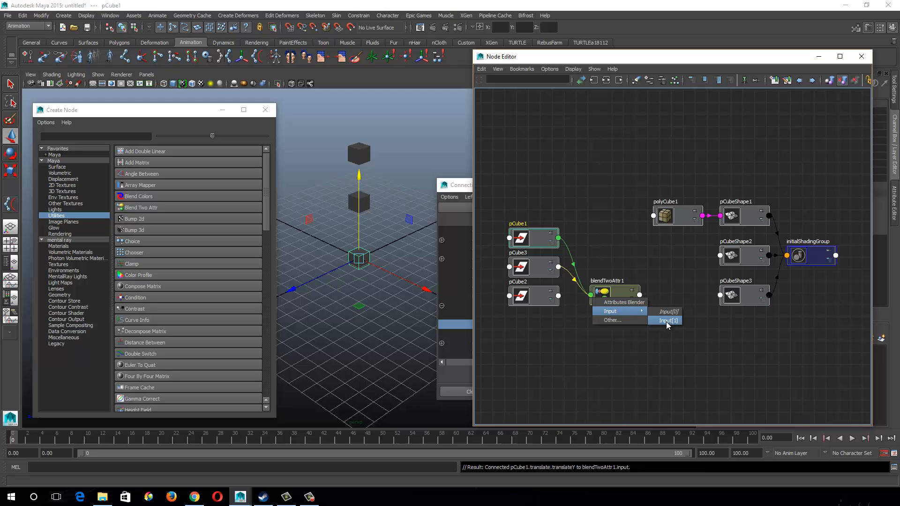
left_click(667, 321)
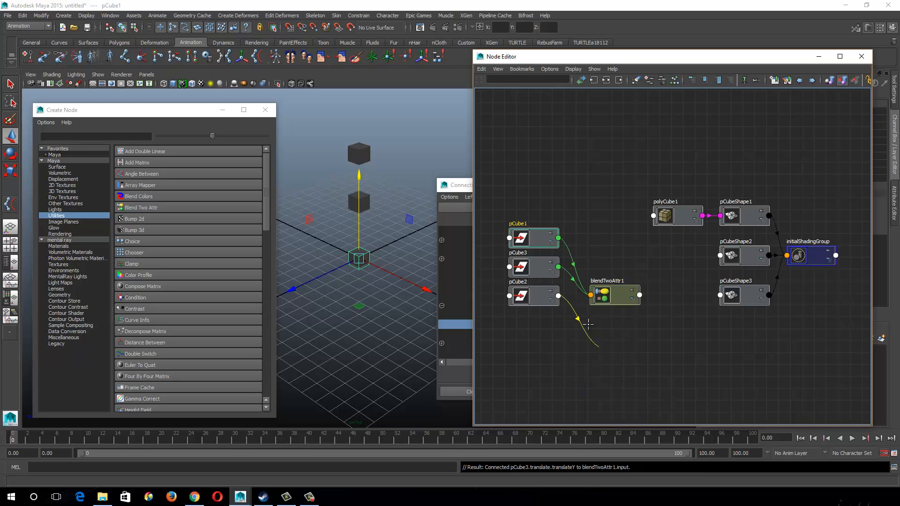
- Drive pCube2's translate Y with the blendTwoAttr1 output
left_click(589, 295)
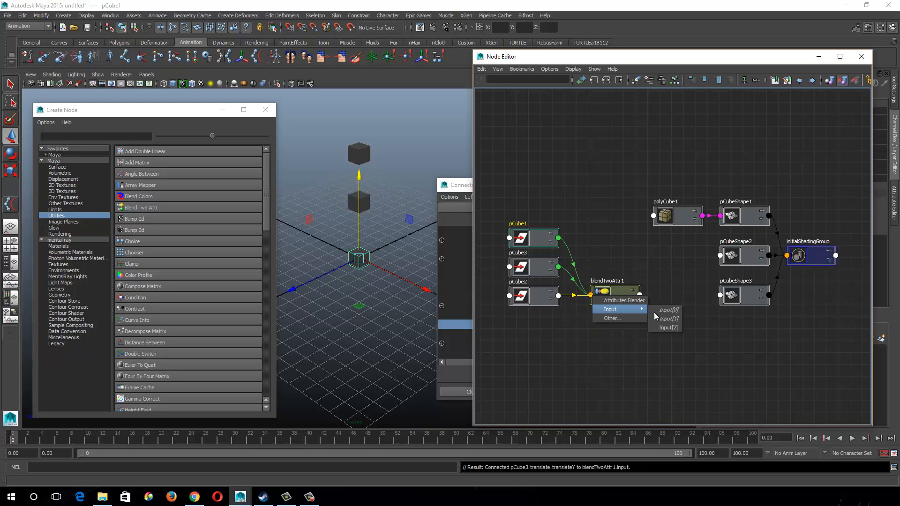
left_click(668, 327)
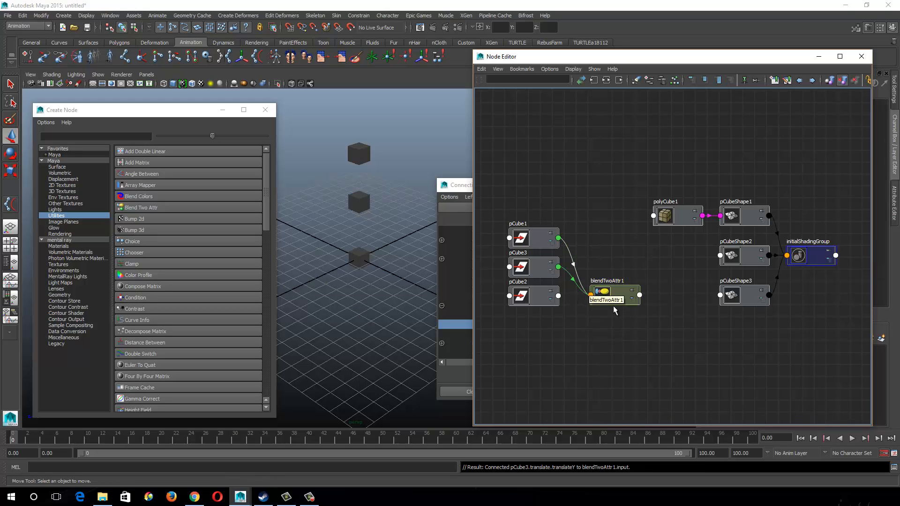
left_click(639, 295)
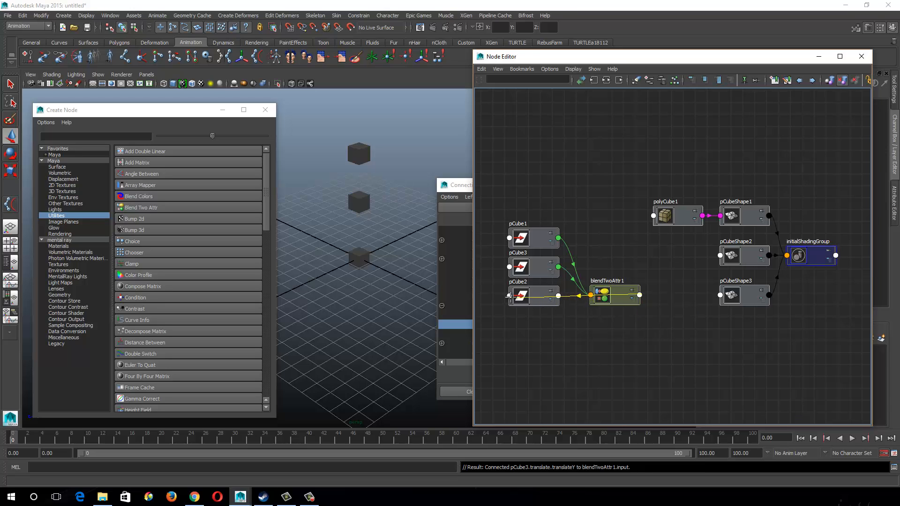
right_click(534, 295)
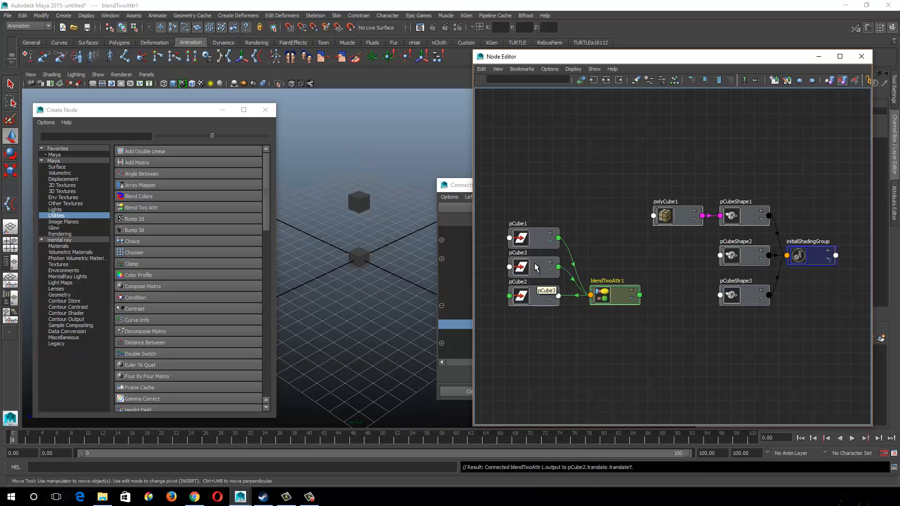
left_click(534, 266)
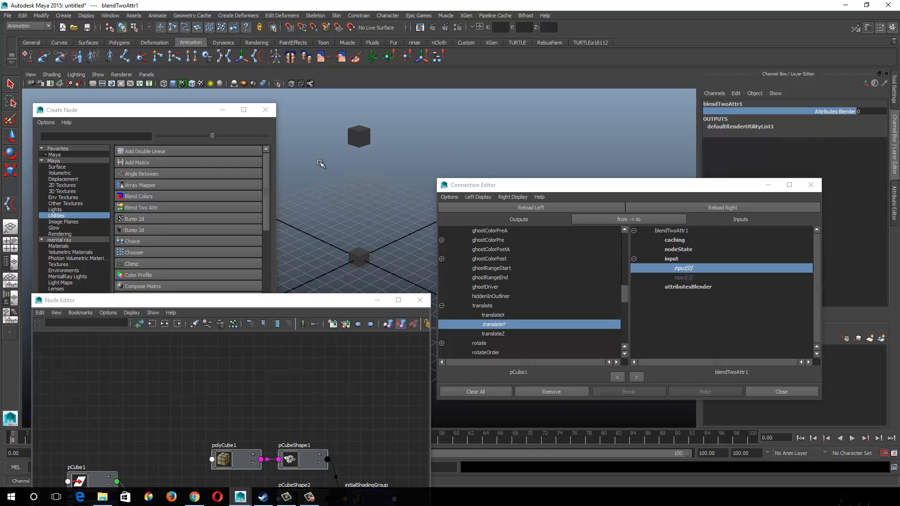
mouse_move(389, 200)
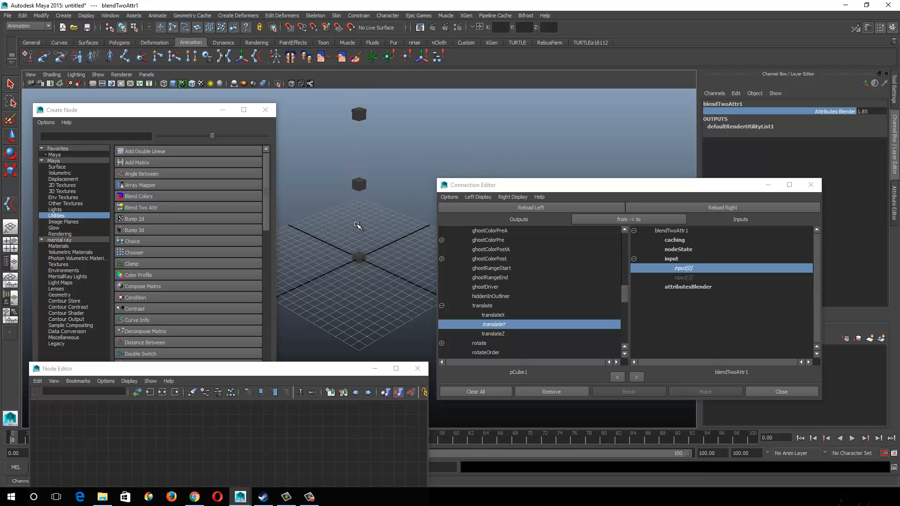
mouse_move(363, 283)
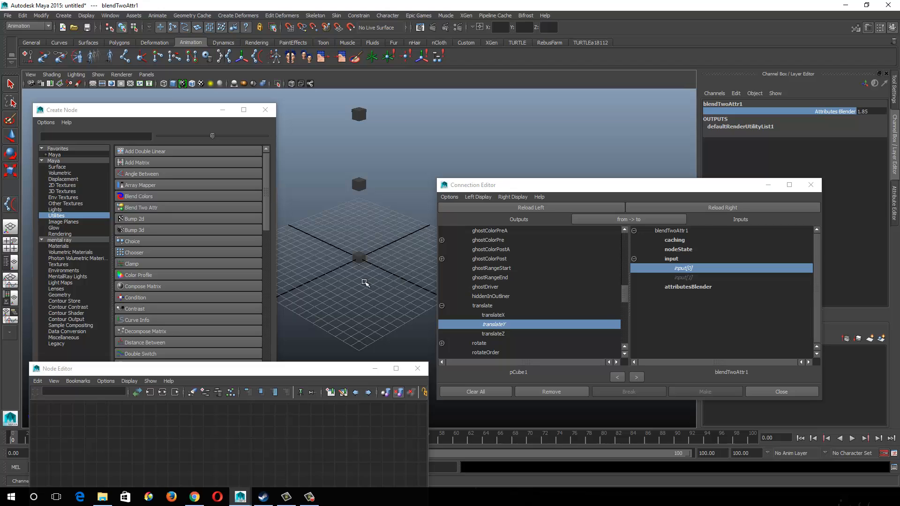
mouse_move(357, 275)
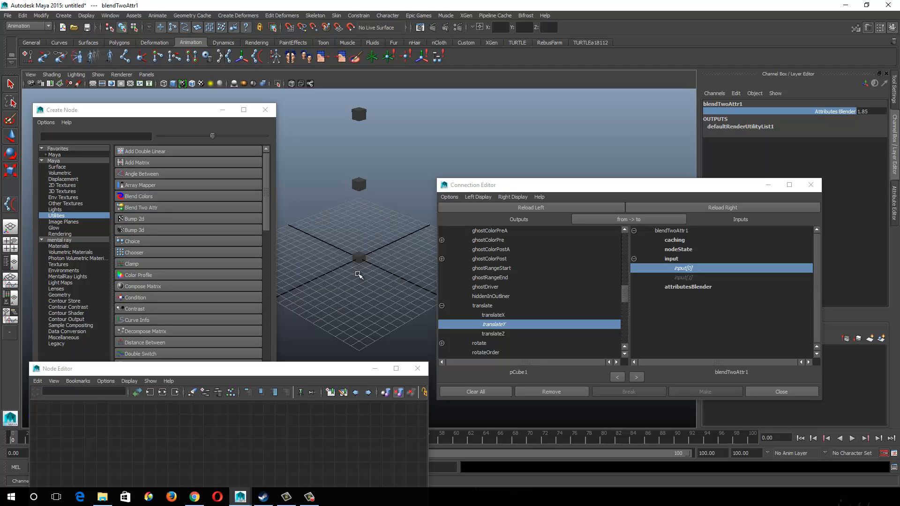
mouse_move(158, 211)
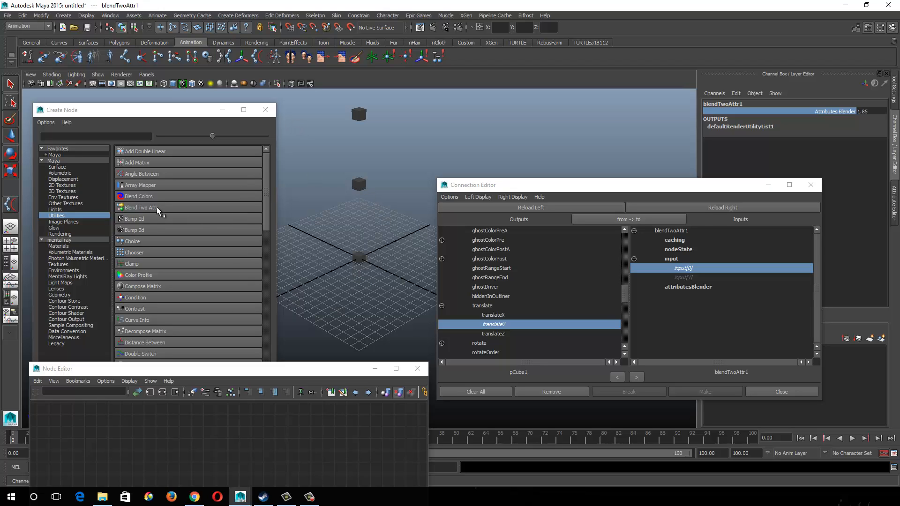
mouse_move(143, 242)
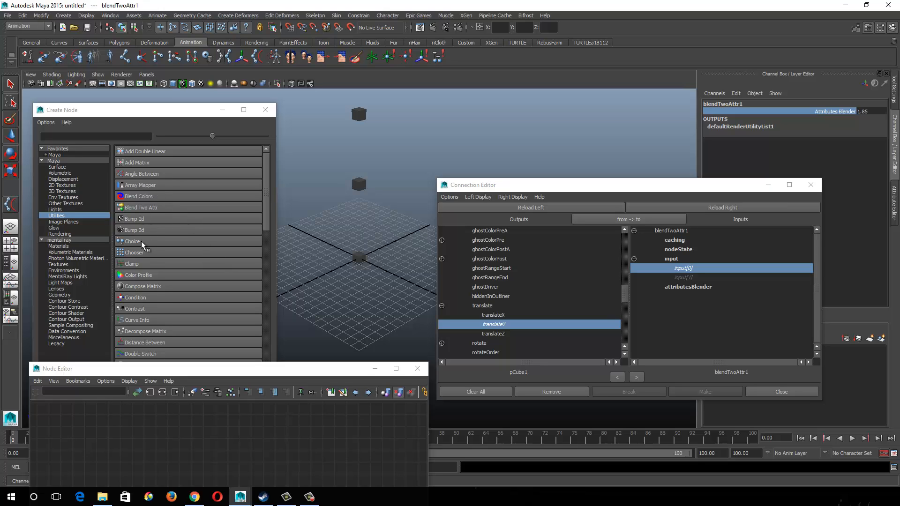
mouse_move(145, 270)
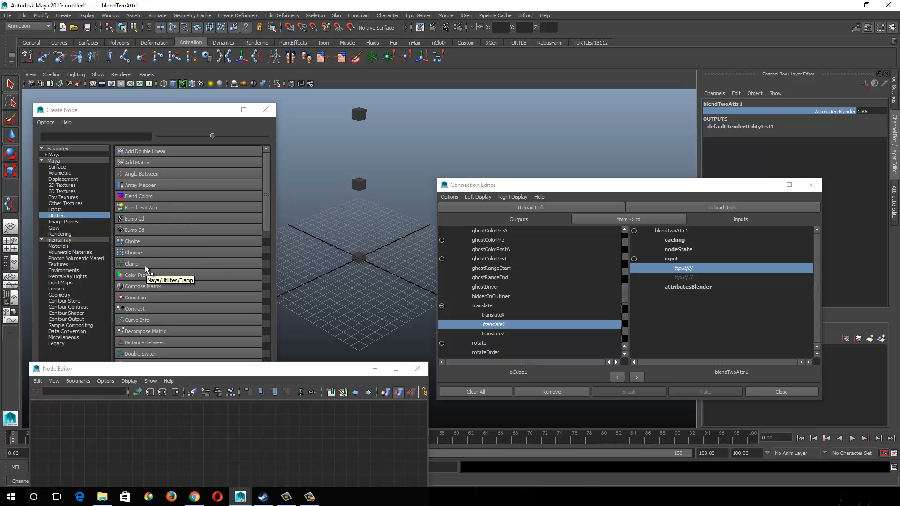
- Create a new Clamp utility node from the Utilities catalogue
double_click(131, 264)
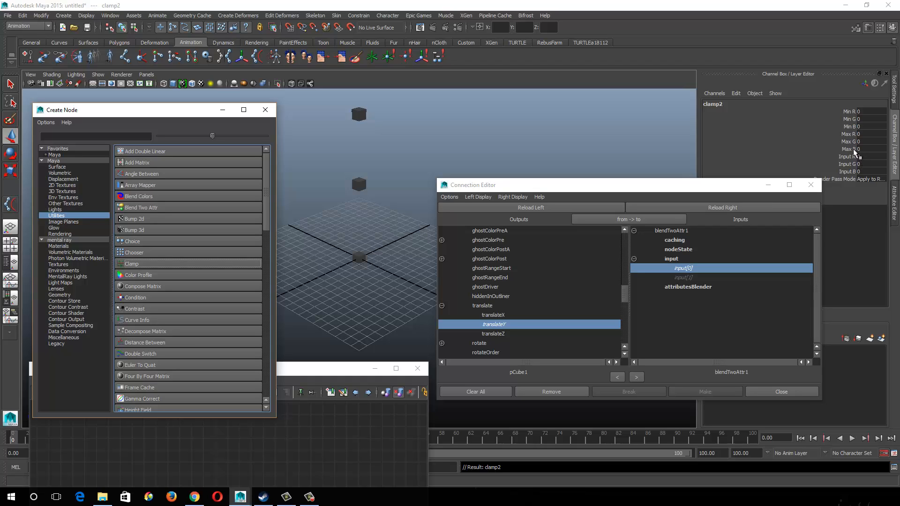
mouse_move(854, 157)
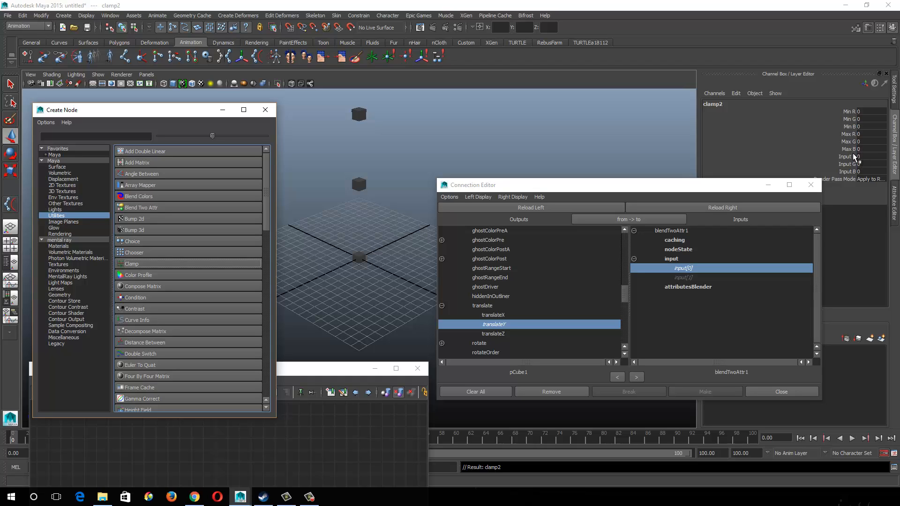
mouse_move(850, 169)
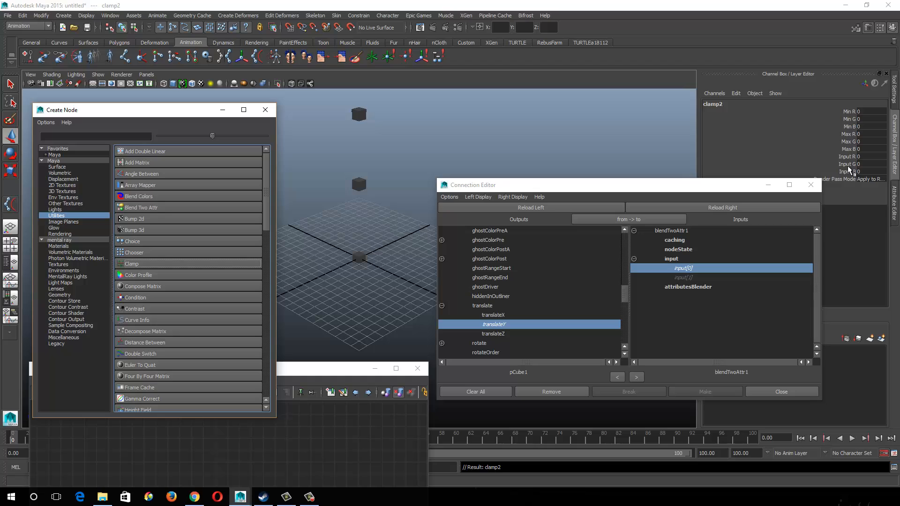
mouse_move(851, 156)
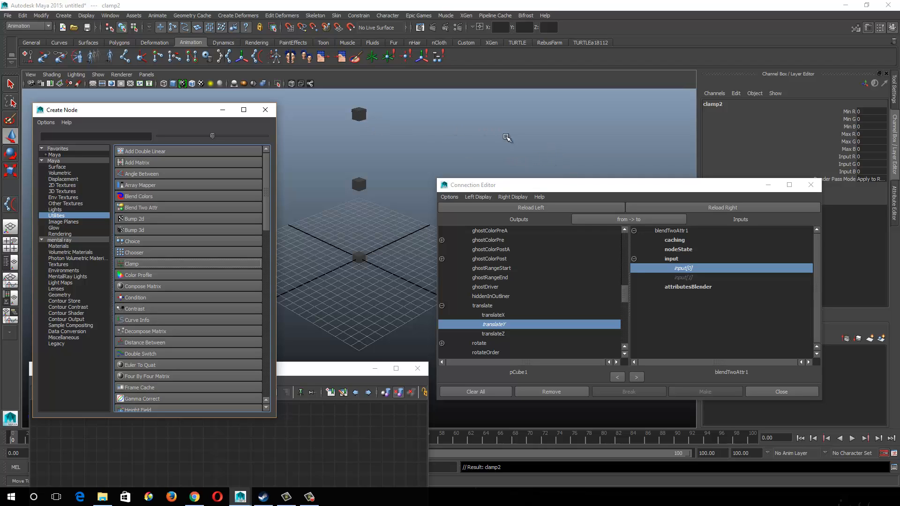
mouse_move(474, 145)
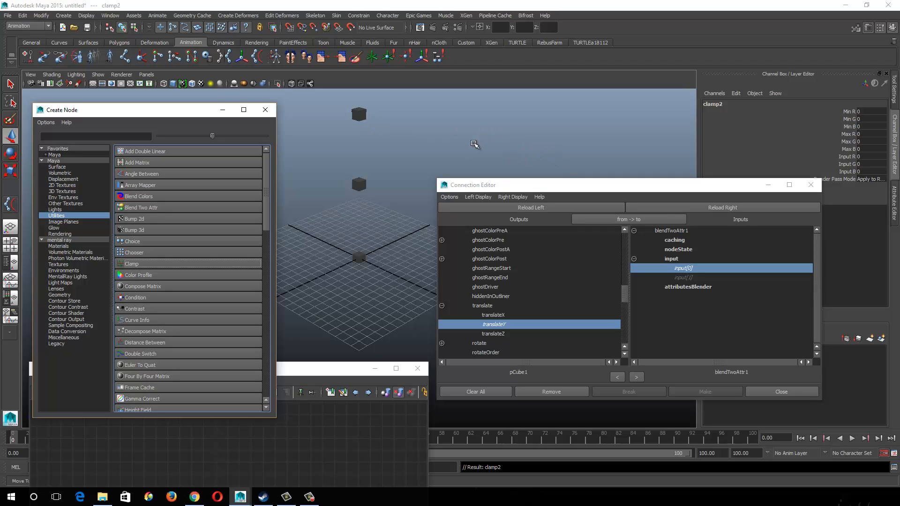
mouse_move(450, 141)
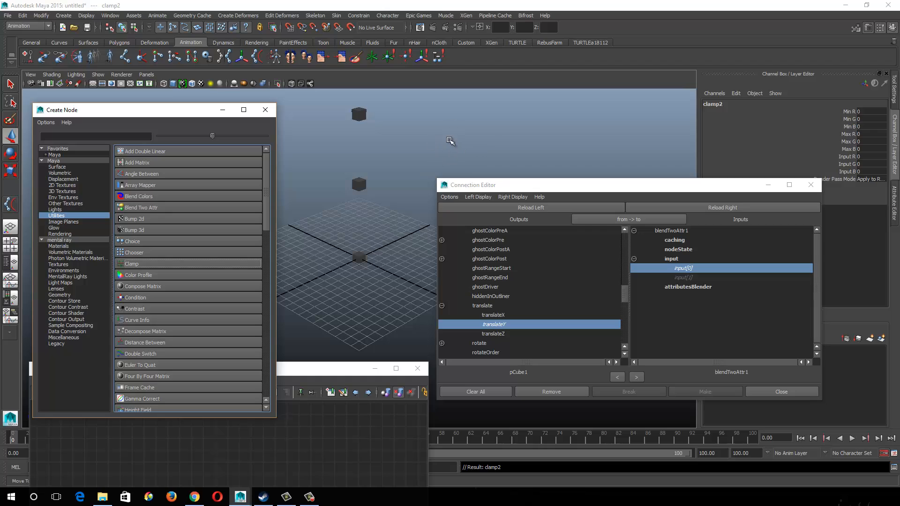
mouse_move(511, 145)
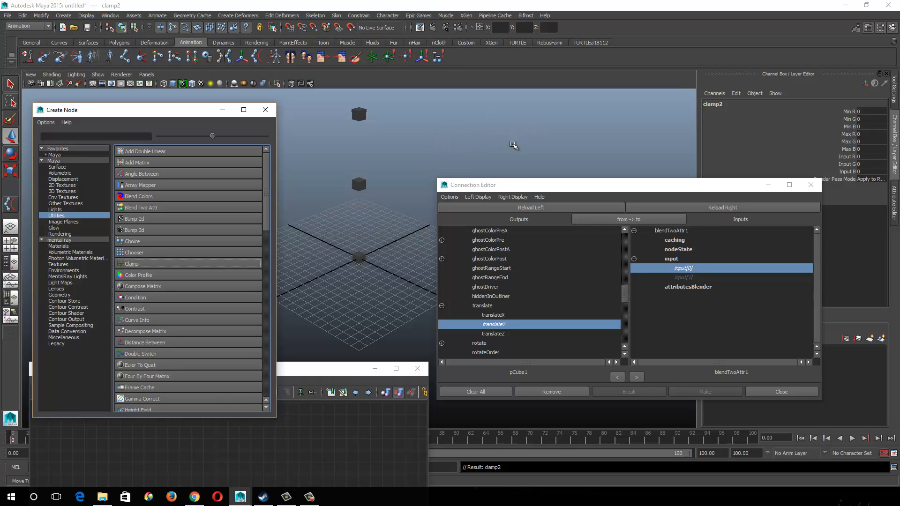
mouse_move(872, 114)
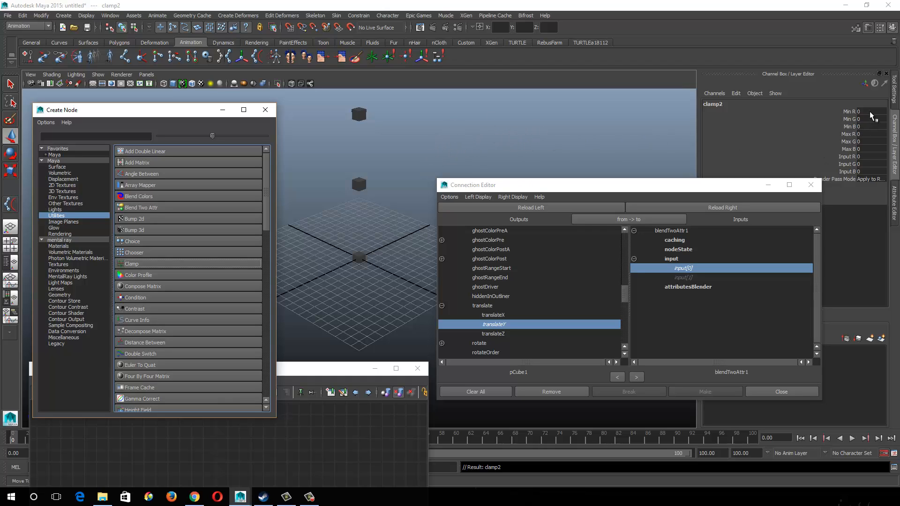
mouse_move(870, 141)
type("1")
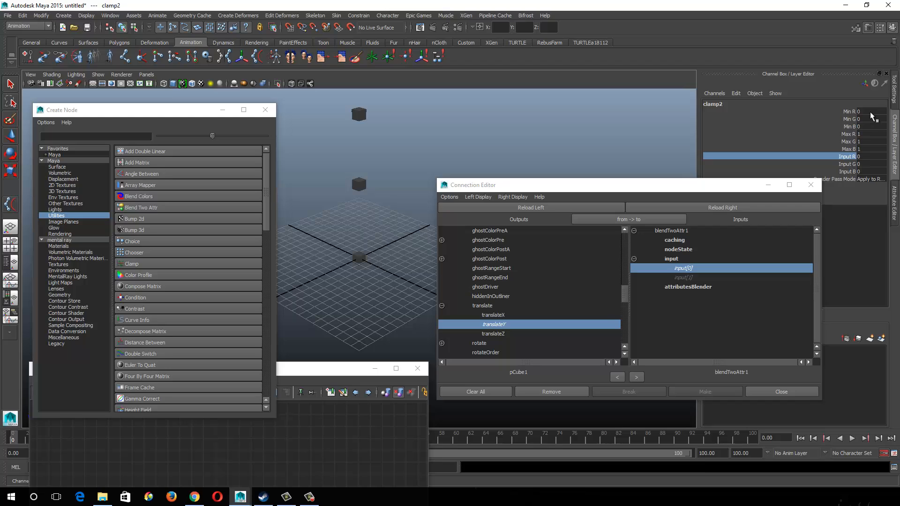
mouse_move(849, 165)
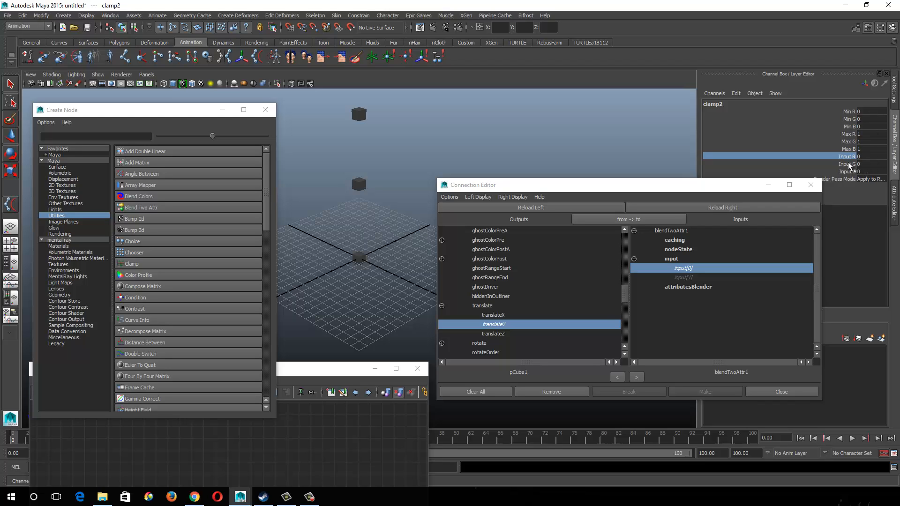
mouse_move(867, 145)
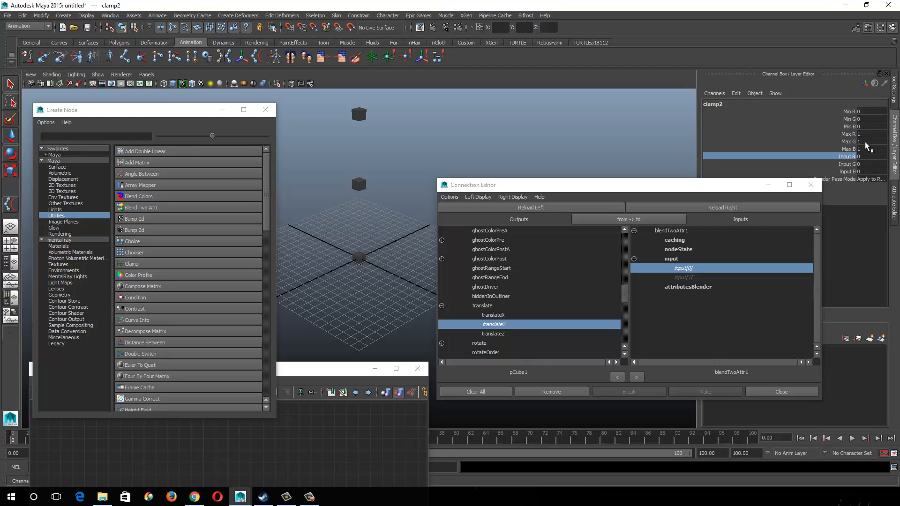
mouse_move(840, 139)
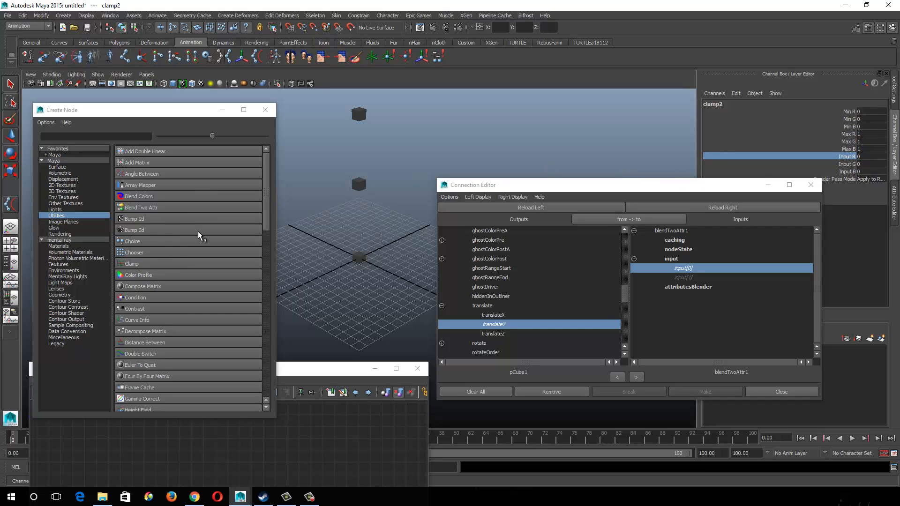
mouse_move(264, 195)
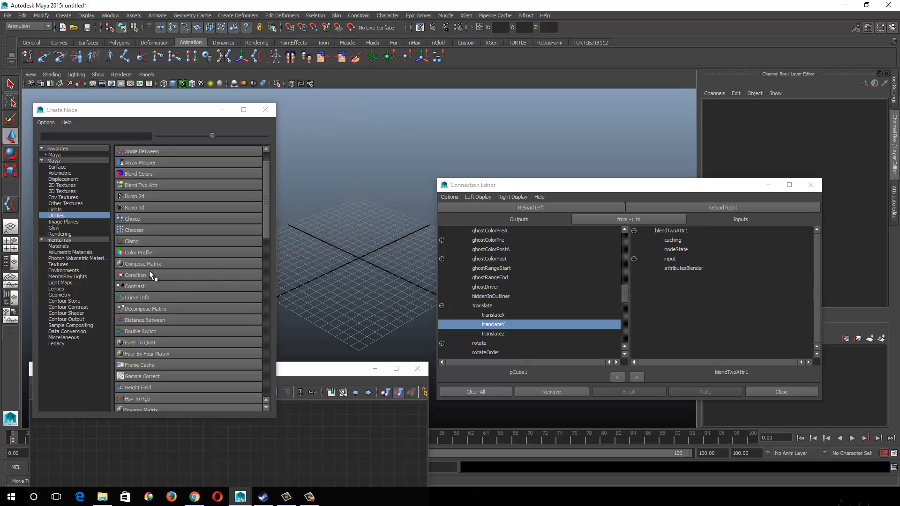
mouse_move(149, 276)
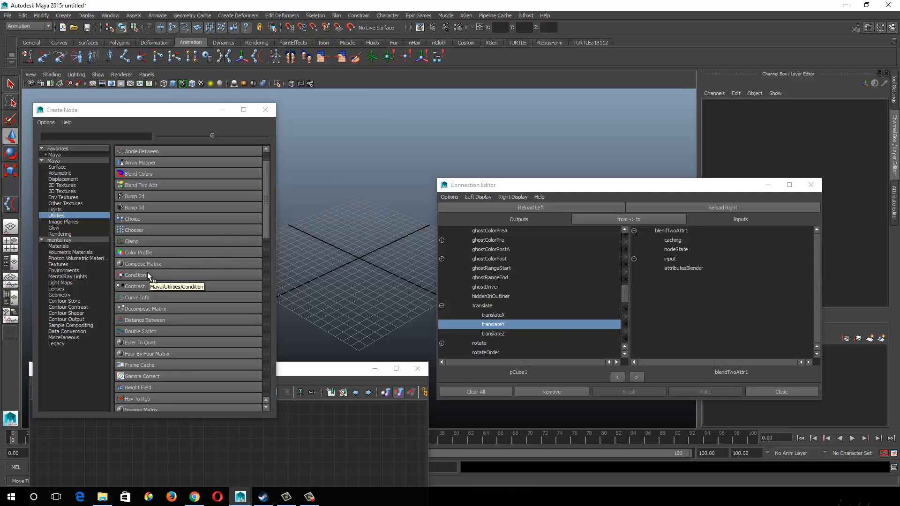
double_click(136, 275)
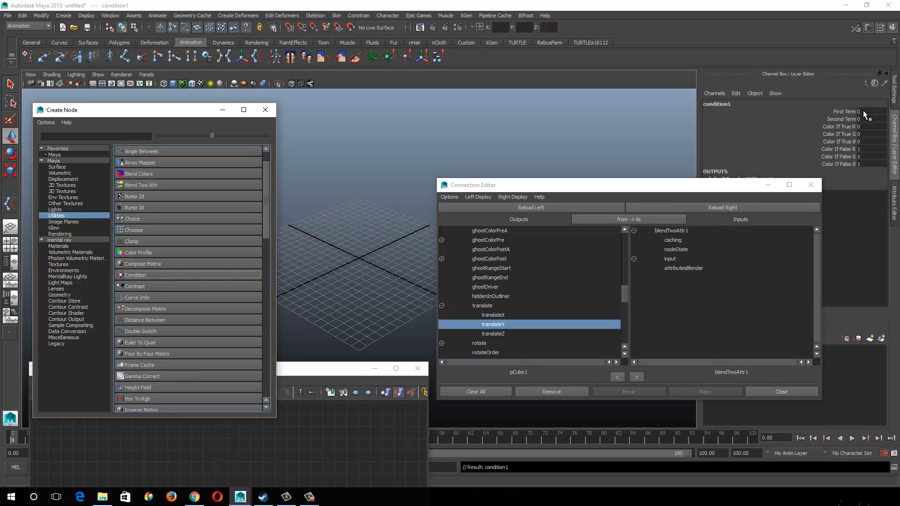
mouse_move(866, 127)
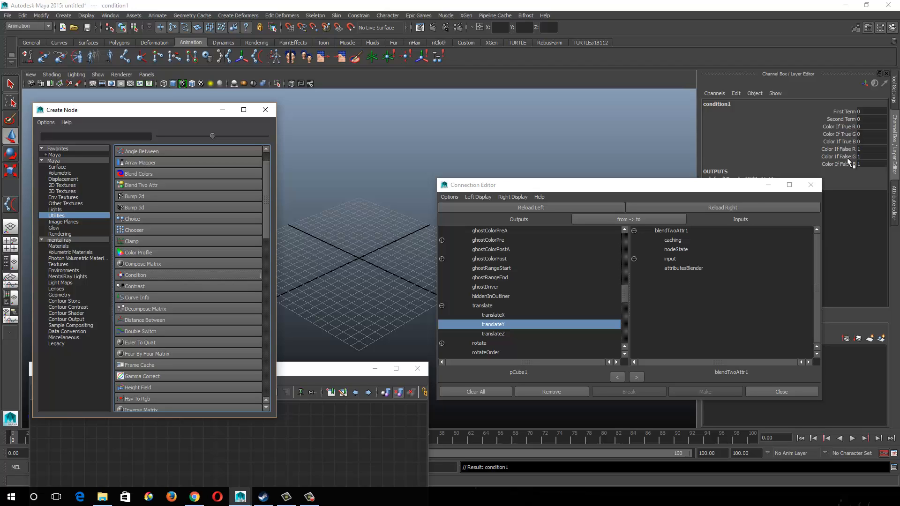
mouse_move(236, 20)
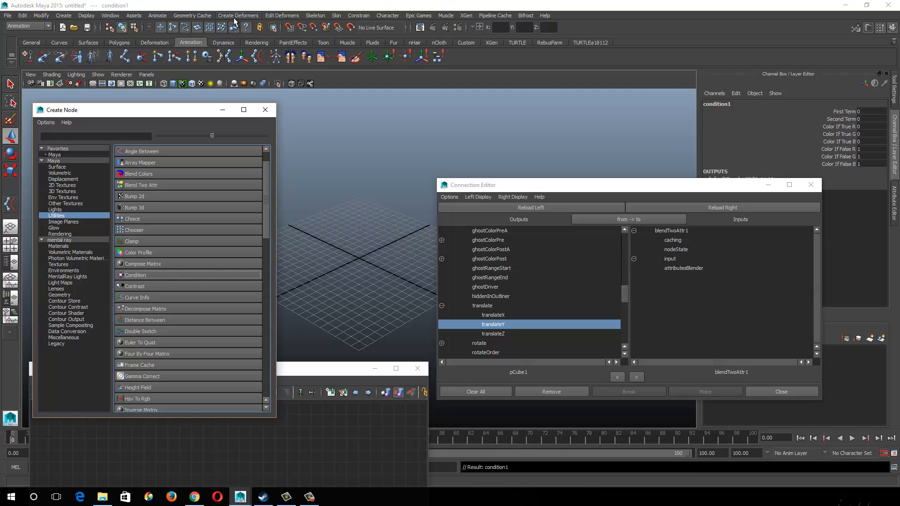
left_click(315, 15)
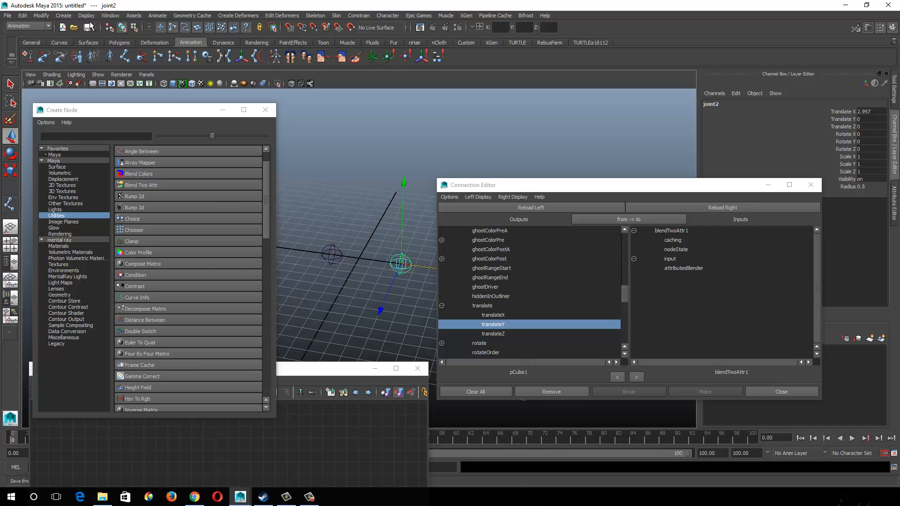
- Add a polygon cube, stretch and raise it into a tall box, then move joint2 out to X 3.544
left_click(57, 15)
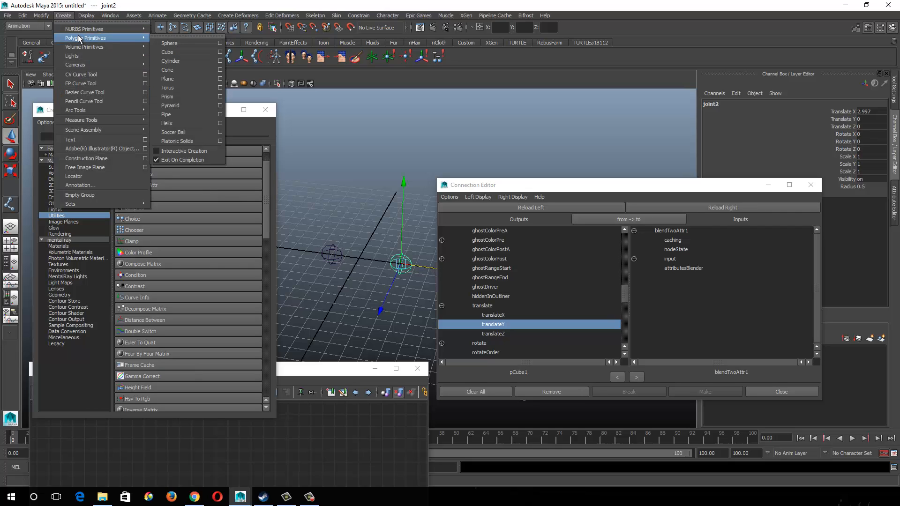
mouse_move(185, 88)
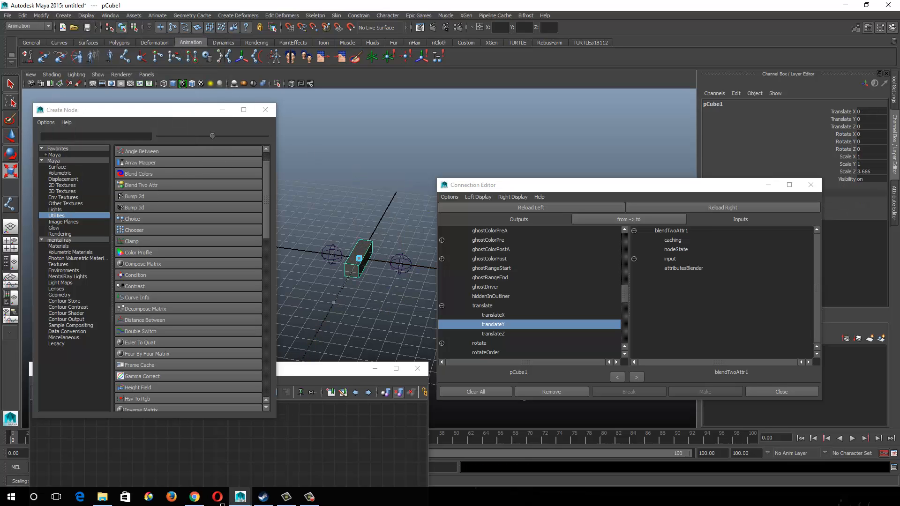
left_click_drag(357, 258, 421, 263)
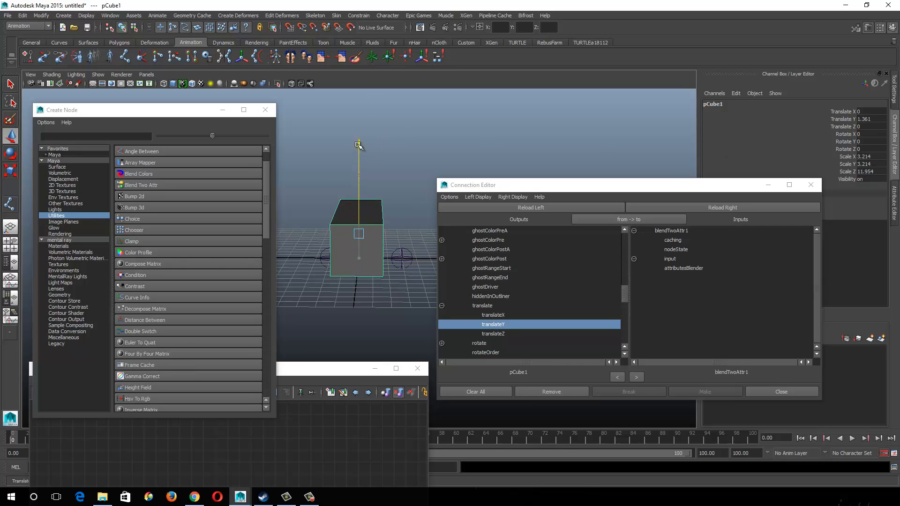
left_click_drag(360, 144, 363, 154)
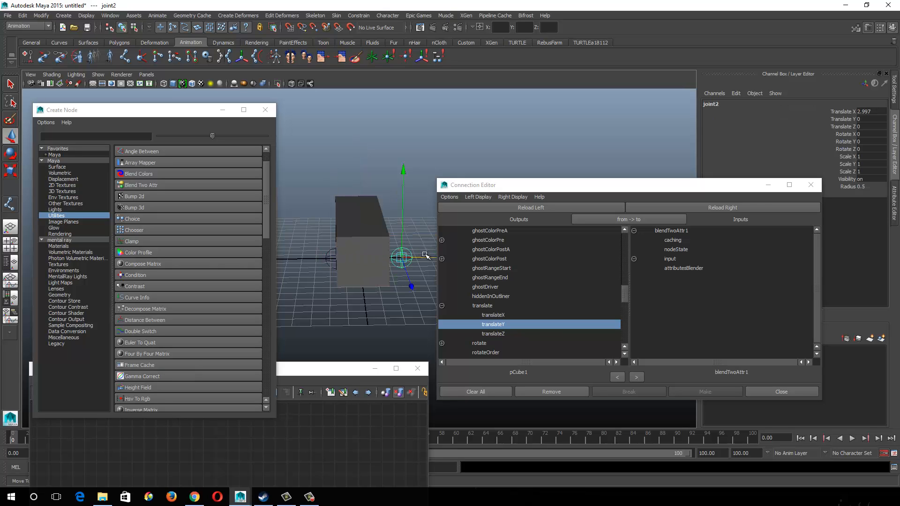
left_click_drag(400, 257, 389, 257)
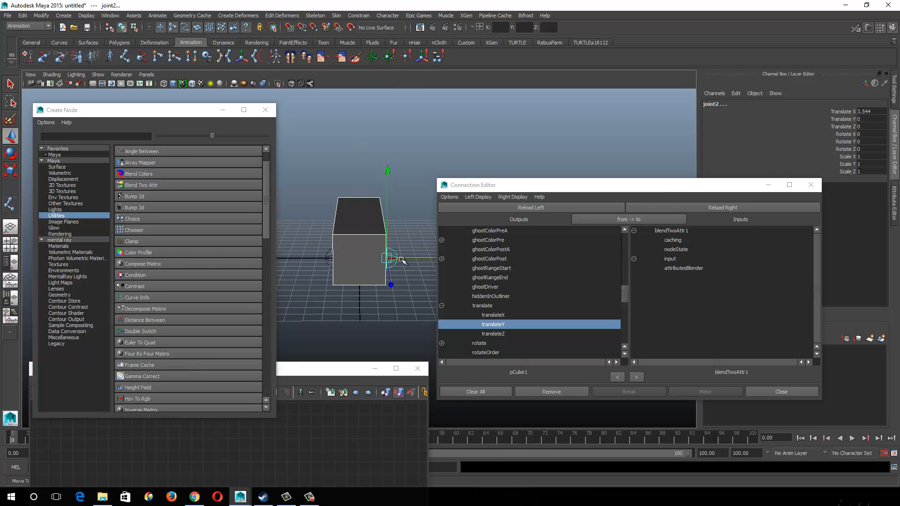
mouse_move(407, 259)
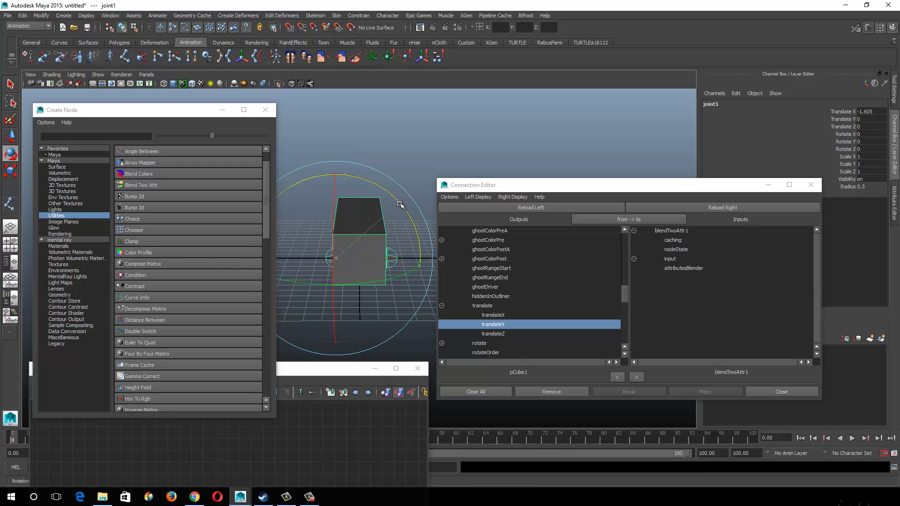
mouse_move(397, 195)
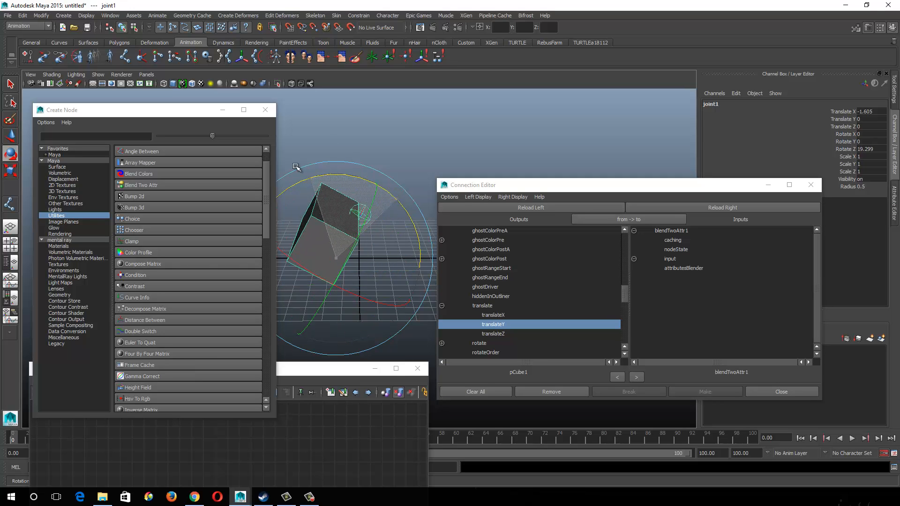
left_click_drag(295, 167, 306, 193)
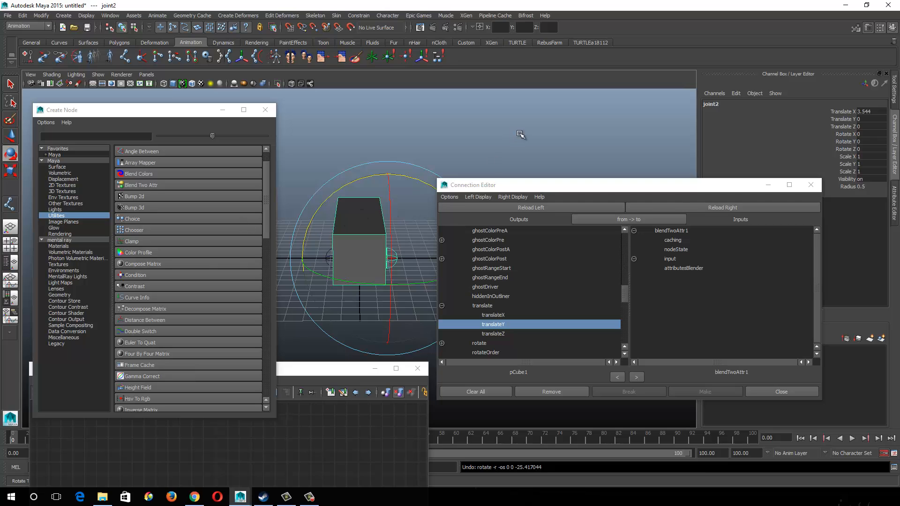
mouse_move(180, 313)
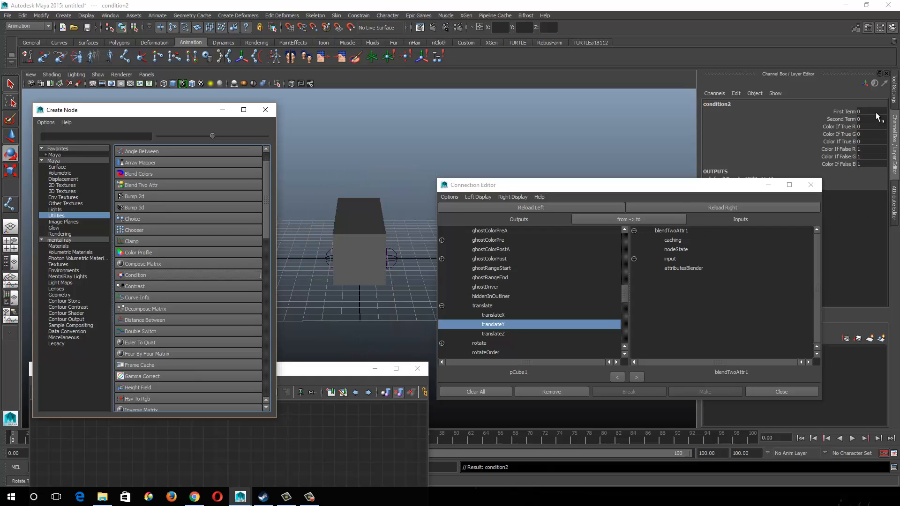
mouse_move(621, 175)
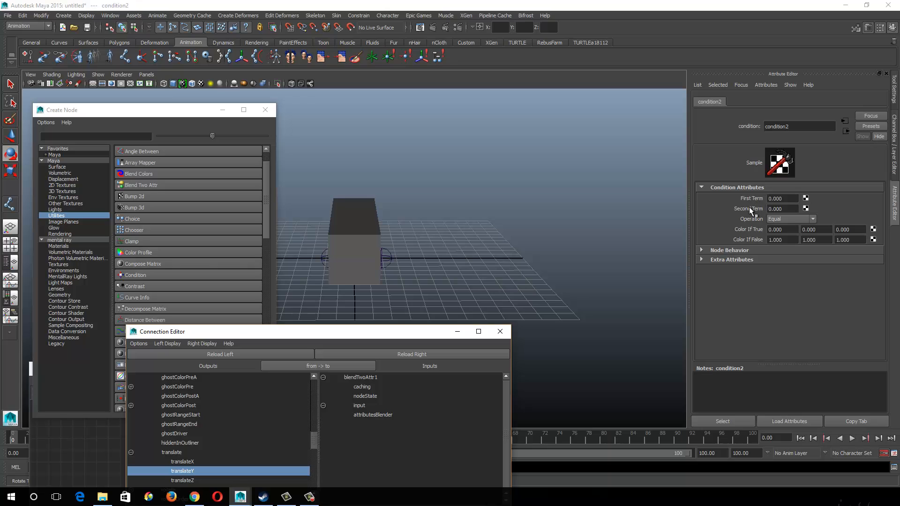
- Set condition2's Operation to Less Than with the false colour values at zero
left_click(812, 220)
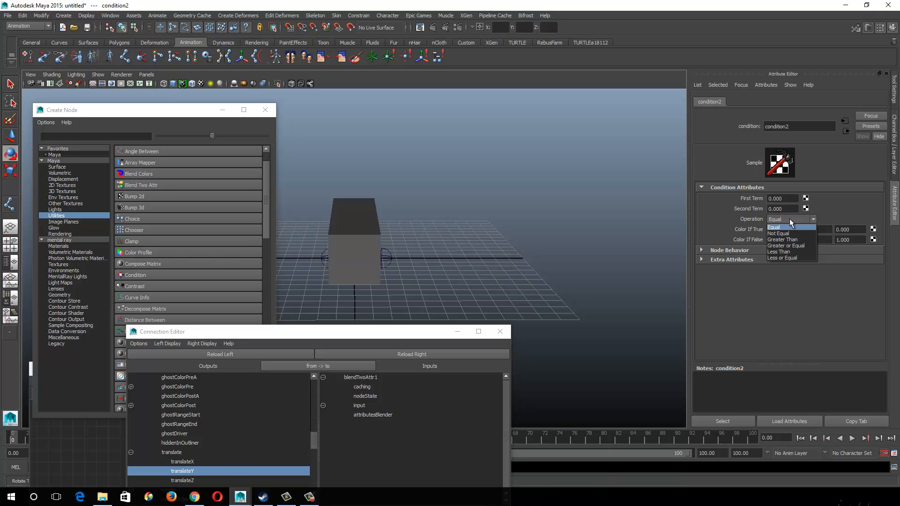
left_click(786, 245)
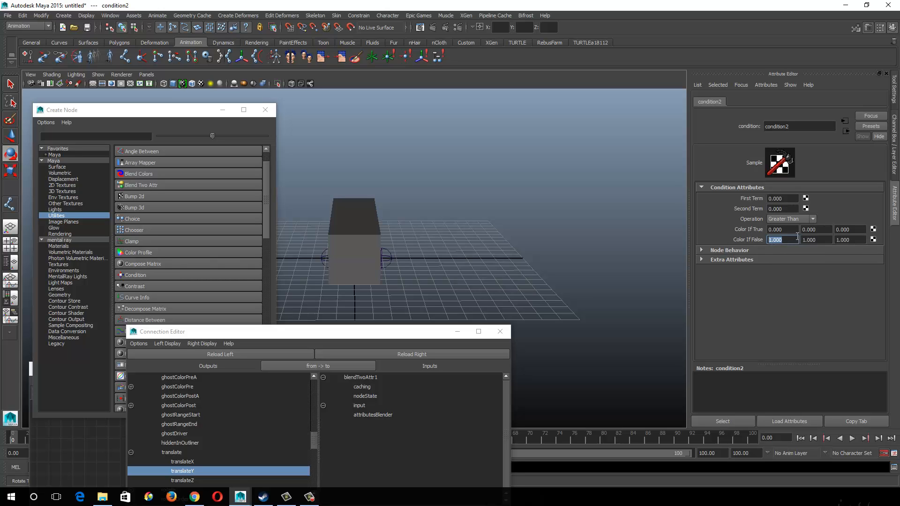
left_click(849, 240)
type("0.000")
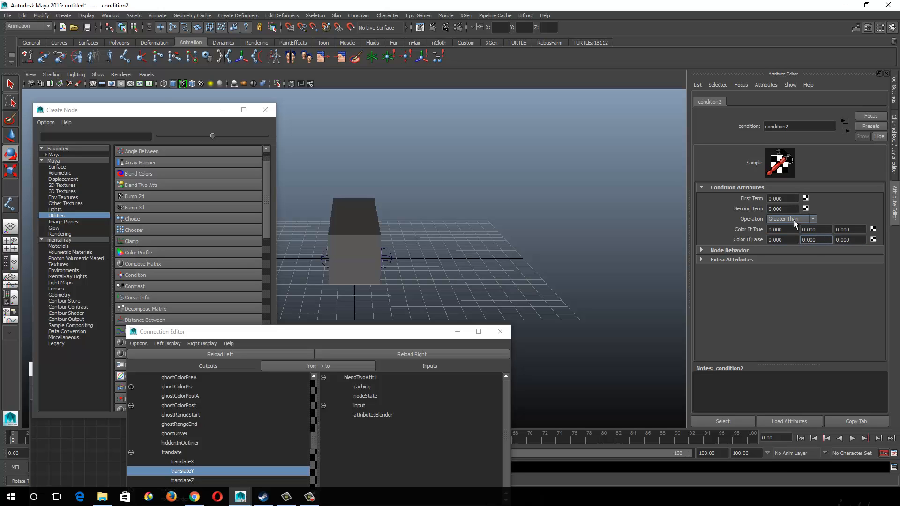
left_click(812, 219)
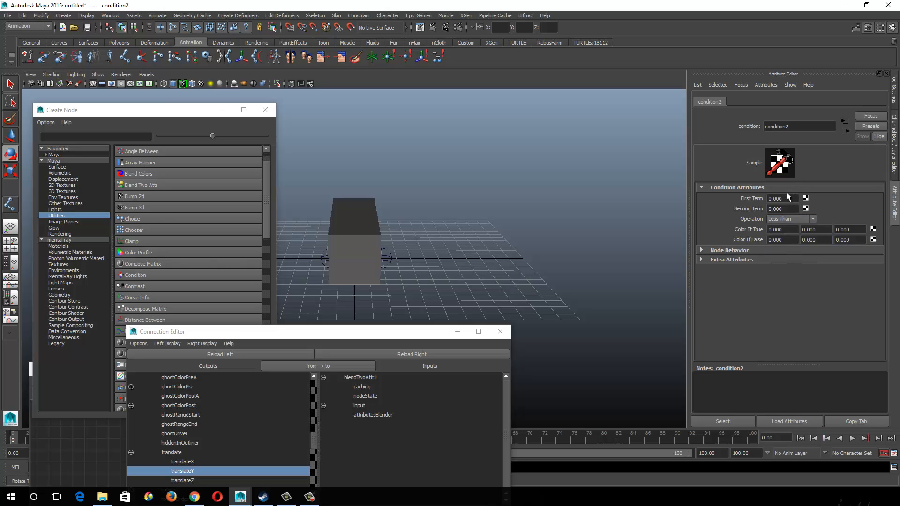
mouse_move(538, 219)
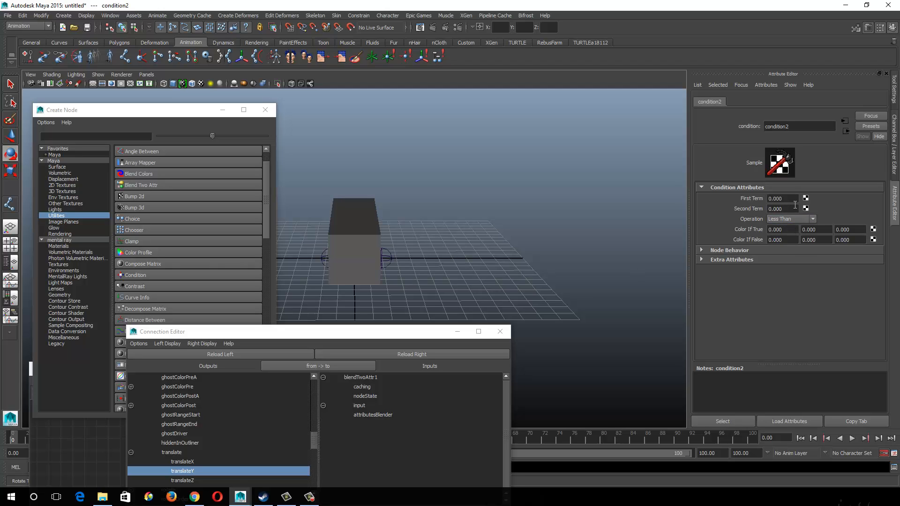
mouse_move(766, 236)
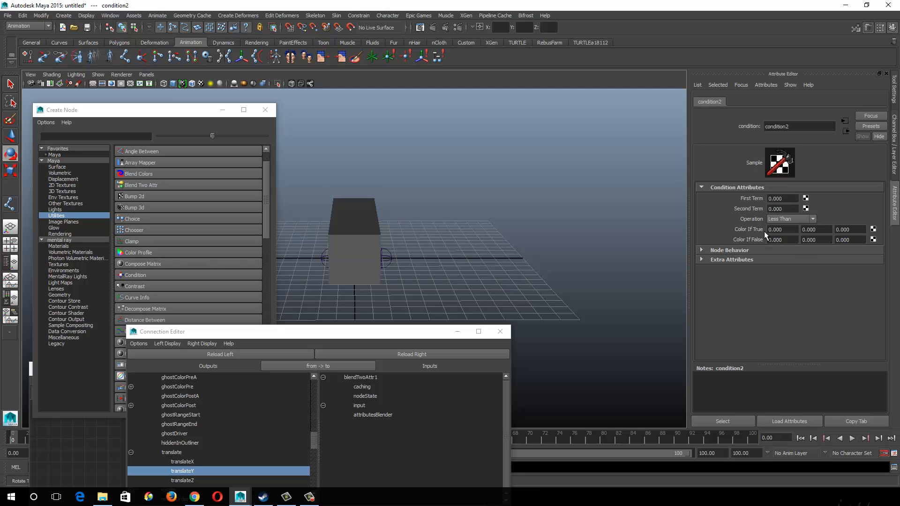
mouse_move(759, 235)
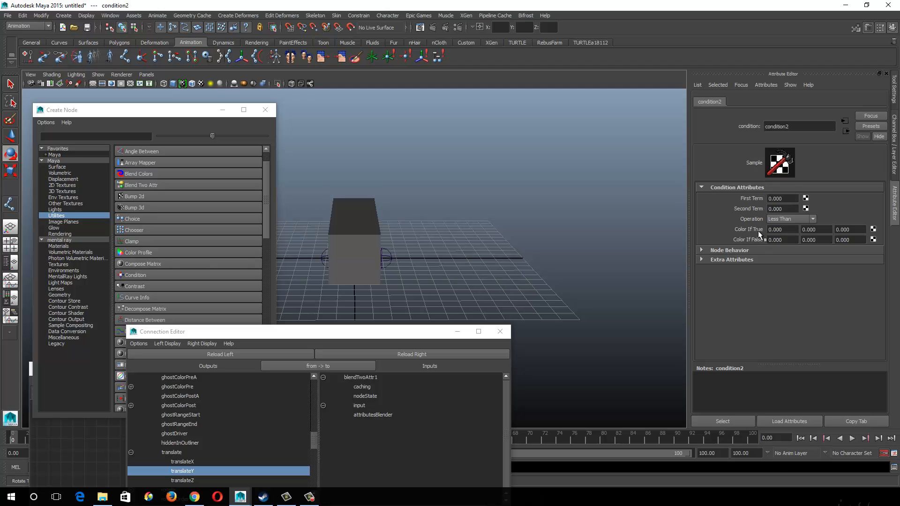
mouse_move(493, 236)
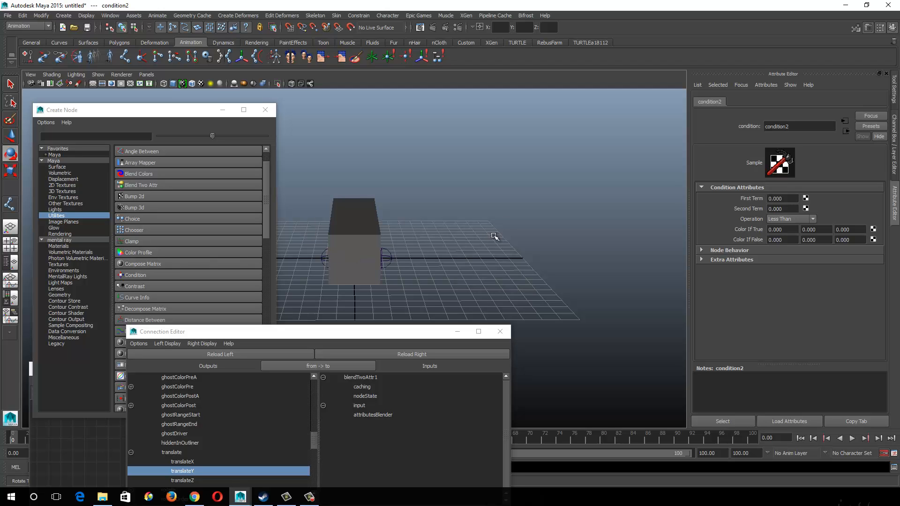
mouse_move(330, 265)
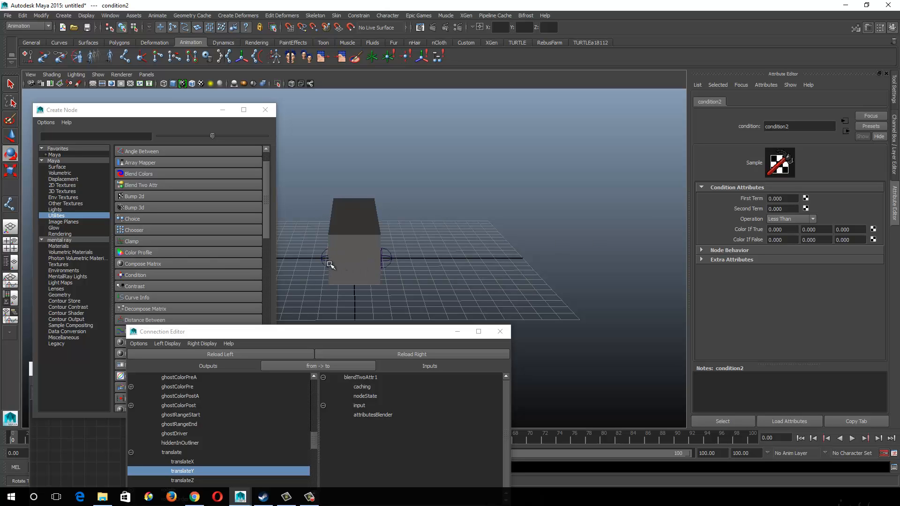
mouse_move(336, 263)
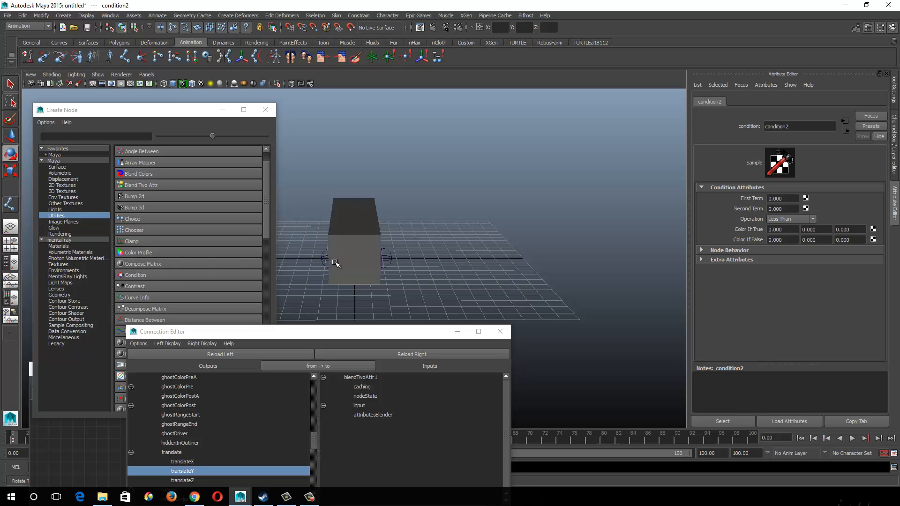
mouse_move(375, 193)
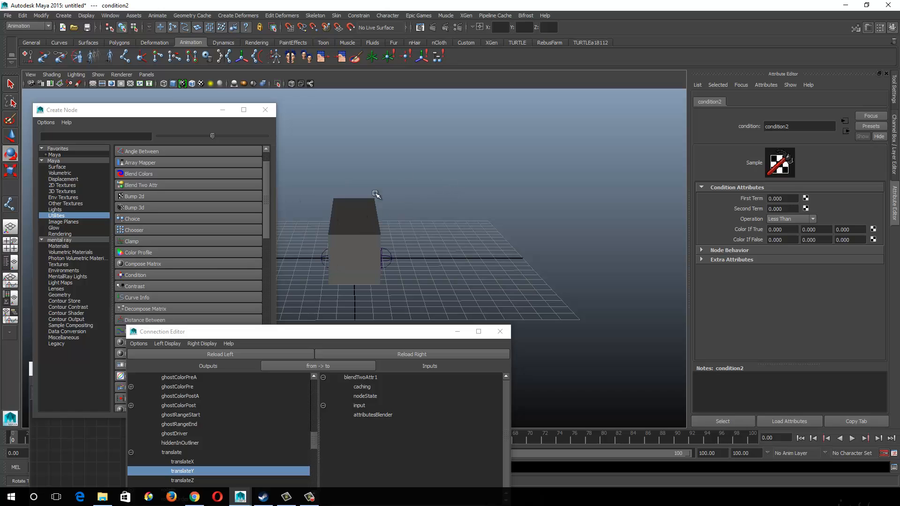
mouse_move(401, 257)
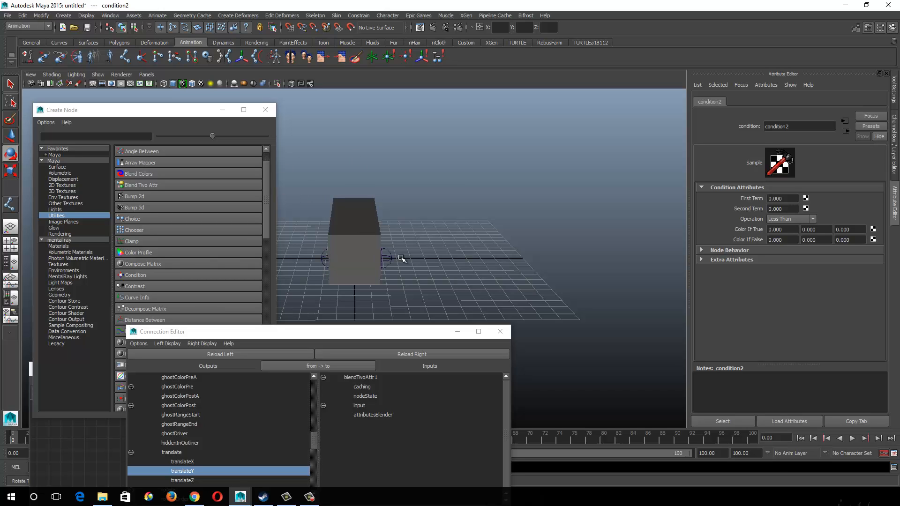
mouse_move(407, 255)
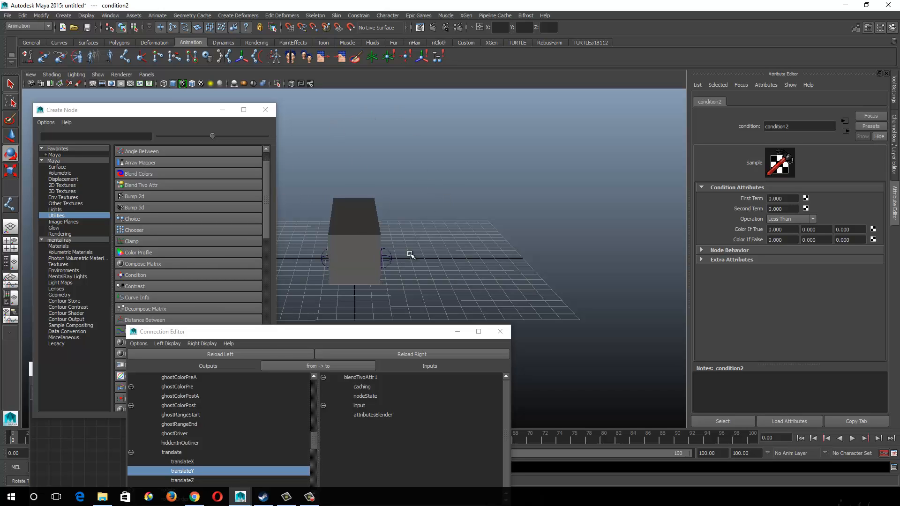
mouse_move(389, 261)
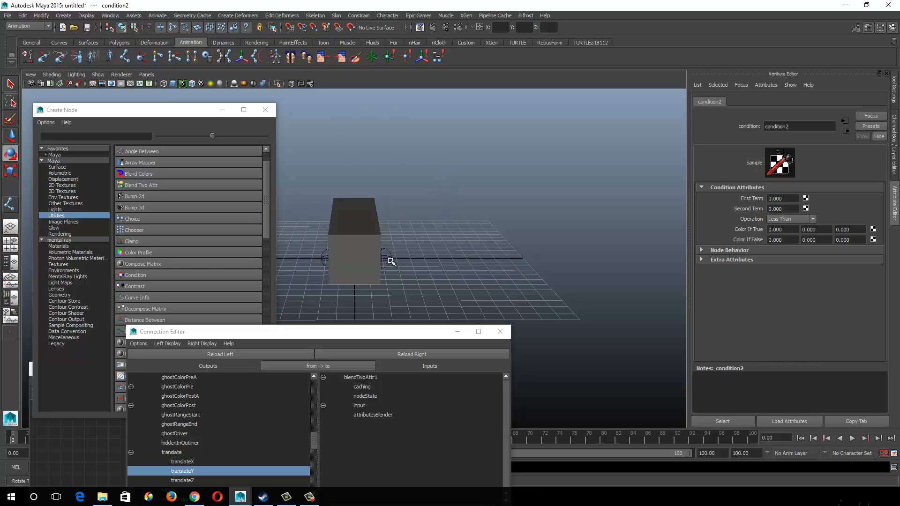
mouse_move(318, 260)
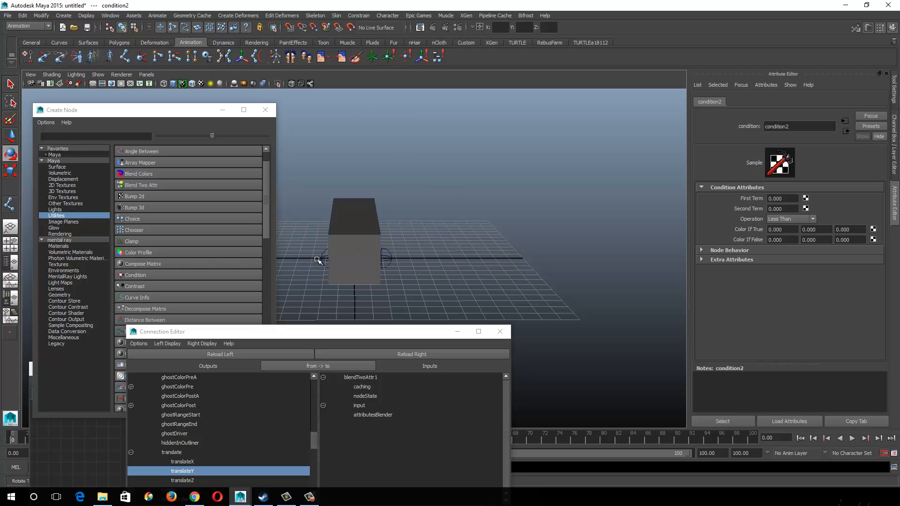
mouse_move(321, 267)
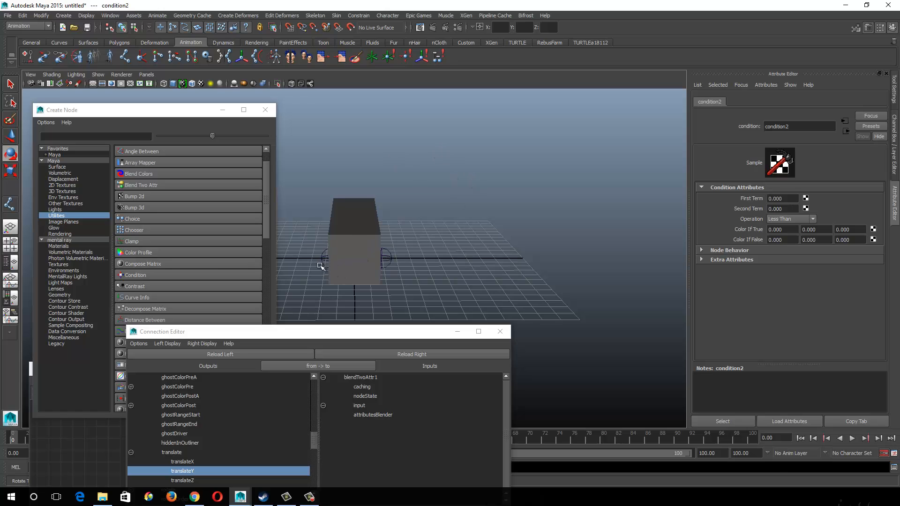
mouse_move(623, 272)
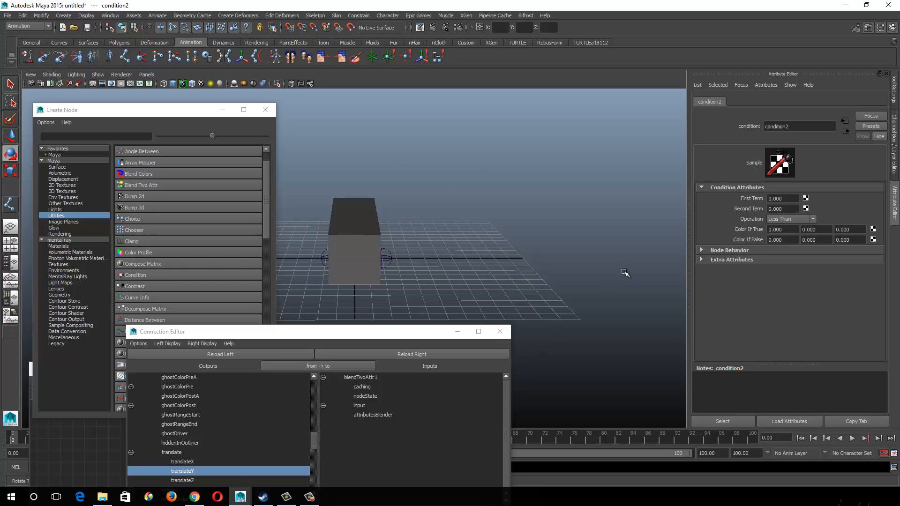
mouse_move(385, 255)
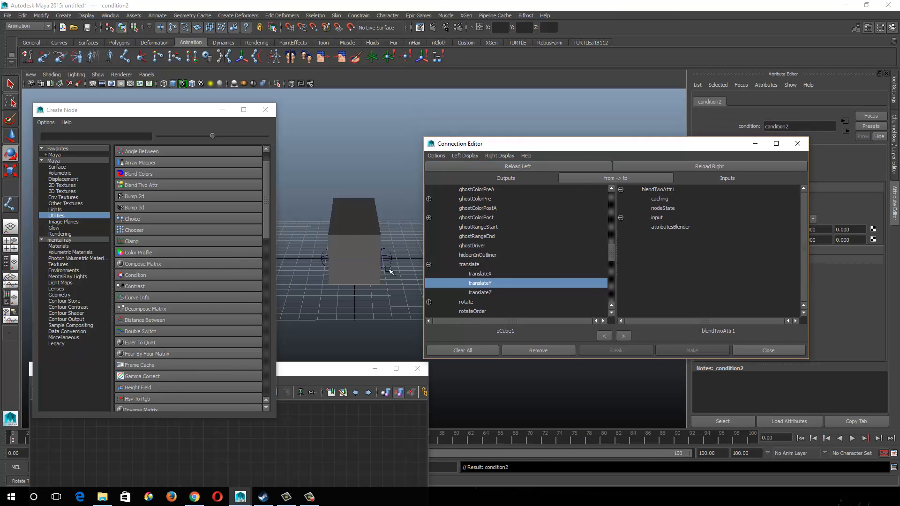
mouse_move(390, 262)
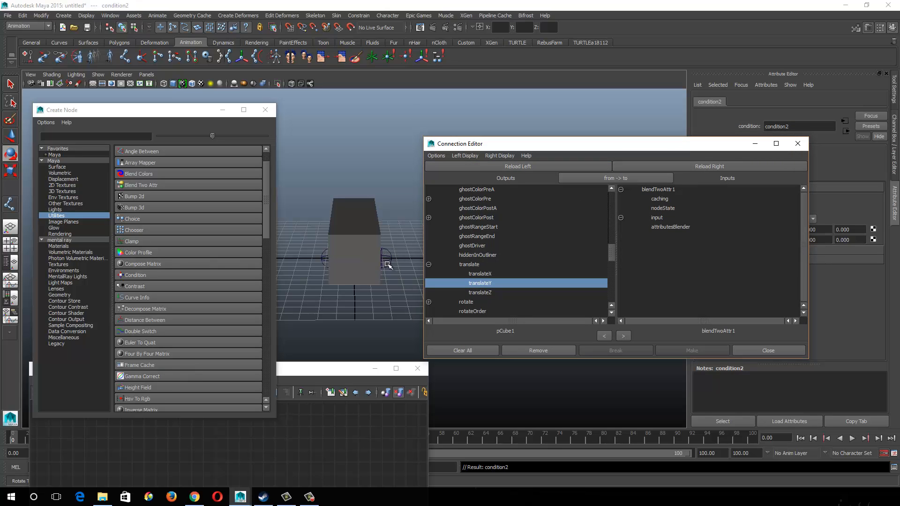
mouse_move(181, 188)
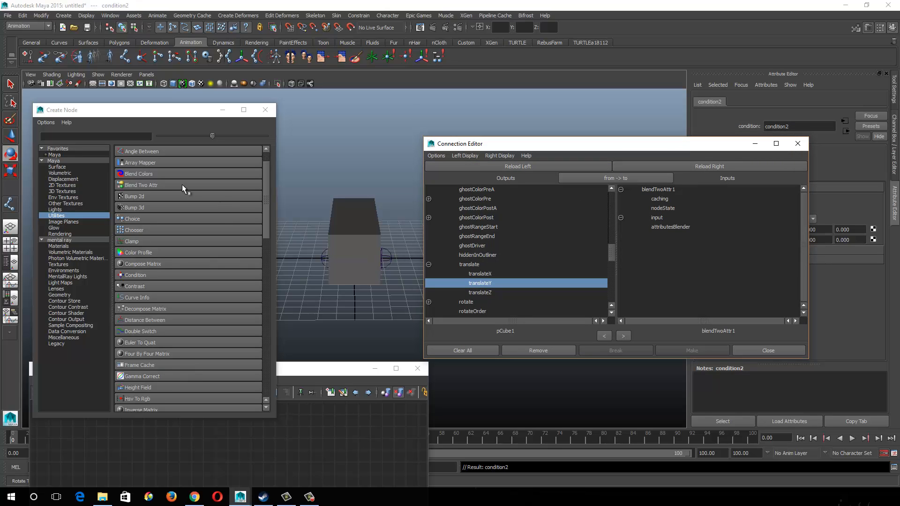
mouse_move(265, 223)
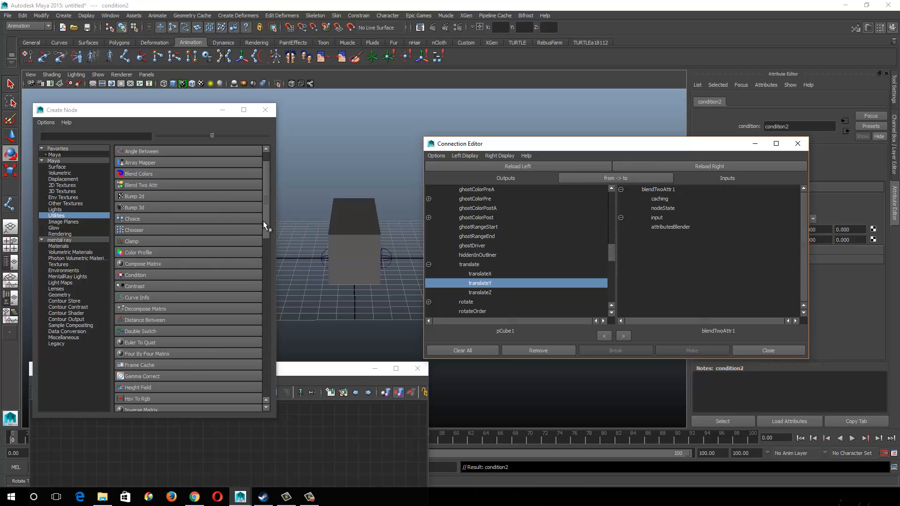
mouse_move(266, 216)
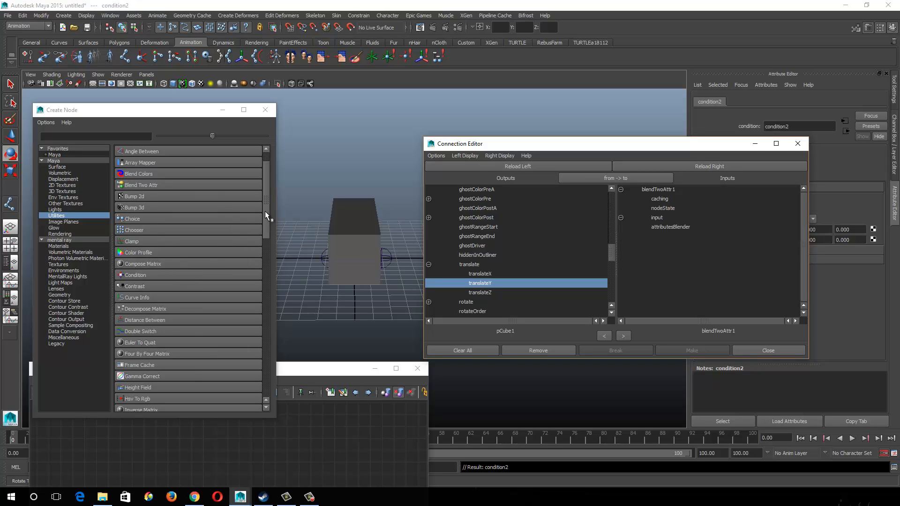
scroll("down", 3)
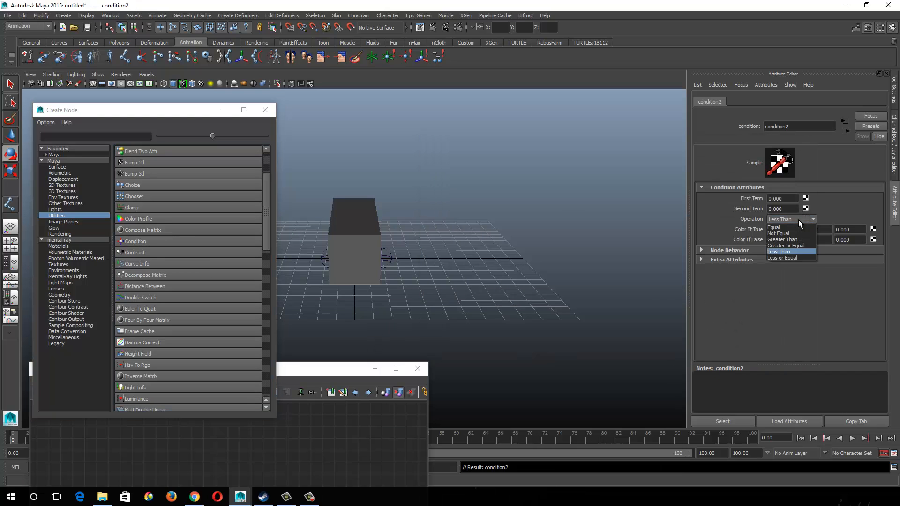
mouse_move(810, 246)
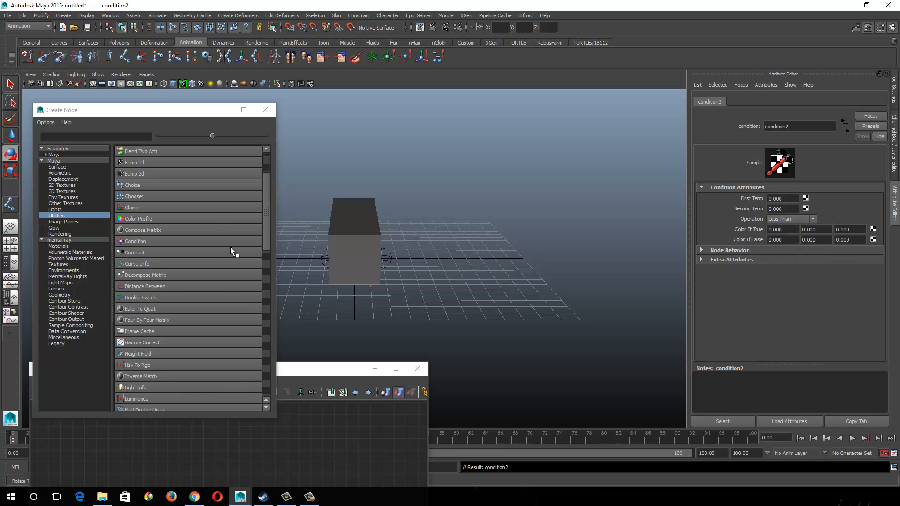
mouse_move(148, 264)
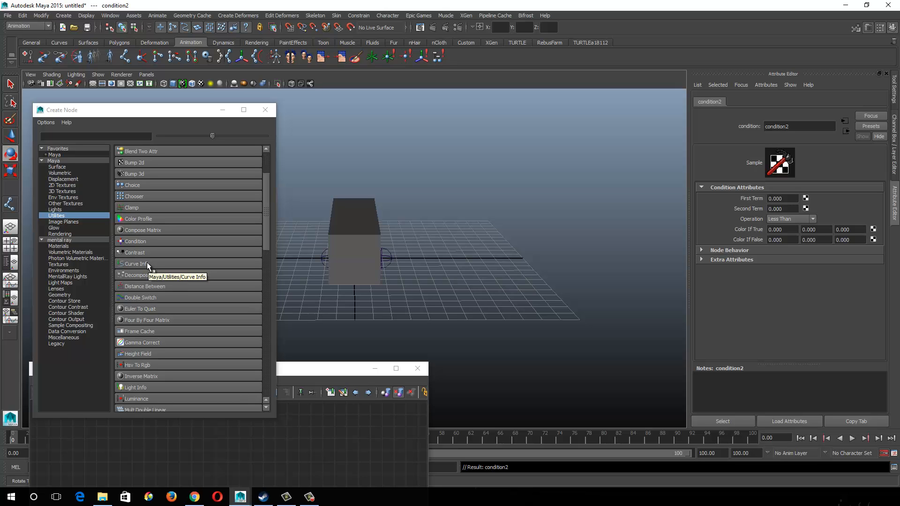
- Create a Curve Info node, curveInfo1, and place it in an empty area of the node graph
left_click(136, 263)
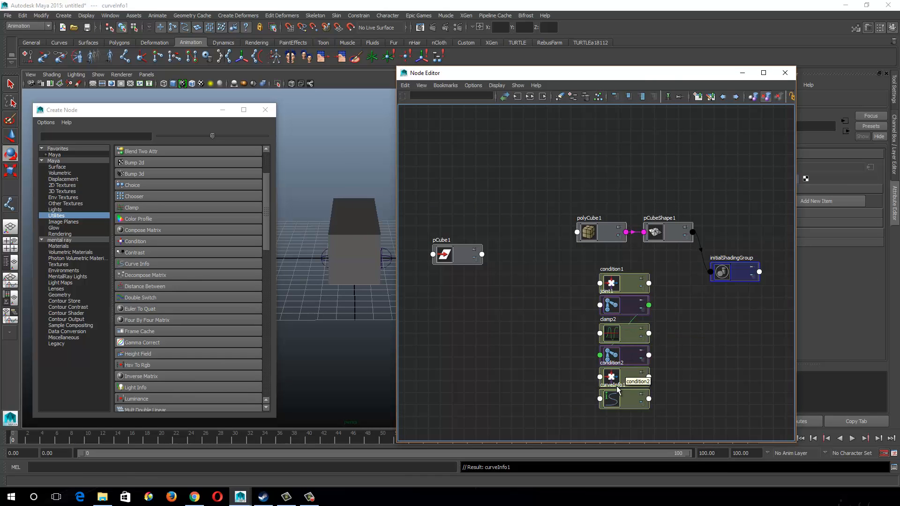
left_click_drag(611, 399, 484, 370)
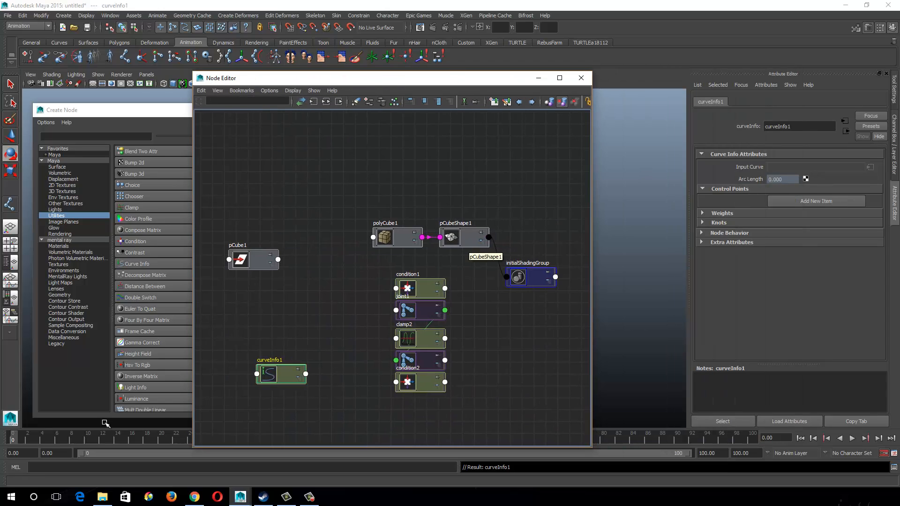
left_click(280, 375)
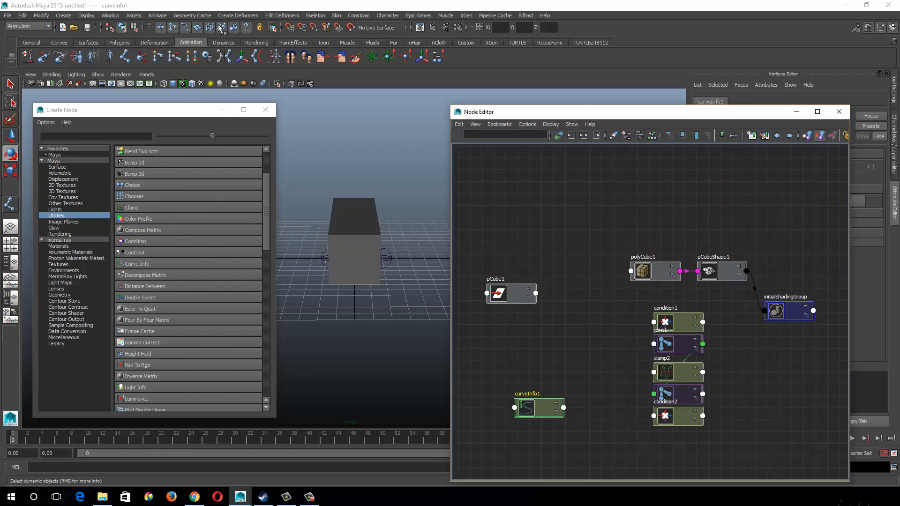
- Draw a new CV curve across the grid with the CV Curve Tool
left_click(64, 15)
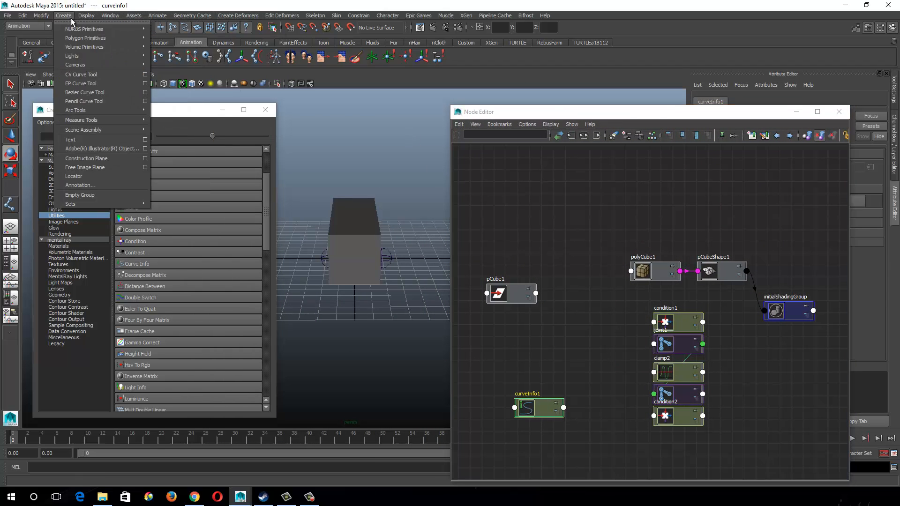
left_click(81, 75)
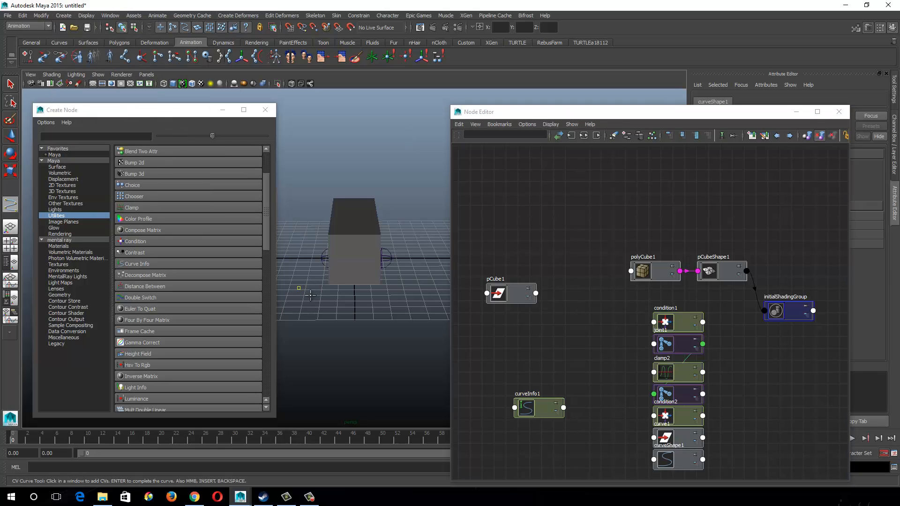
left_click(423, 280)
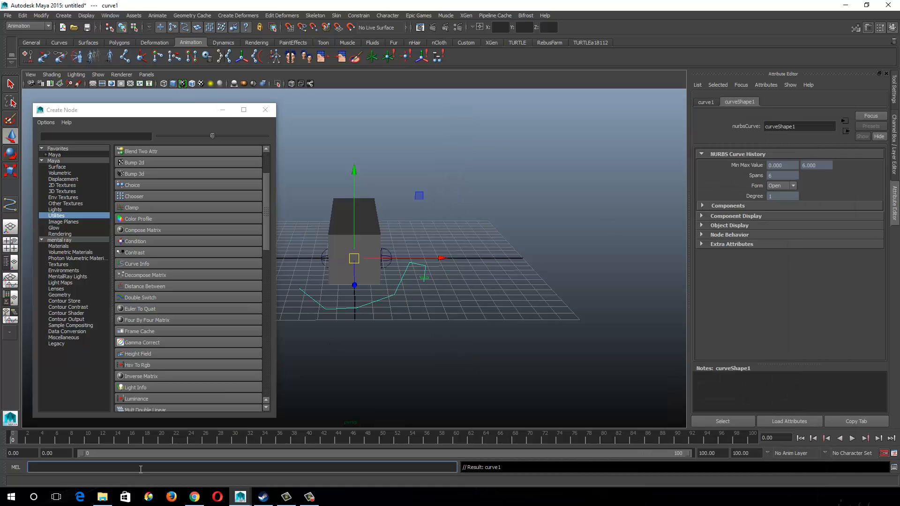
- Run arclen -ch 1 on the curve to create a curveInfo2 node measuring its arc length
type("arc")
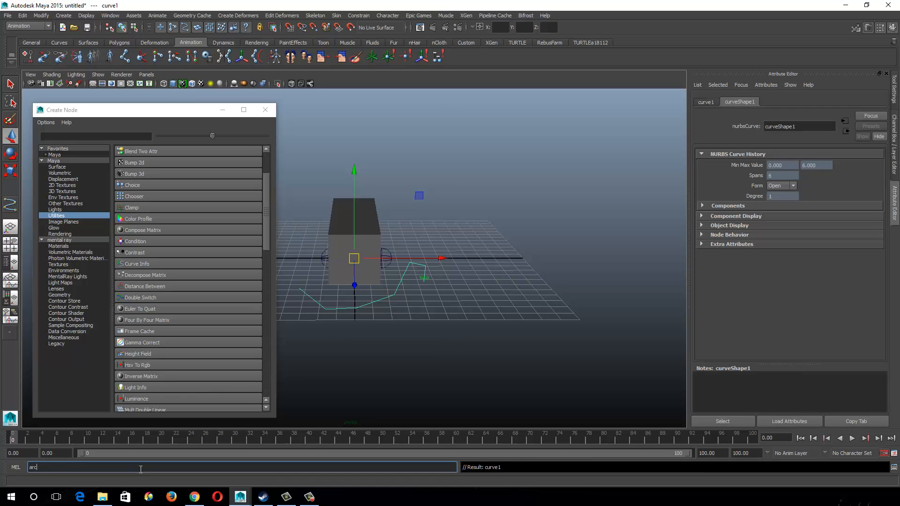
type("den")
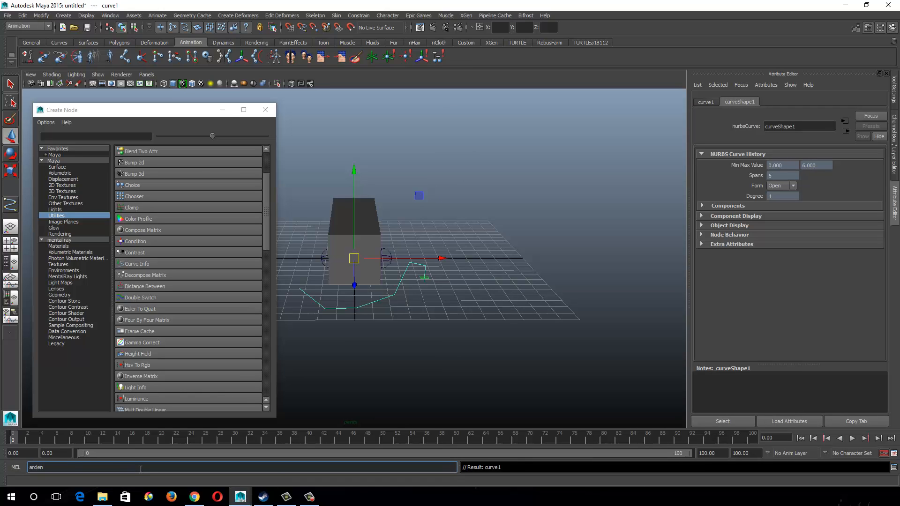
type("-ch")
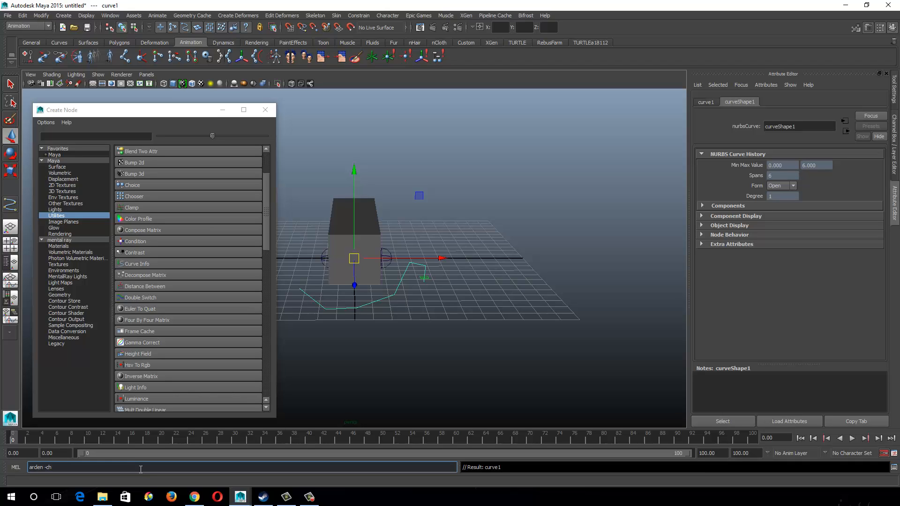
type("1")
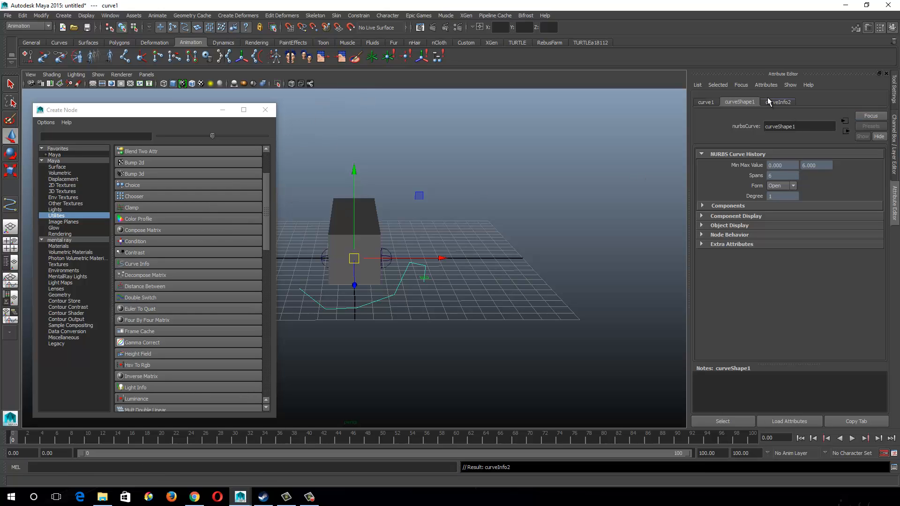
- Review curveInfo2's arc length 20.945, then graph it with curveShape1 in the Node Editor
left_click(778, 102)
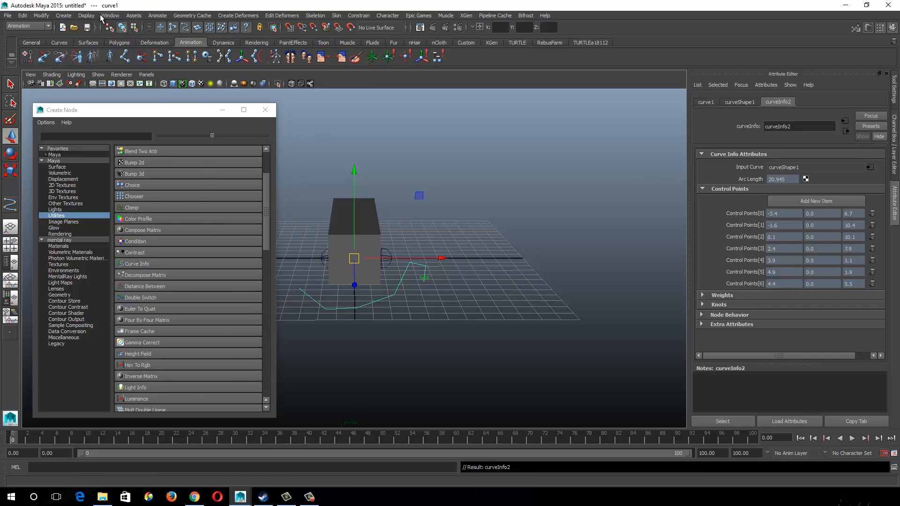
left_click(110, 15)
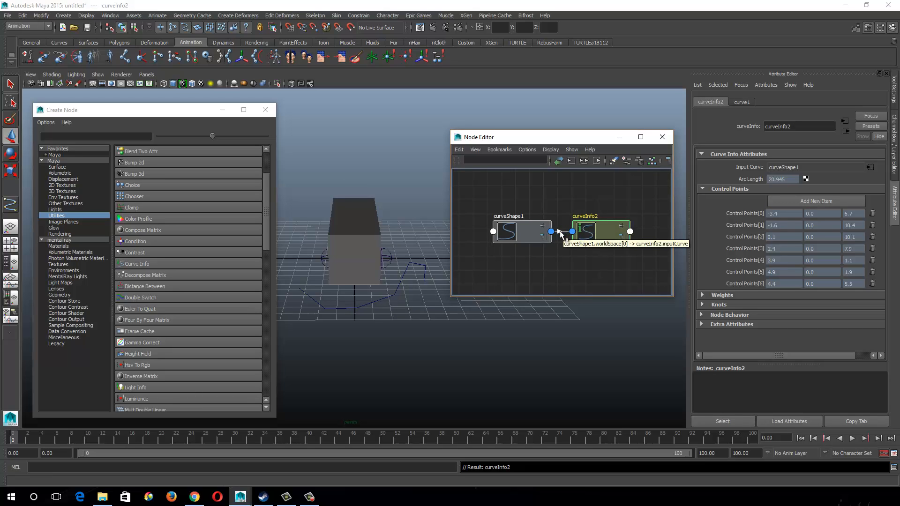
mouse_move(568, 236)
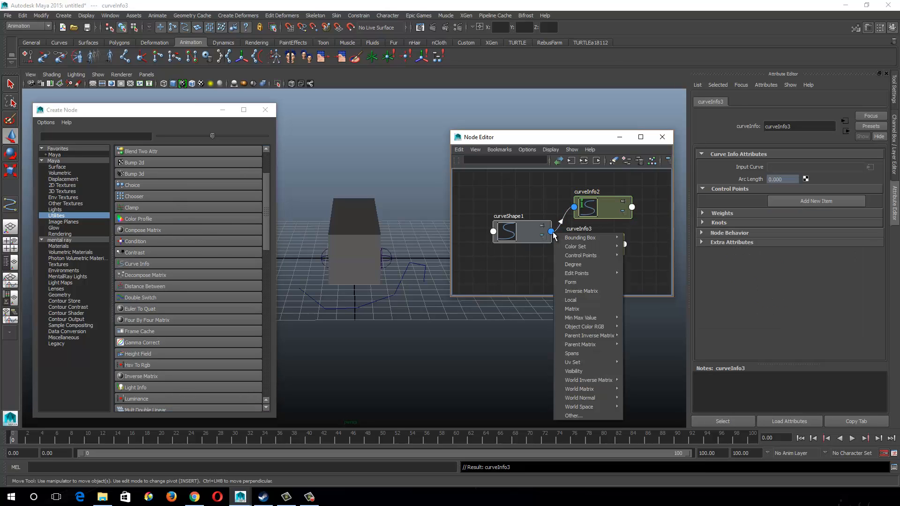
mouse_move(570, 300)
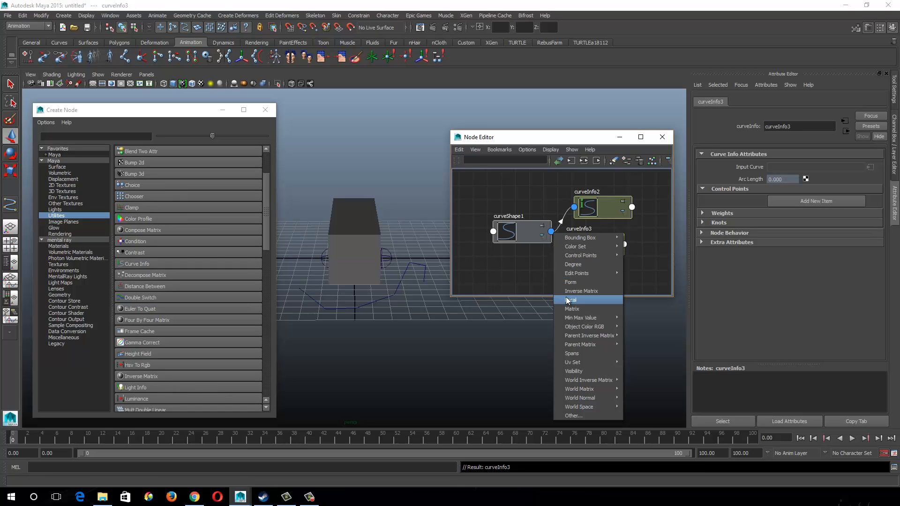
mouse_move(586, 326)
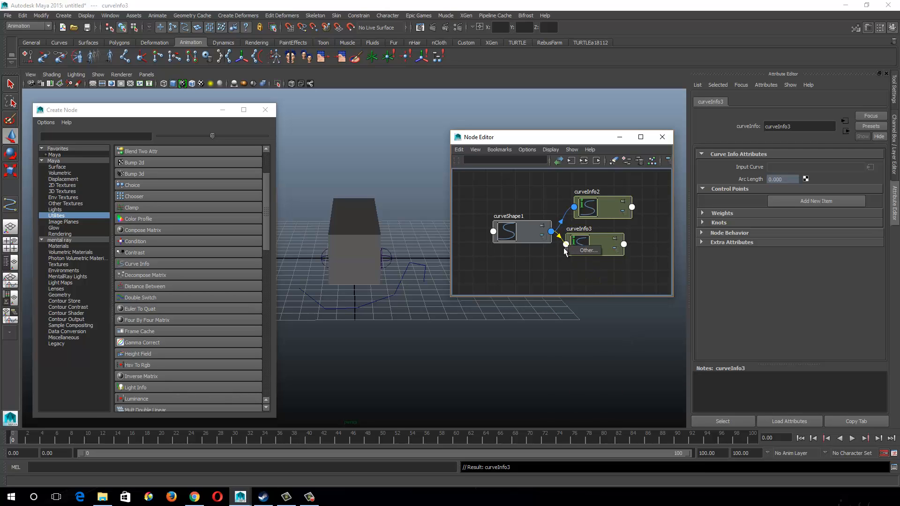
- Wire curveShape1's worldSpace into curveInfo3's inputCurve and confirm arc length 20.945
left_click(588, 250)
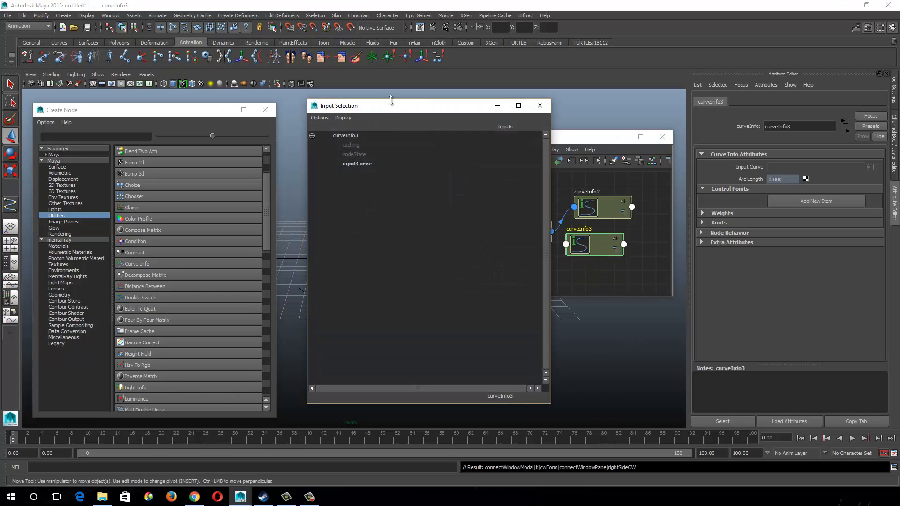
mouse_move(345, 170)
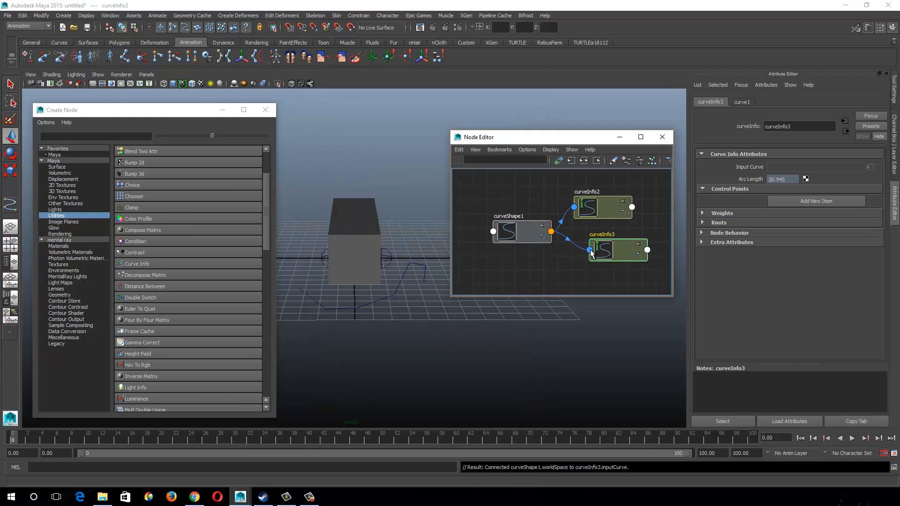
left_click(598, 207)
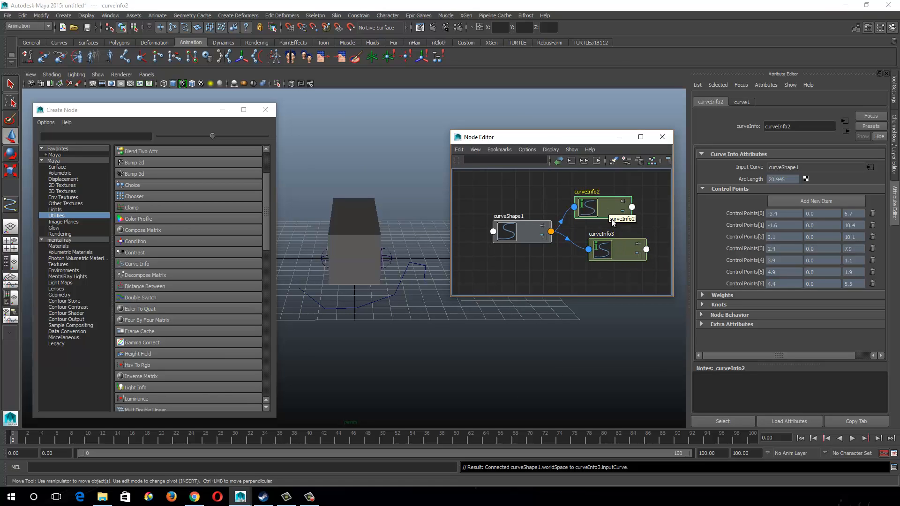
left_click(617, 249)
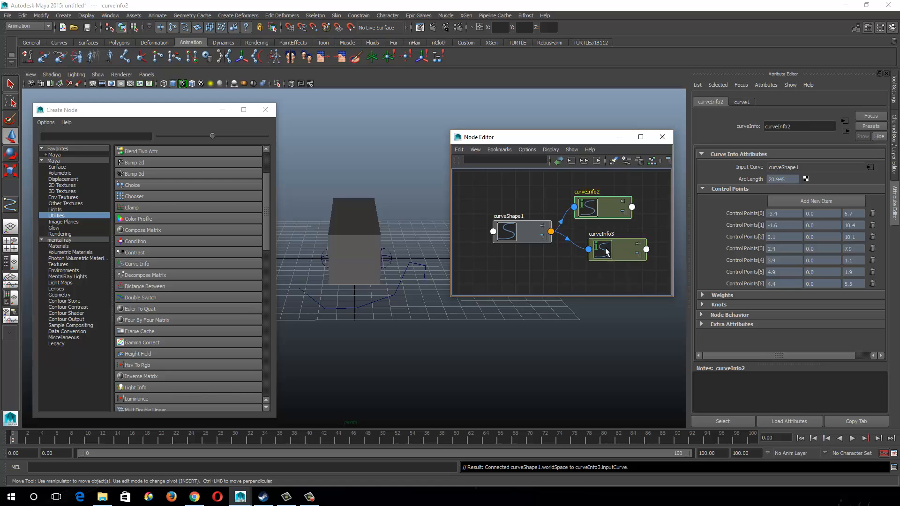
left_click(521, 232)
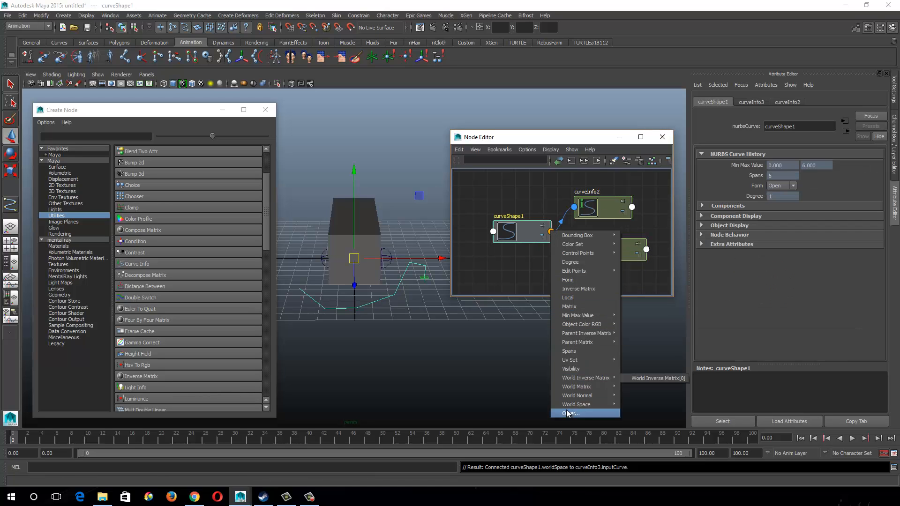
mouse_move(586, 405)
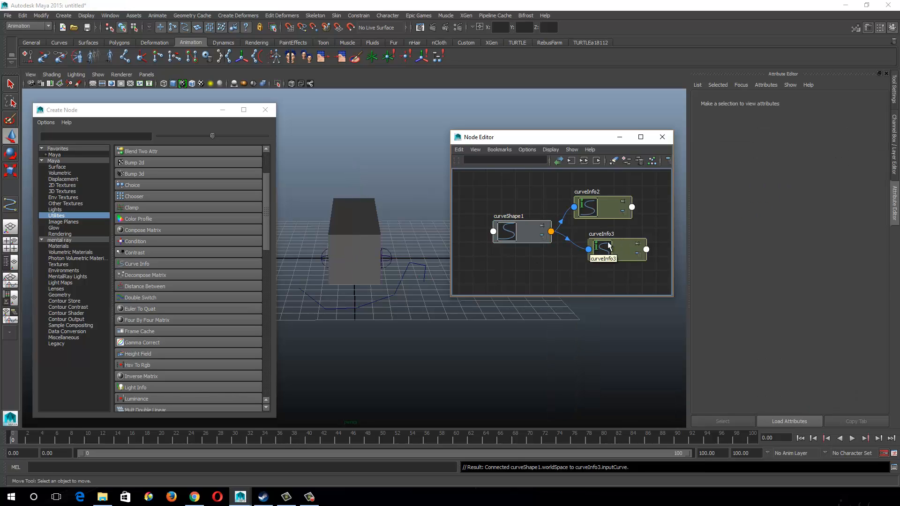
left_click(617, 248)
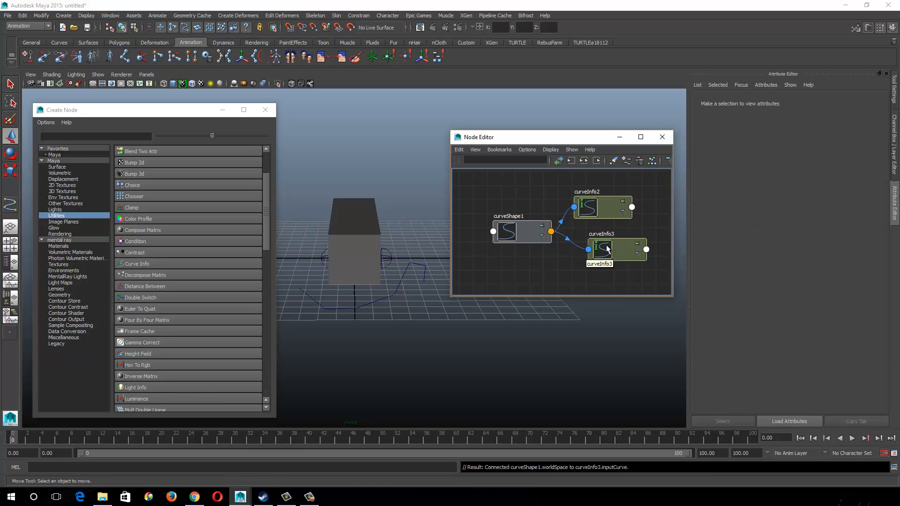
left_click(607, 249)
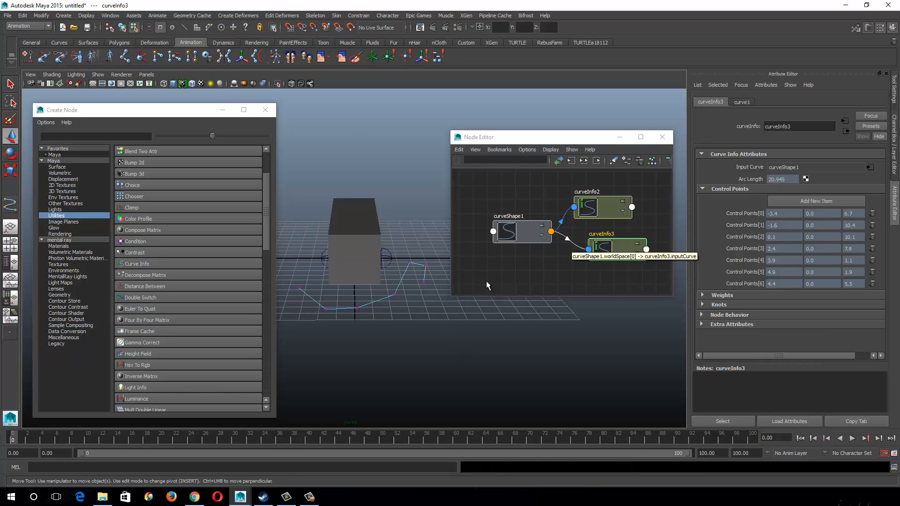
- Move curve1's last control points outward and back, checking curveInfo3's updated arc length
left_click(422, 267)
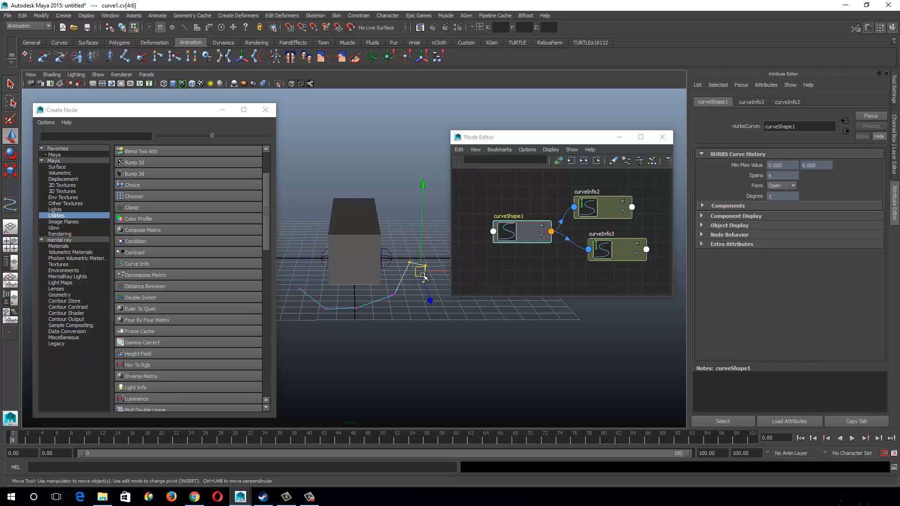
left_click(614, 250)
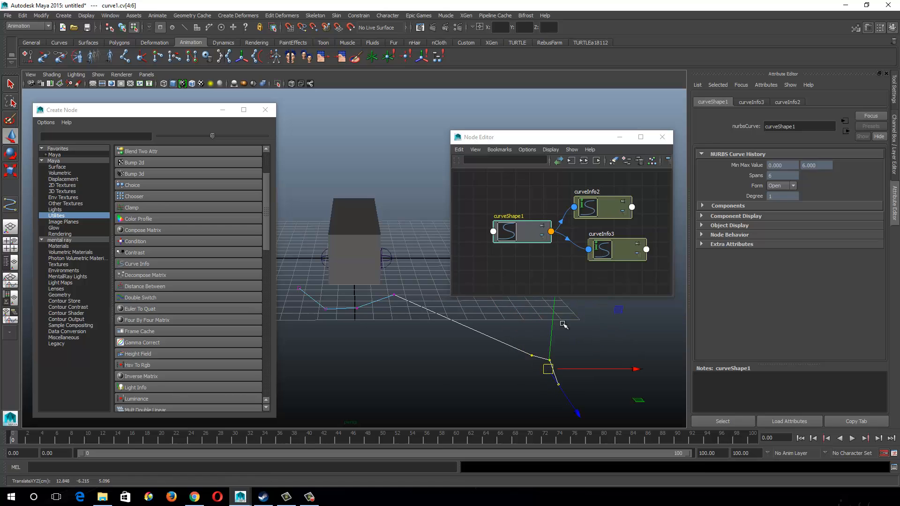
left_click(614, 250)
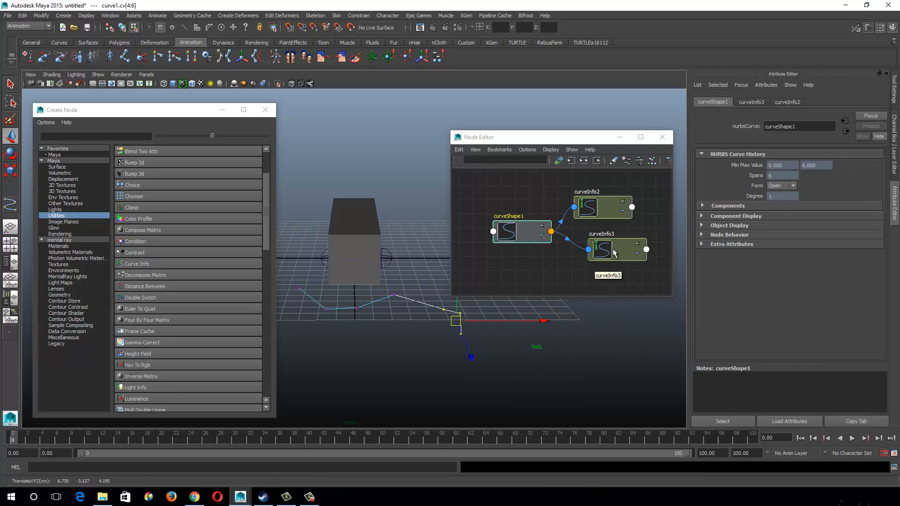
left_click(616, 250)
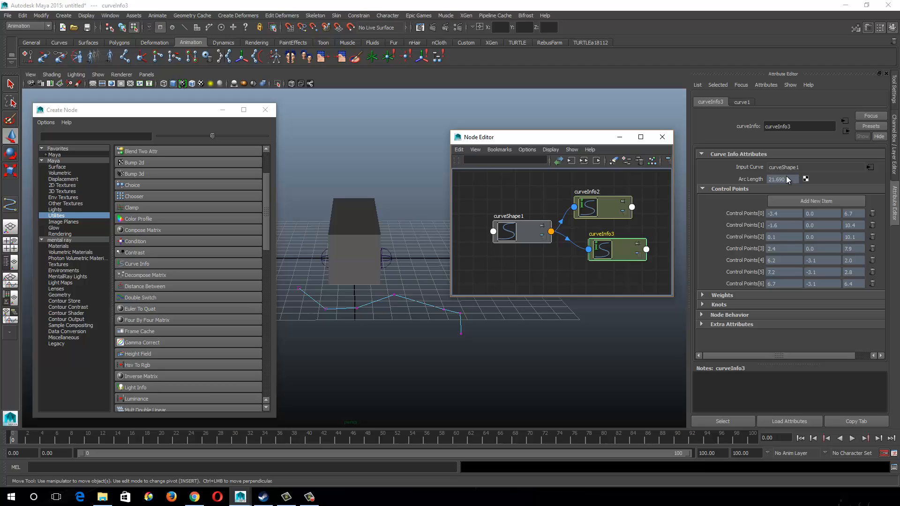
mouse_move(788, 184)
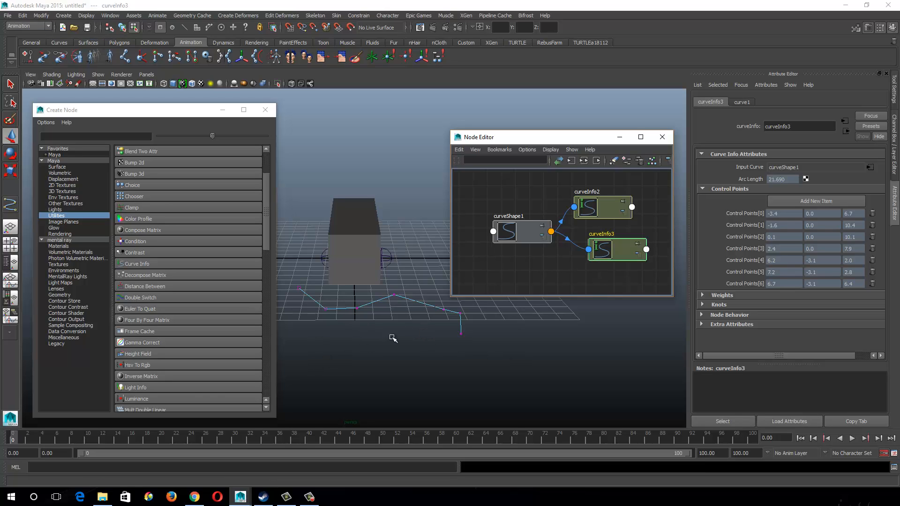
mouse_move(287, 265)
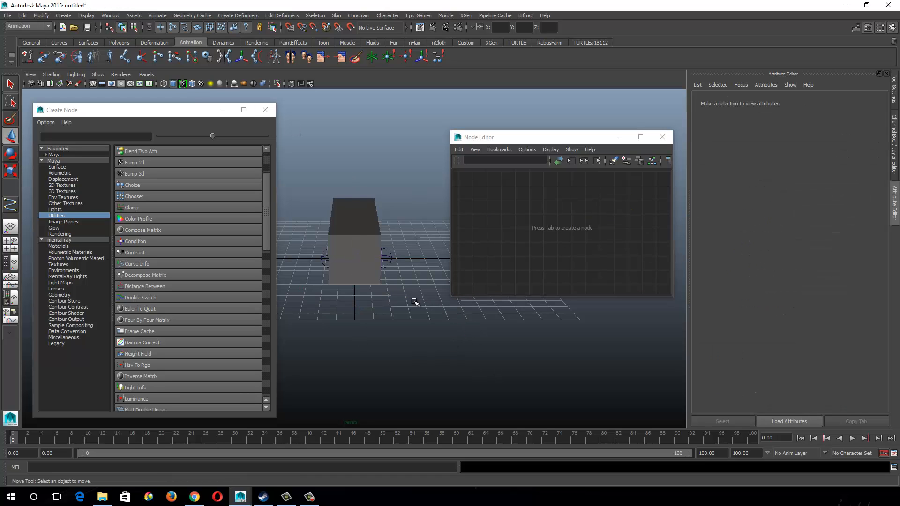
mouse_move(198, 278)
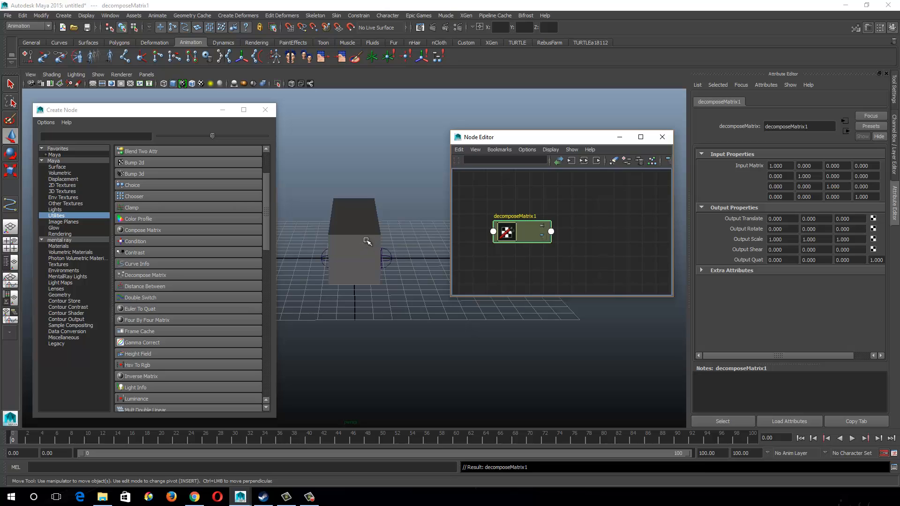
mouse_move(283, 272)
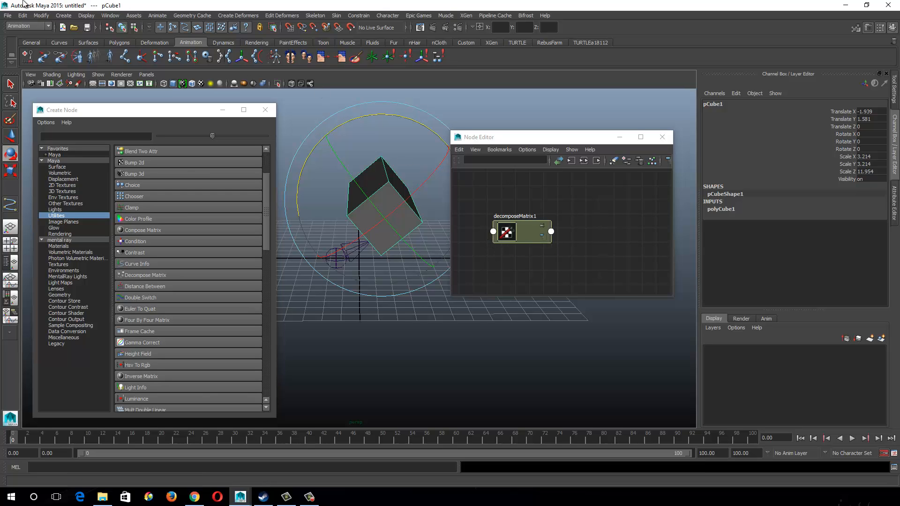
- Connect pCube1's worldMatrix to decomposeMatrix1's inputMatrix in the Connection Editor
left_click(108, 15)
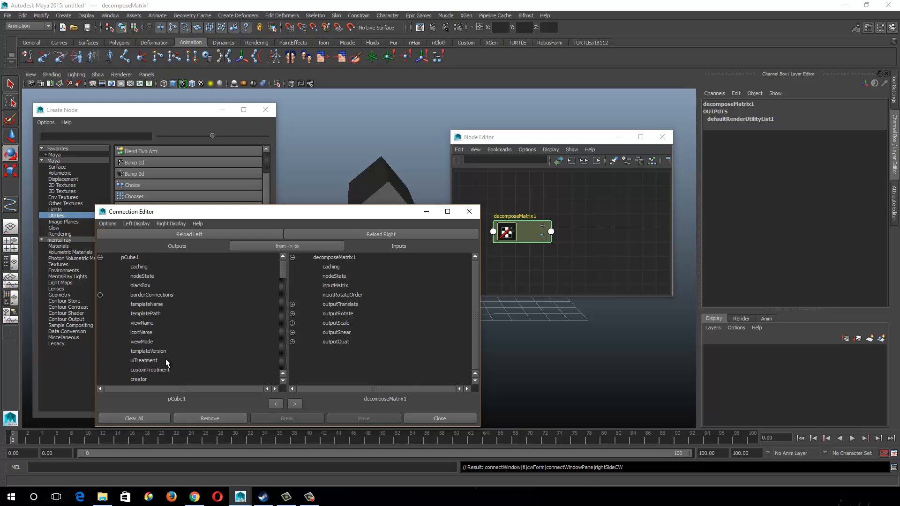
scroll("down", 3)
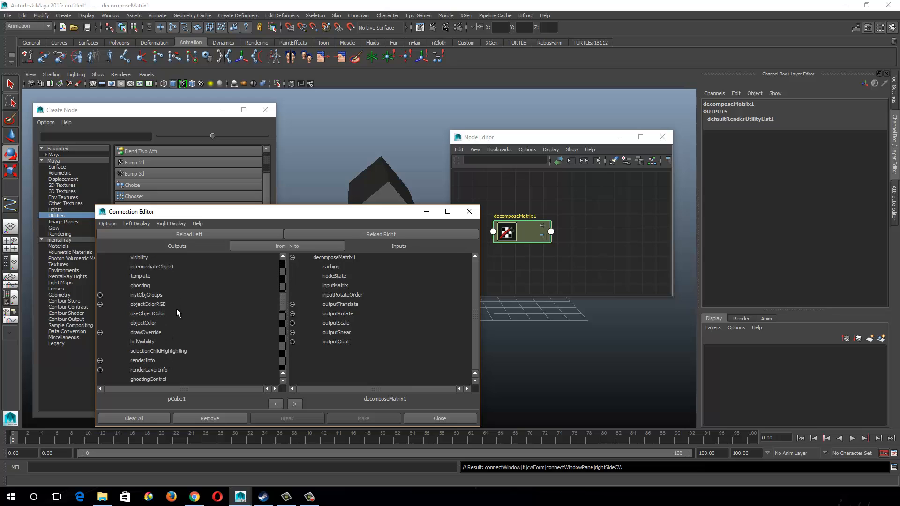
scroll("down", 3)
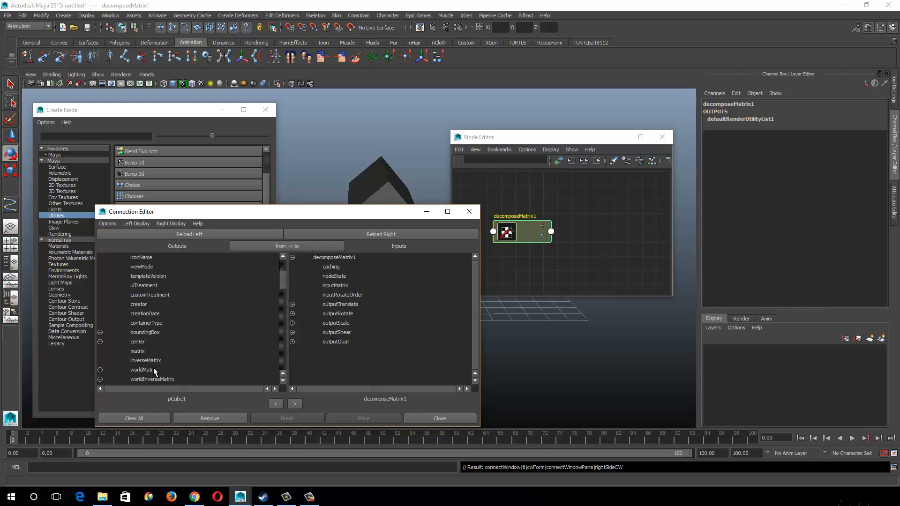
left_click(143, 370)
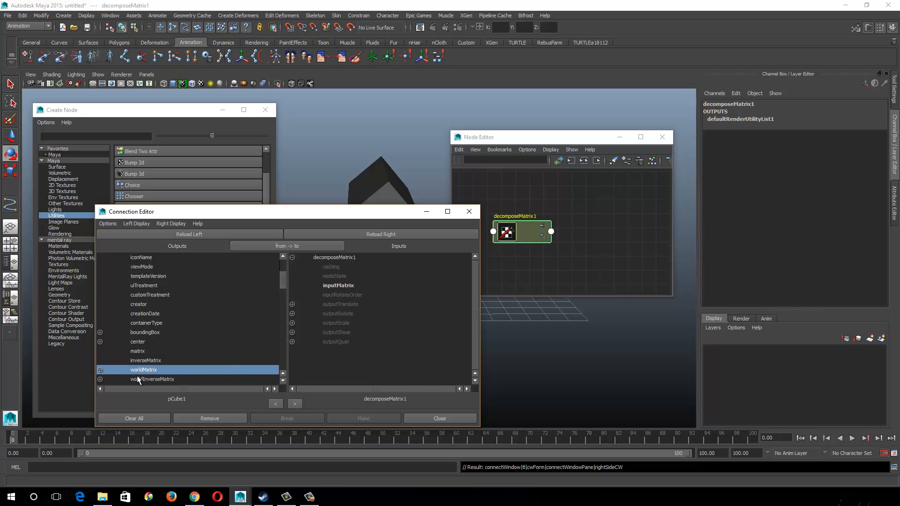
left_click(338, 285)
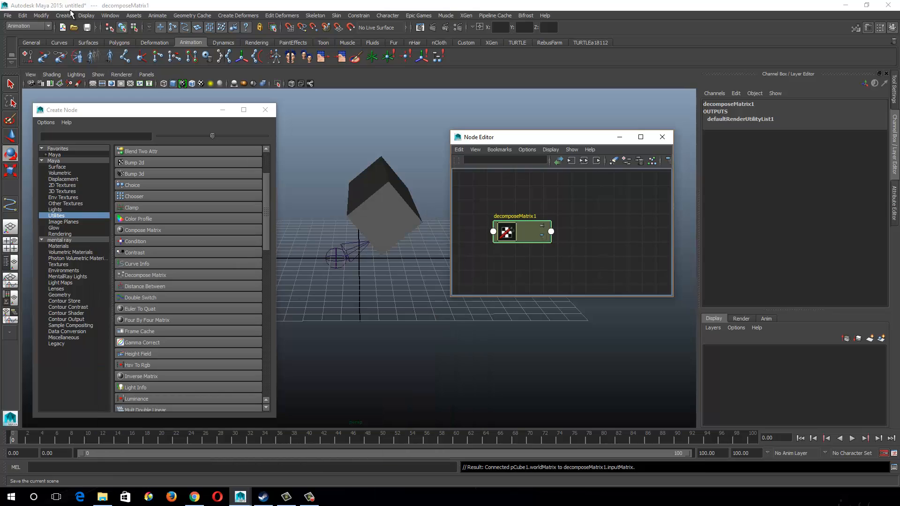
- Duplicate the cube as pCube2 and zero its rotation in the Channel Box
left_click(383, 232)
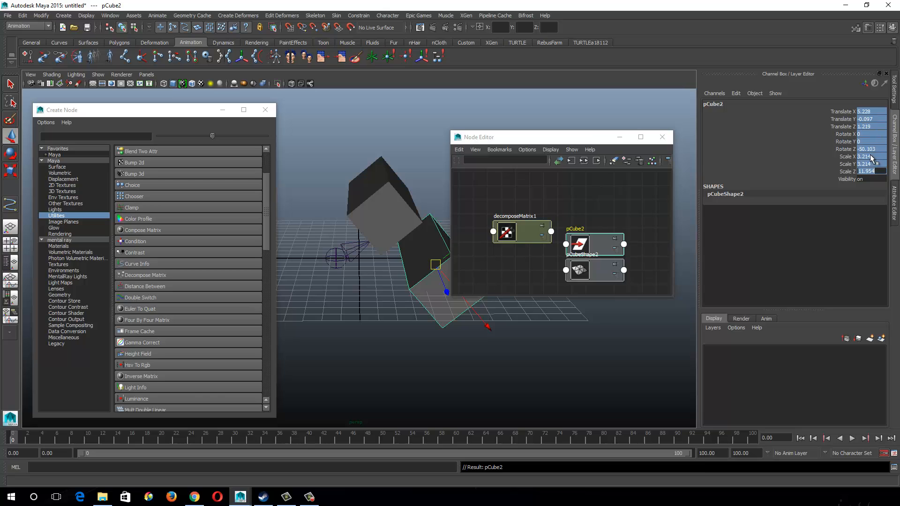
left_click(870, 149)
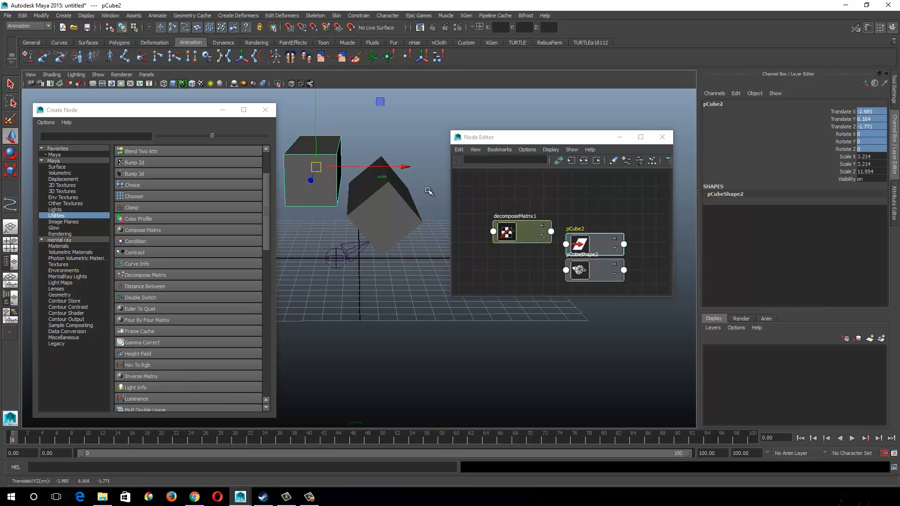
- Connect decomposeMatrix1's output rotate to pCube2's rotate
left_click(551, 230)
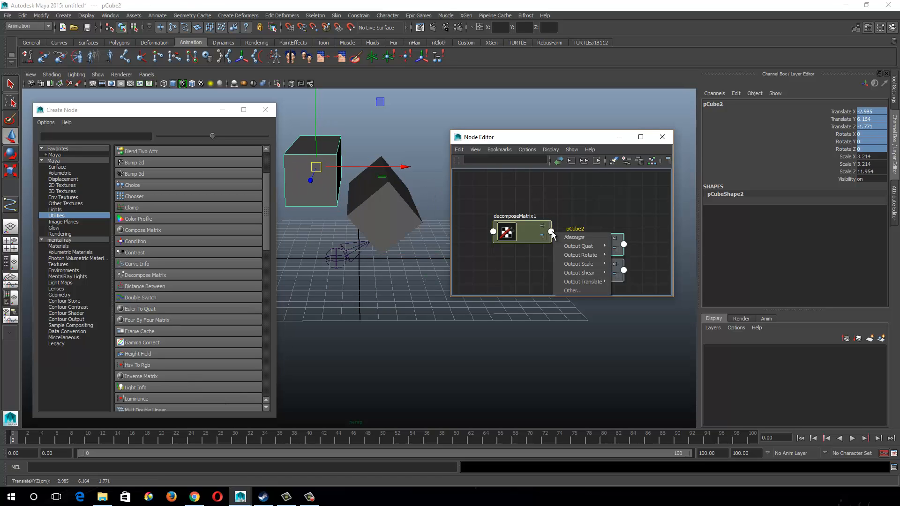
mouse_move(580, 265)
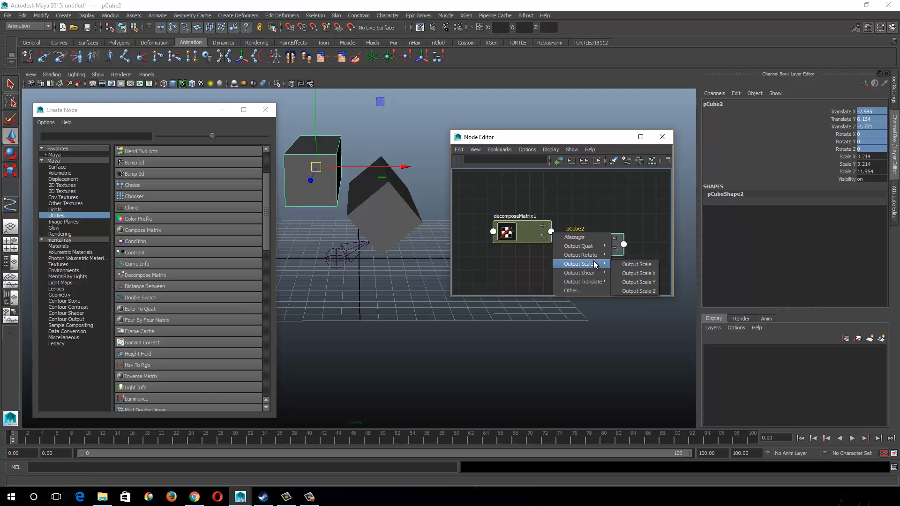
mouse_move(582, 255)
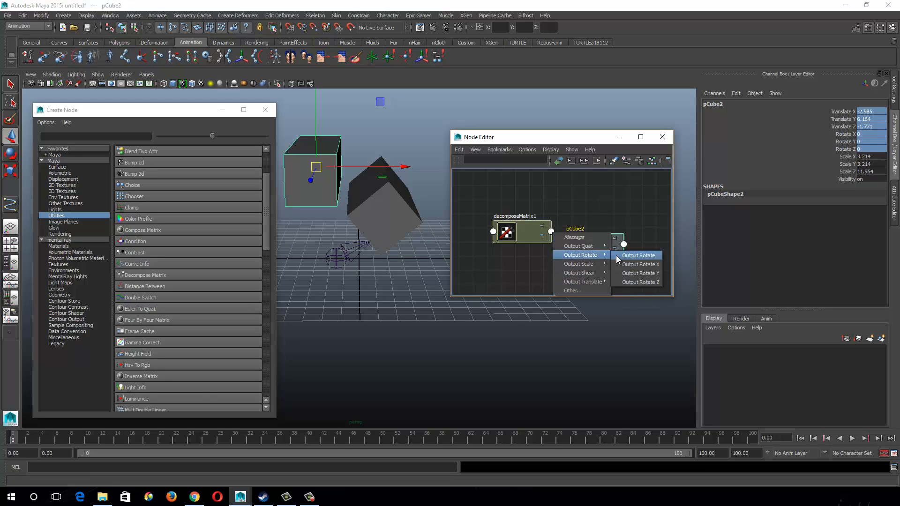
left_click(637, 255)
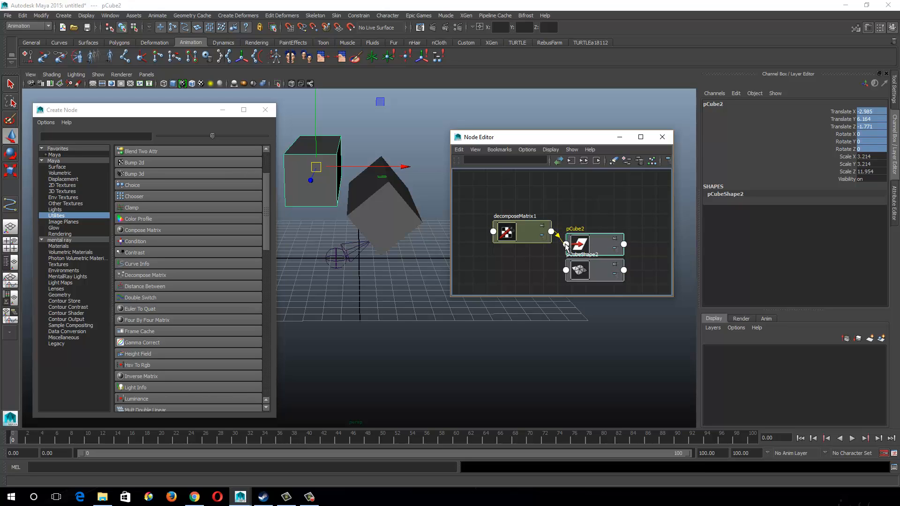
left_click_drag(541, 233, 564, 244)
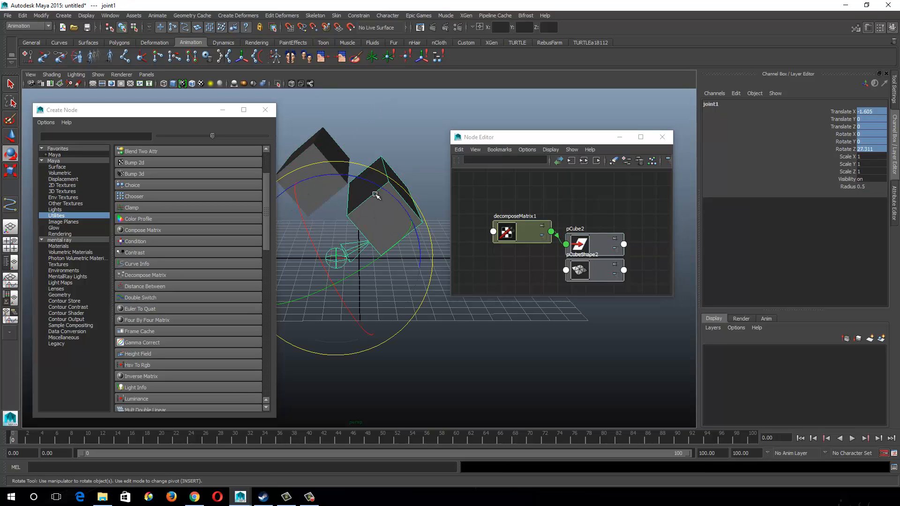
- Rotate joint1 to verify pCube2 follows the driven rotation
left_click_drag(376, 195, 386, 191)
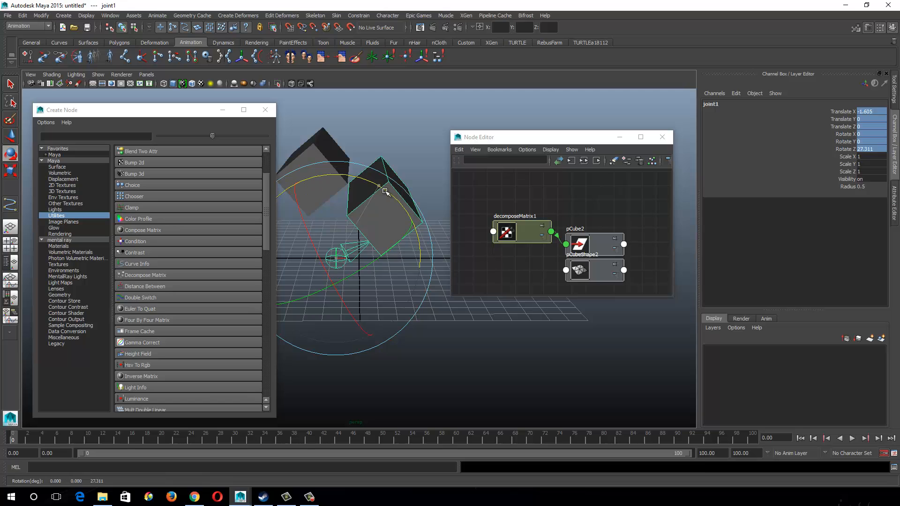
left_click_drag(384, 192, 411, 235)
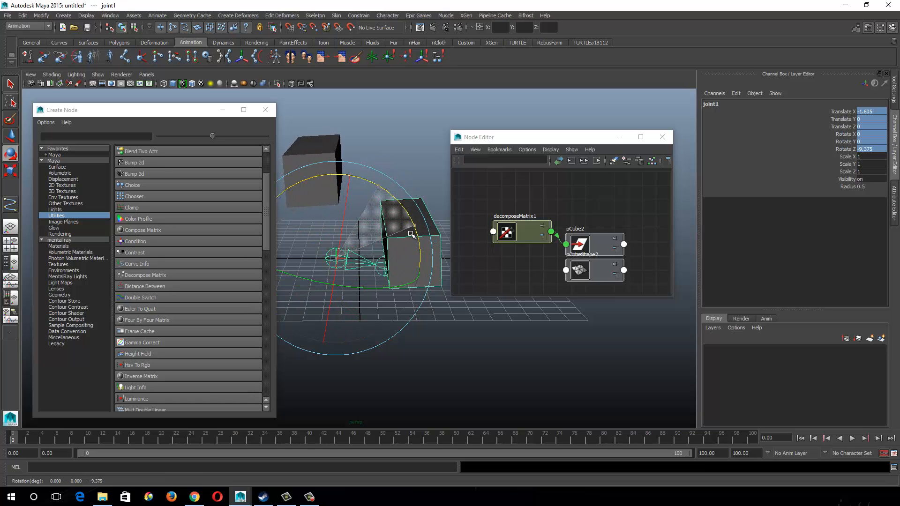
left_click_drag(410, 235, 379, 249)
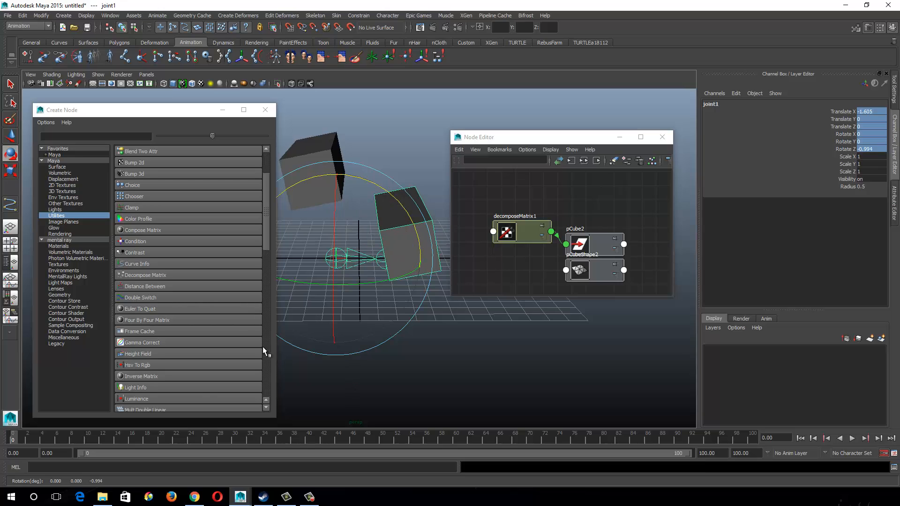
mouse_move(266, 215)
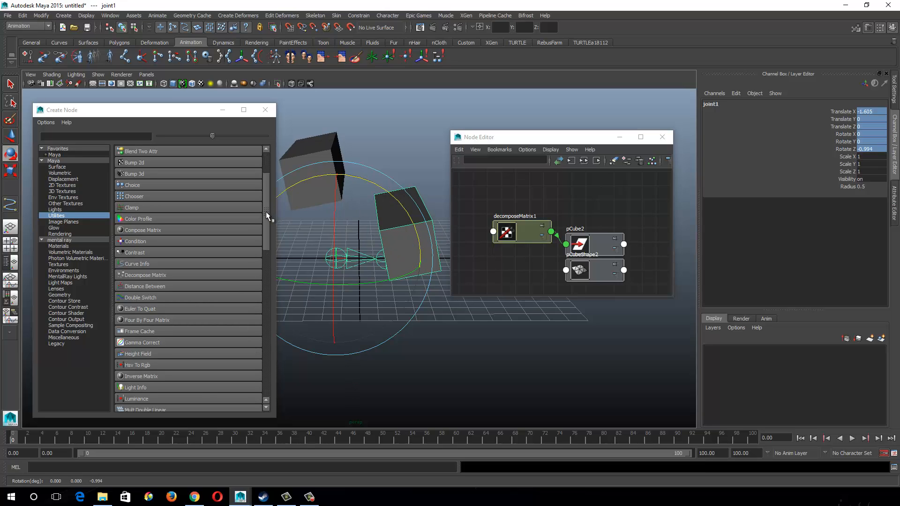
- Scroll the Create Node Utilities list to add a multiplyDivide1 node
scroll("down", 3)
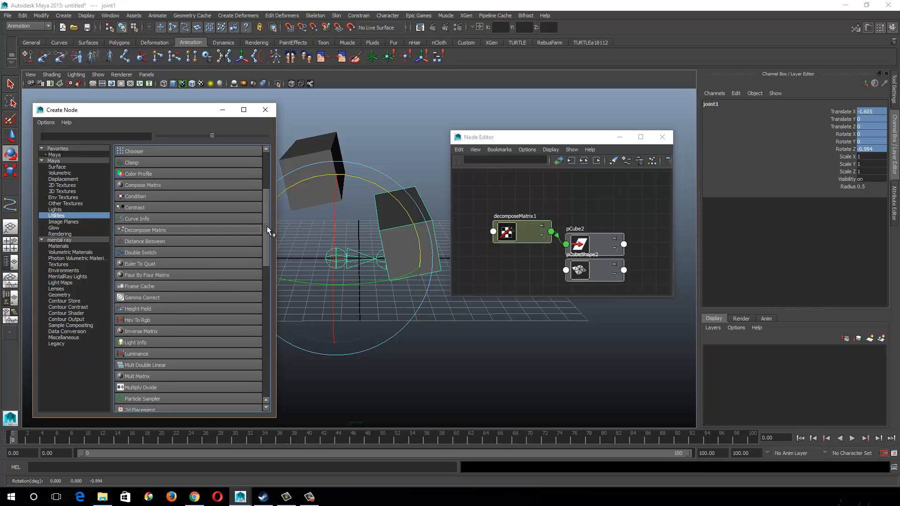
scroll("down", 3)
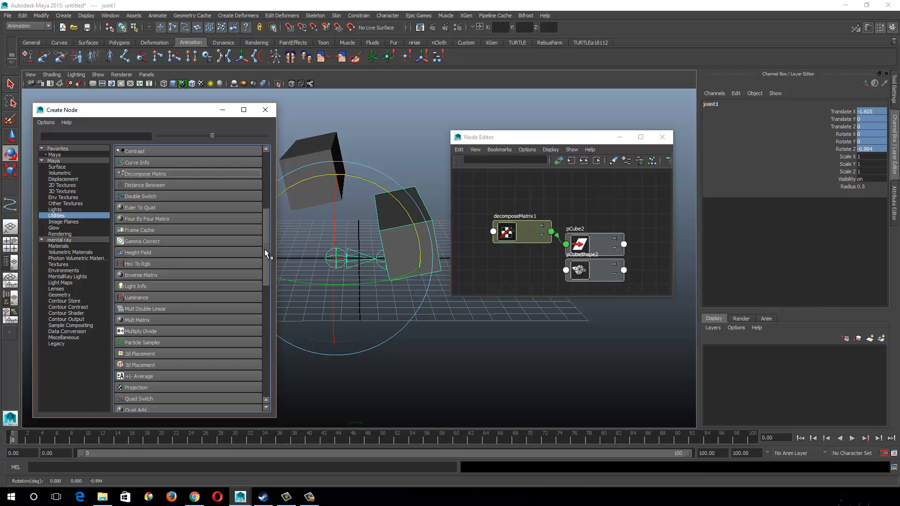
mouse_move(228, 253)
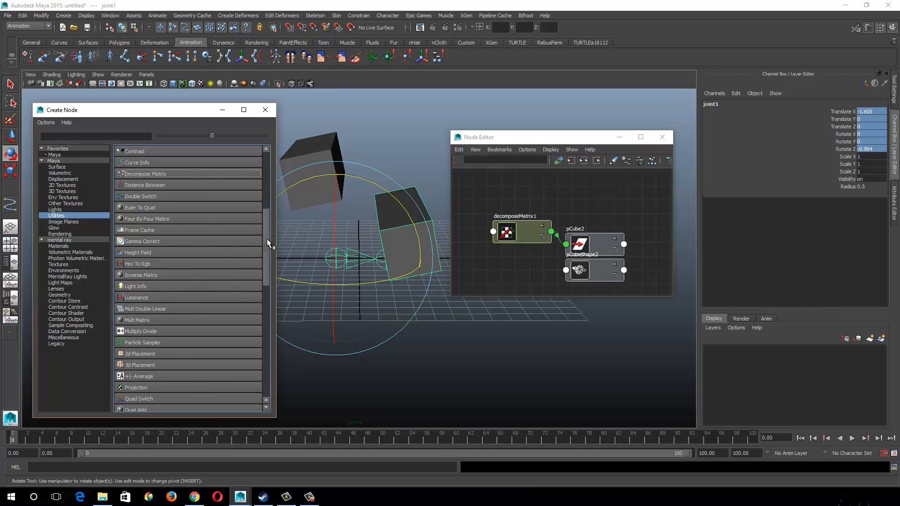
scroll("down", 3)
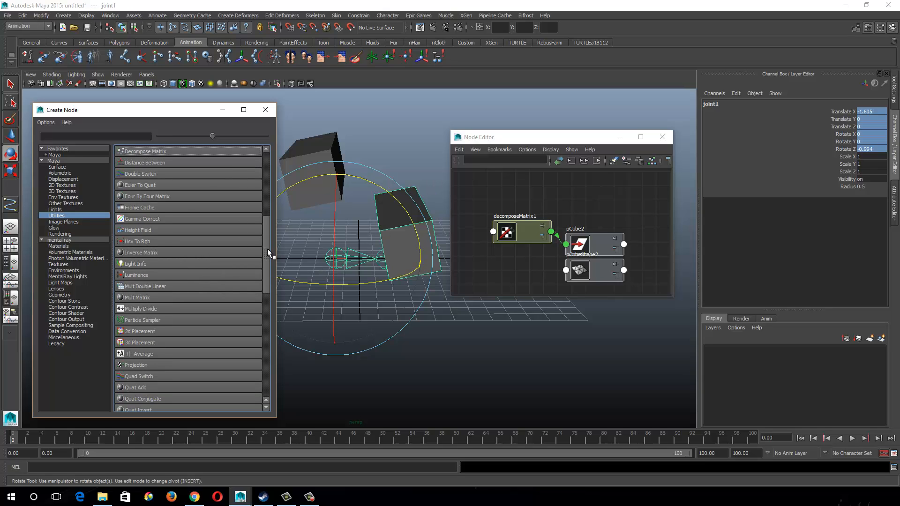
scroll("down", 3)
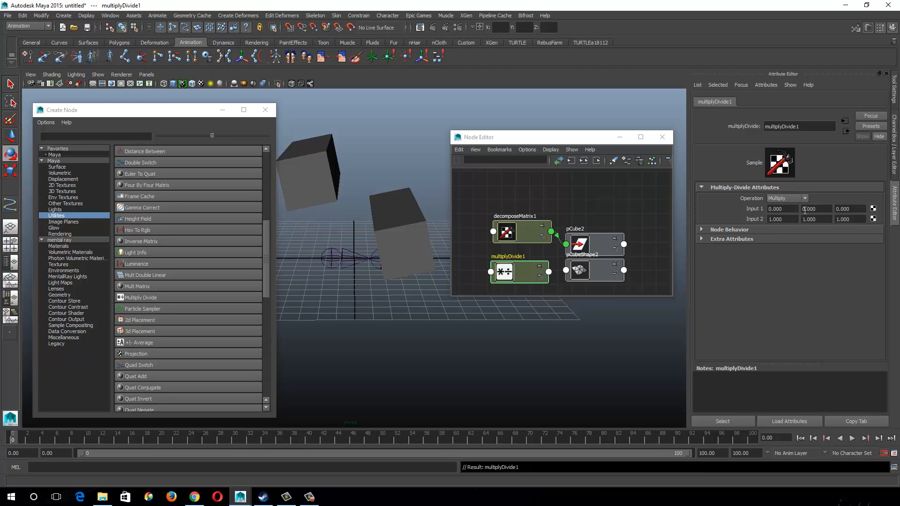
mouse_move(790, 220)
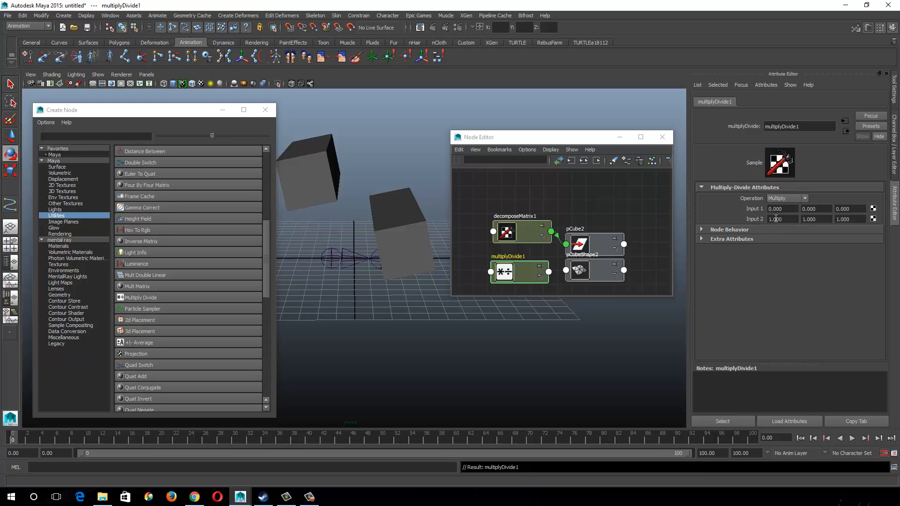
- Try Divide, Power and Multiply operations, leaving multiplyDivide1 set to Divide
left_click(788, 199)
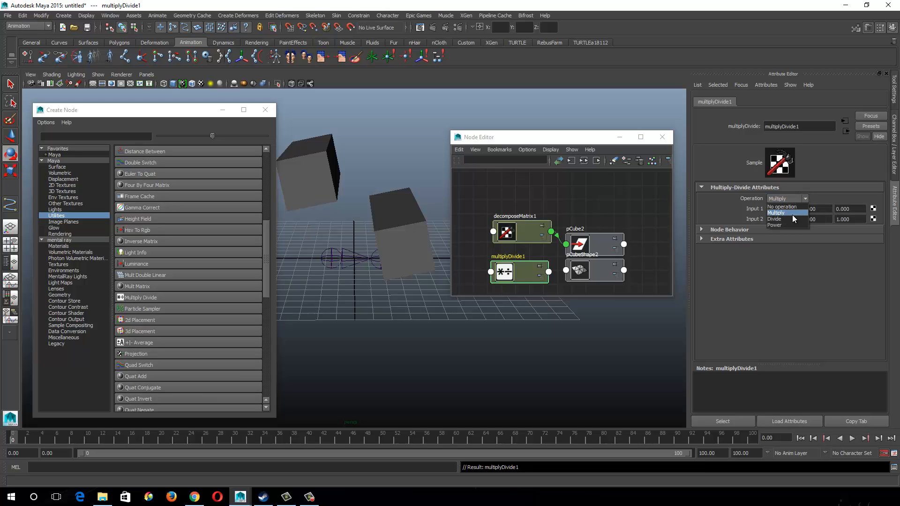
left_click(774, 219)
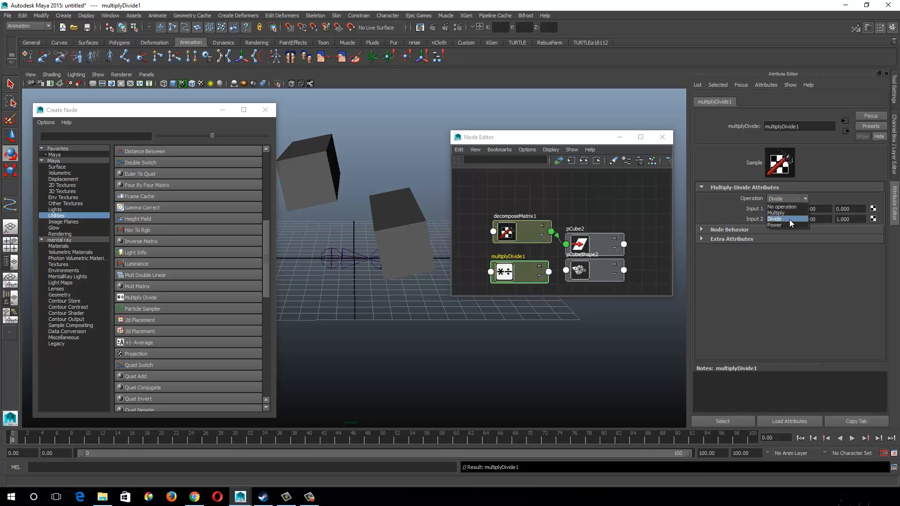
left_click(774, 225)
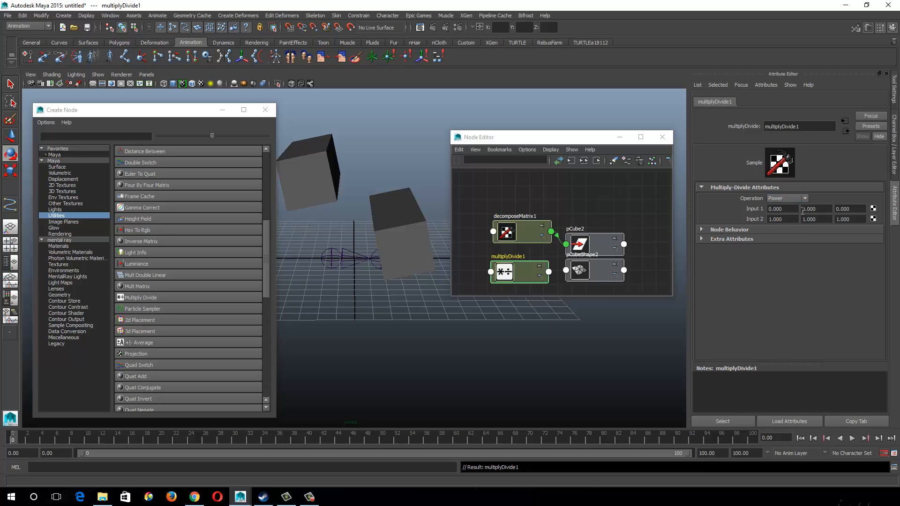
left_click(786, 199)
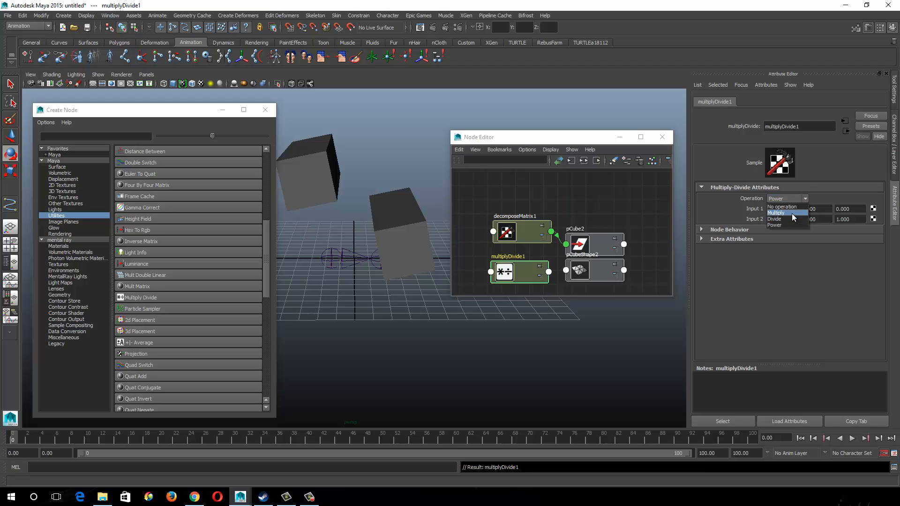
left_click(776, 212)
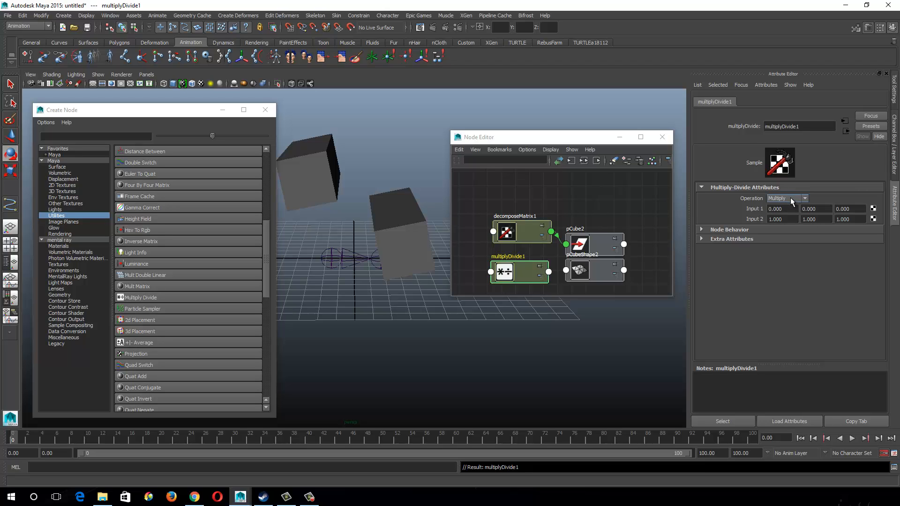
left_click(787, 199)
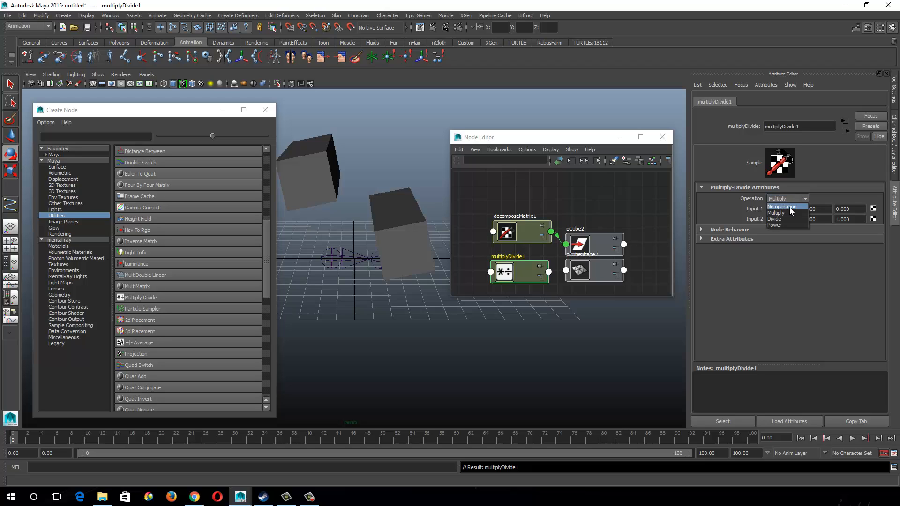
mouse_move(788, 220)
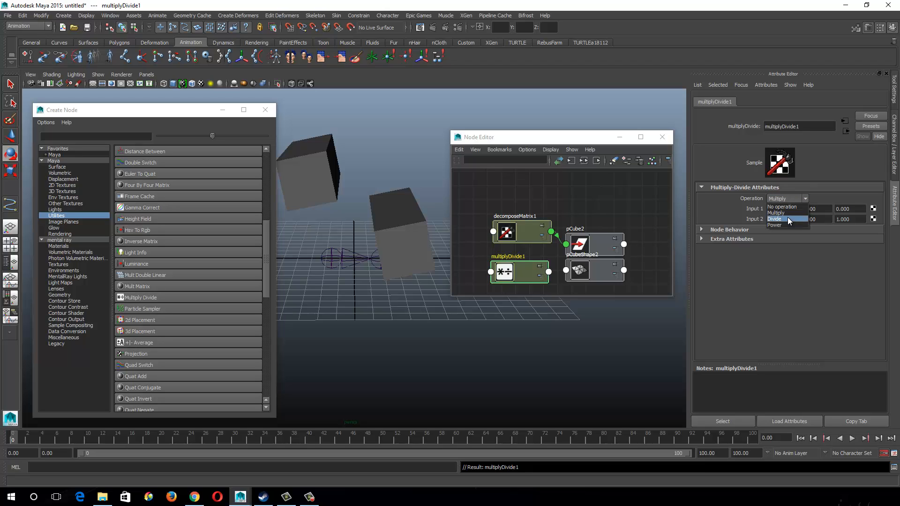
left_click(774, 219)
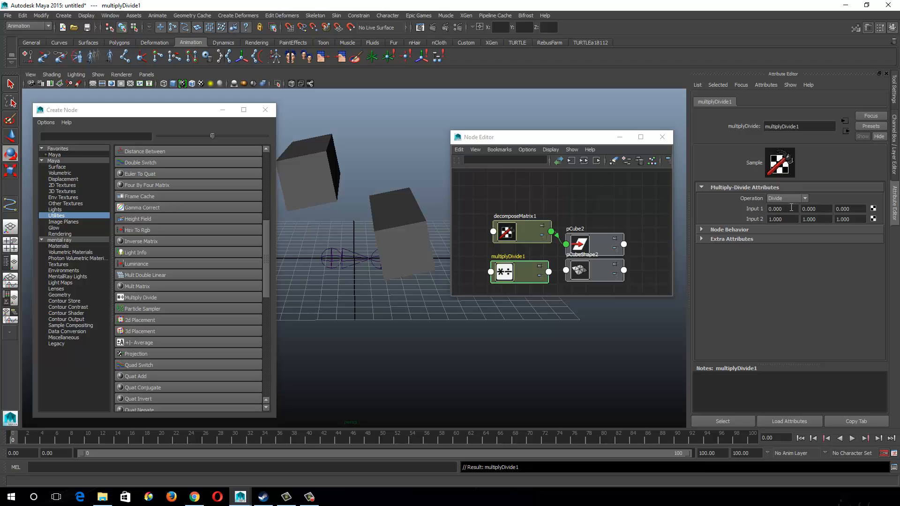
mouse_move(799, 207)
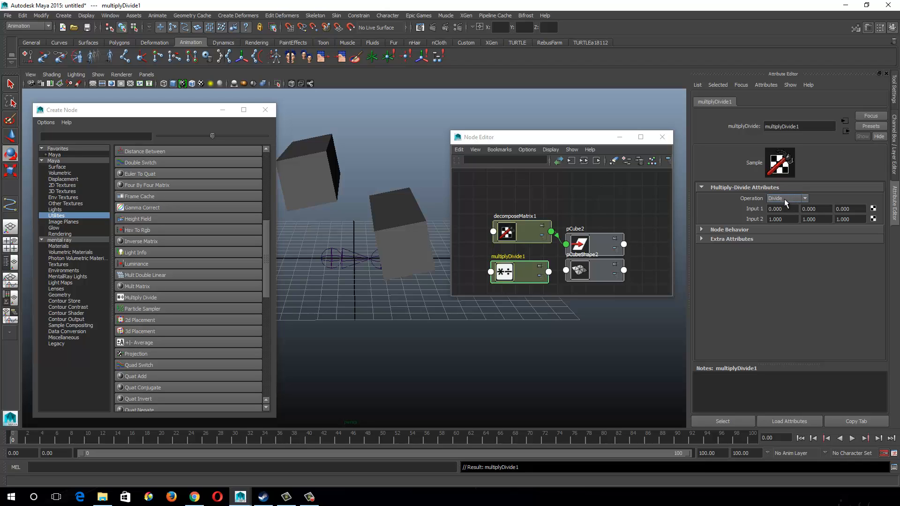
mouse_move(790, 203)
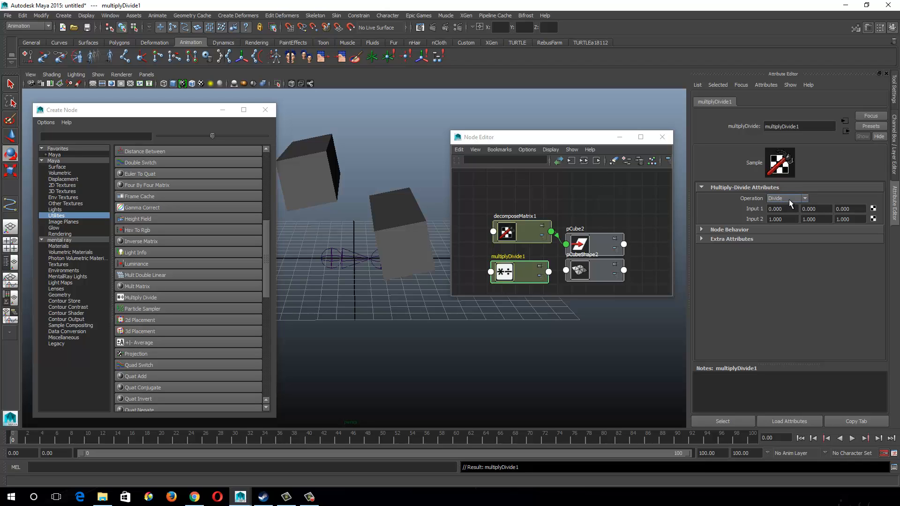
mouse_move(781, 205)
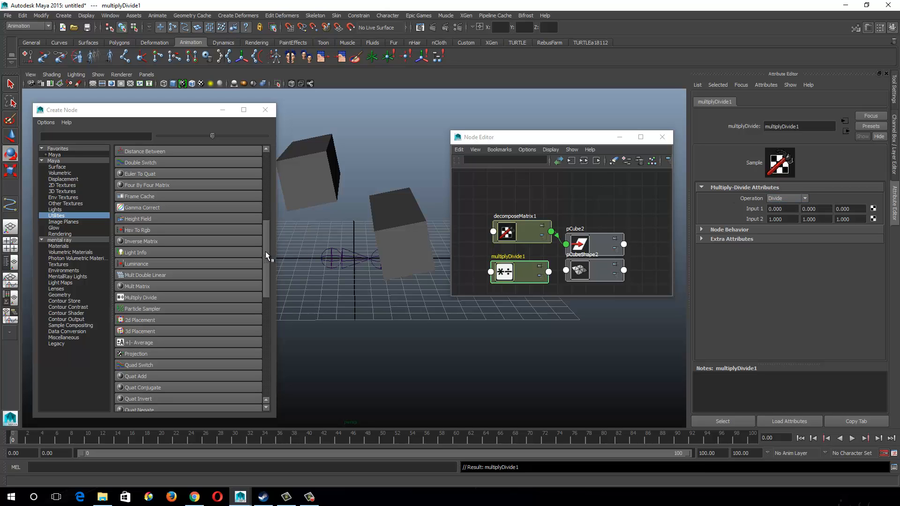
- Create plusMinusAverage1 from Utilities and inspect its Input 1D/2D/3D sections
scroll("down", 3)
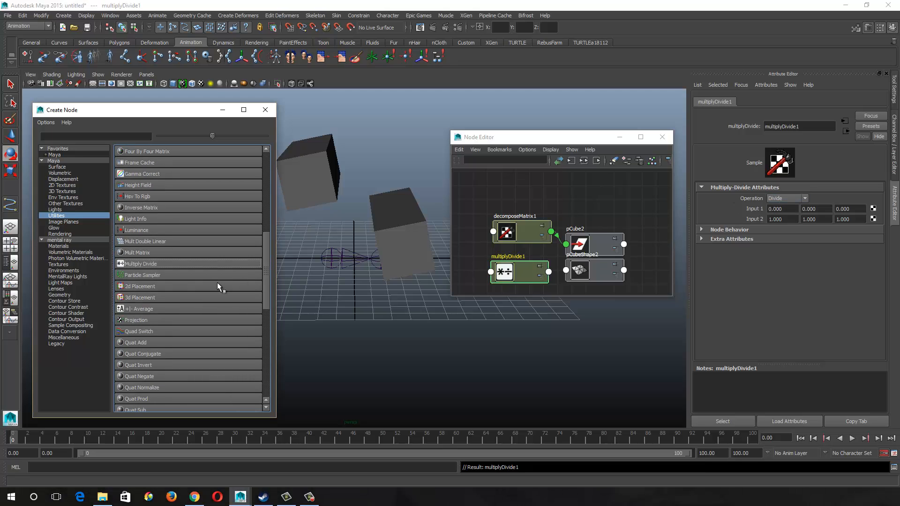
mouse_move(137, 314)
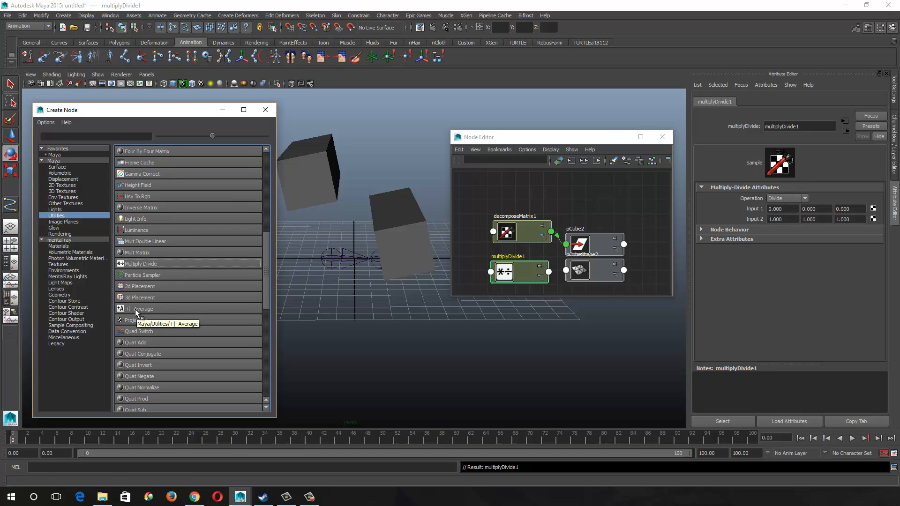
left_click(140, 309)
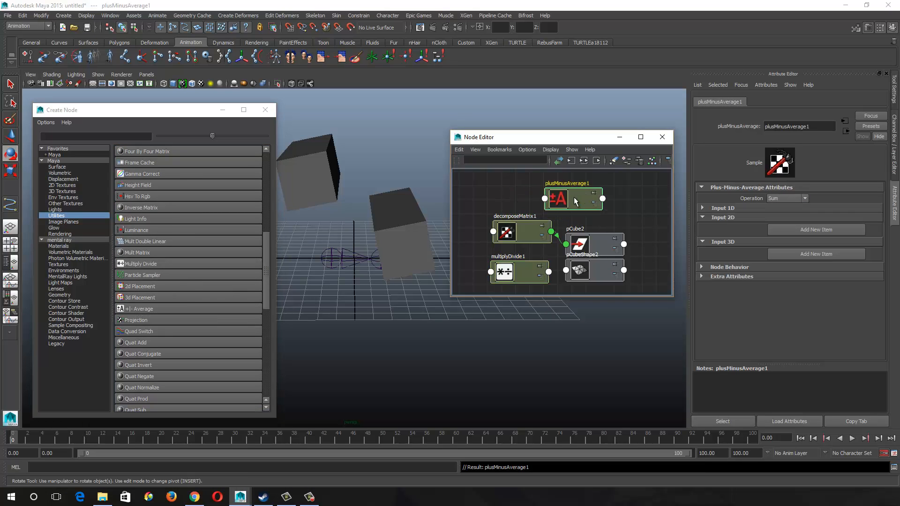
mouse_move(580, 199)
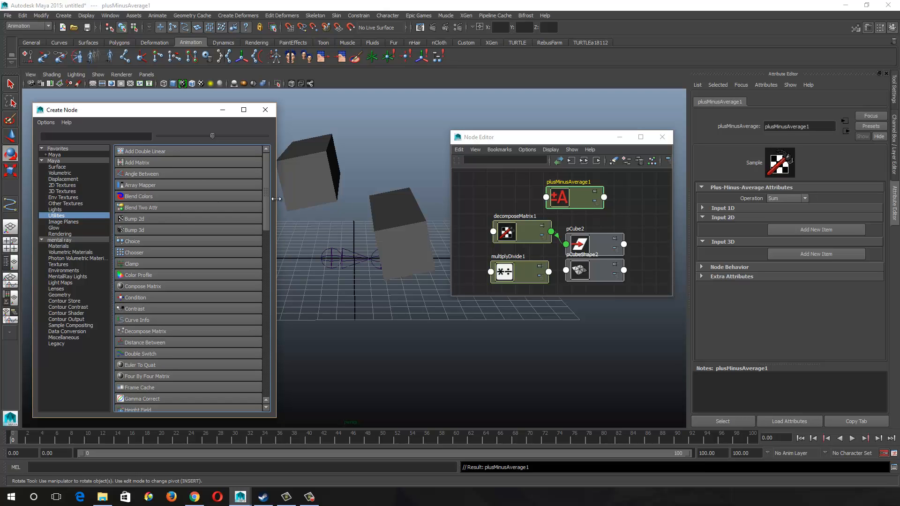
scroll("down", 3)
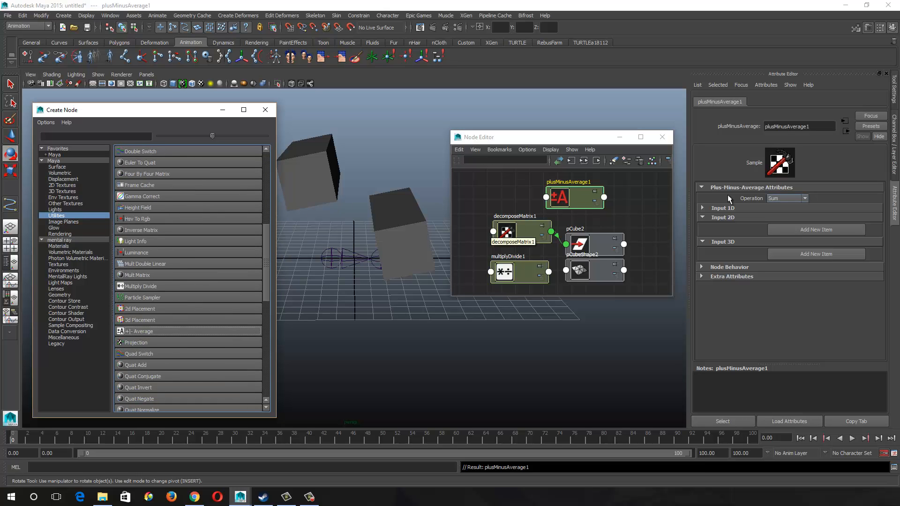
mouse_move(589, 201)
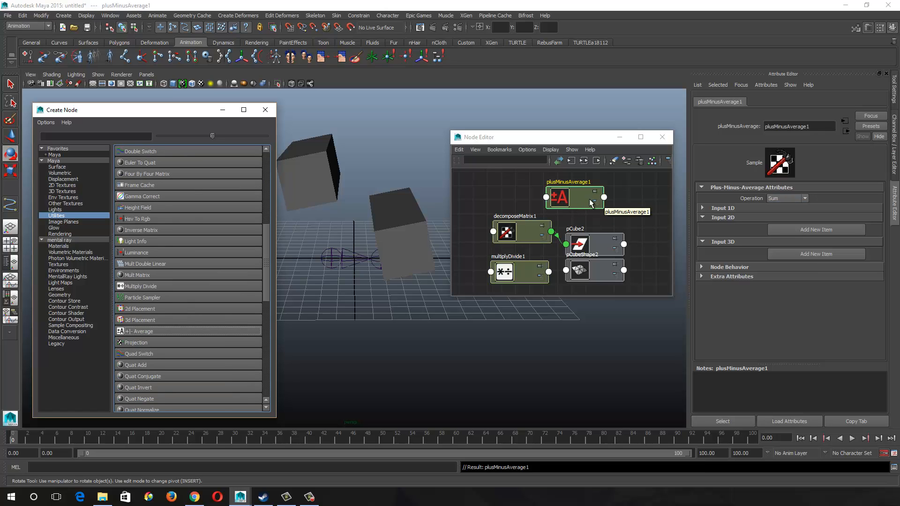
mouse_move(647, 206)
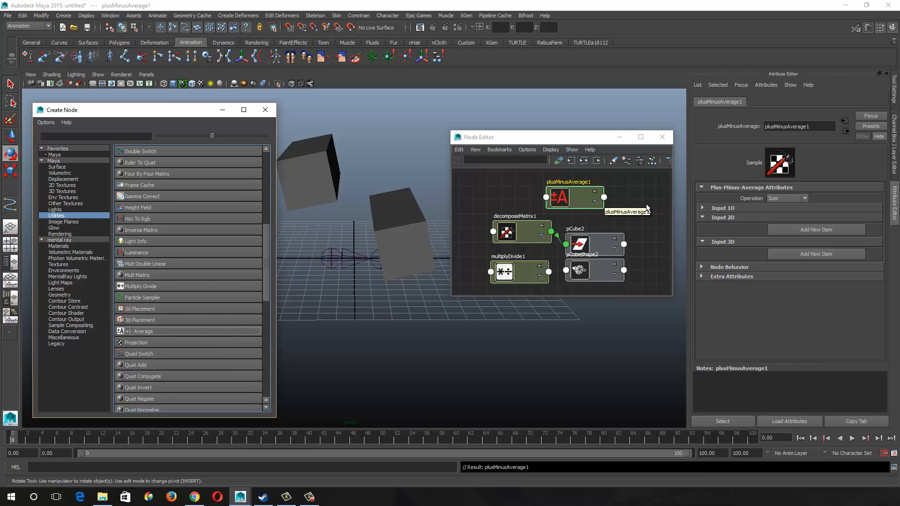
left_click(787, 198)
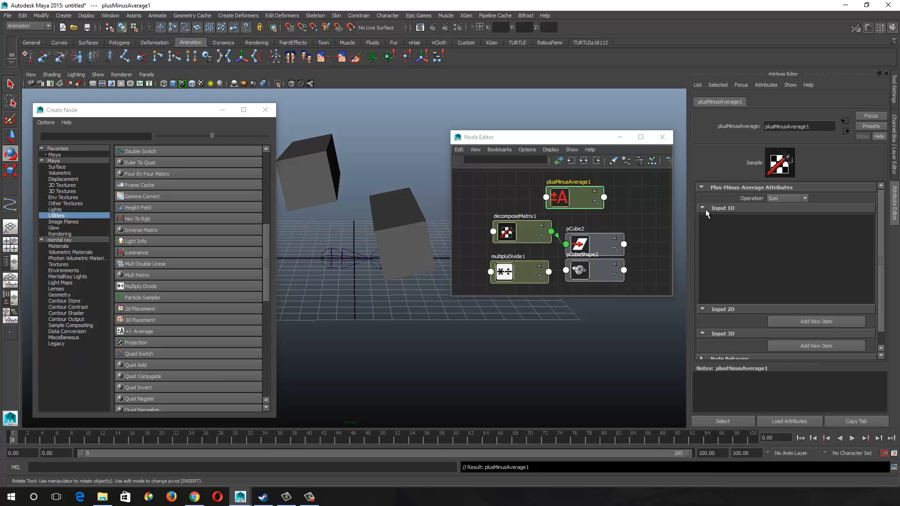
left_click(703, 208)
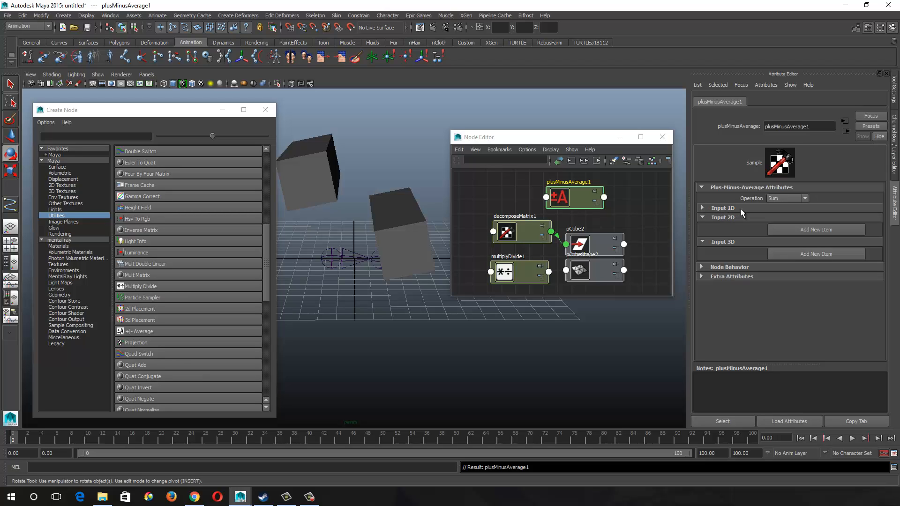
mouse_move(731, 221)
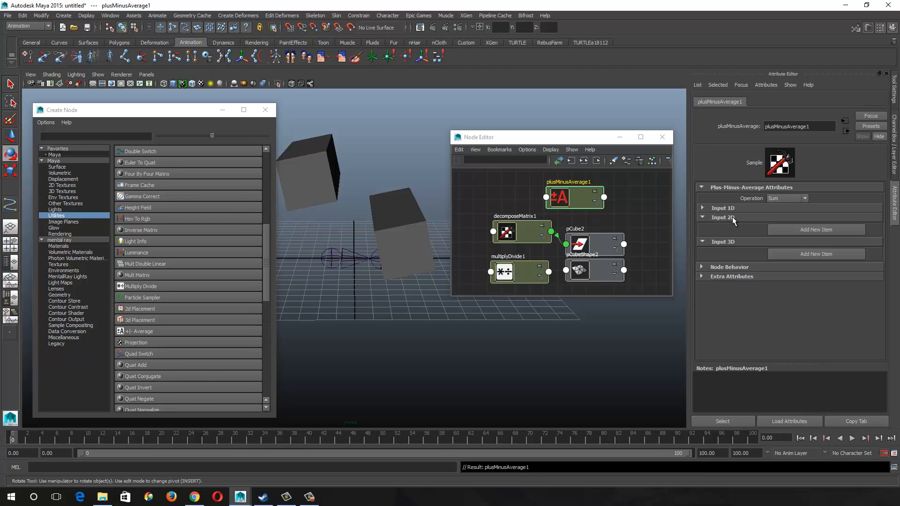
mouse_move(718, 223)
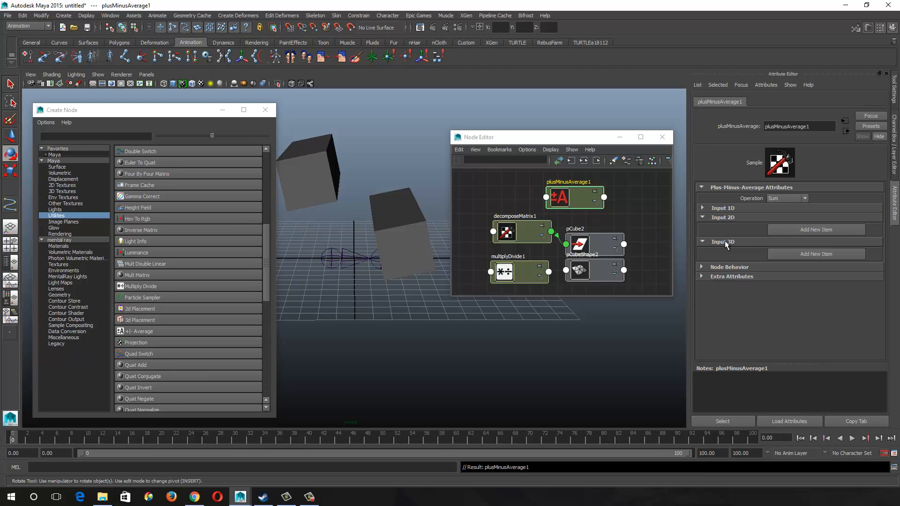
mouse_move(683, 226)
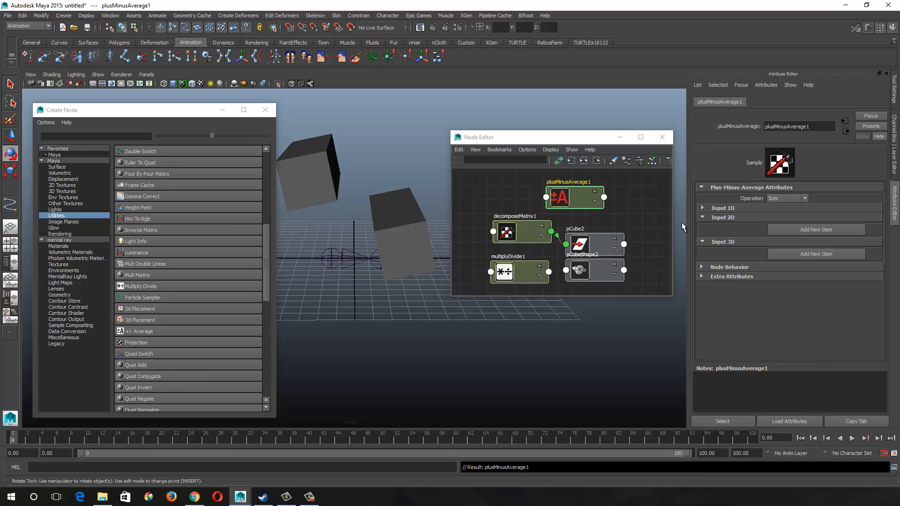
mouse_move(622, 268)
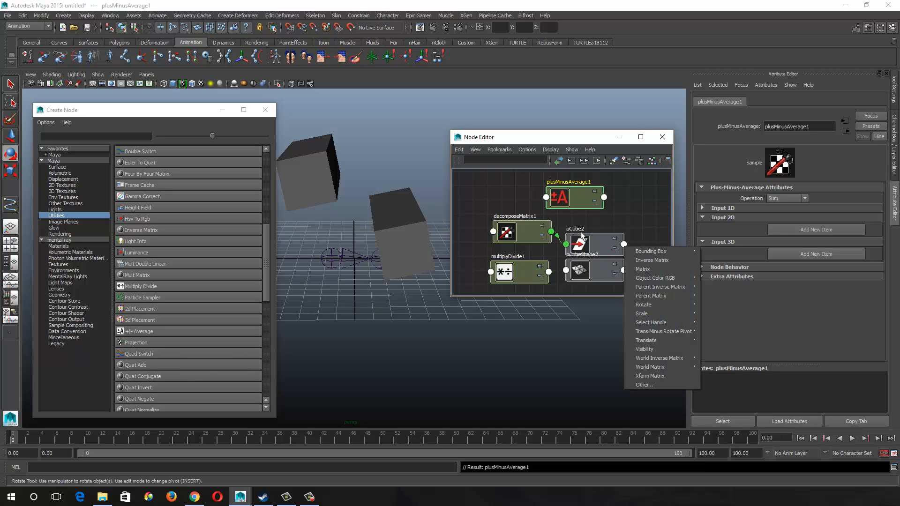
mouse_move(663, 332)
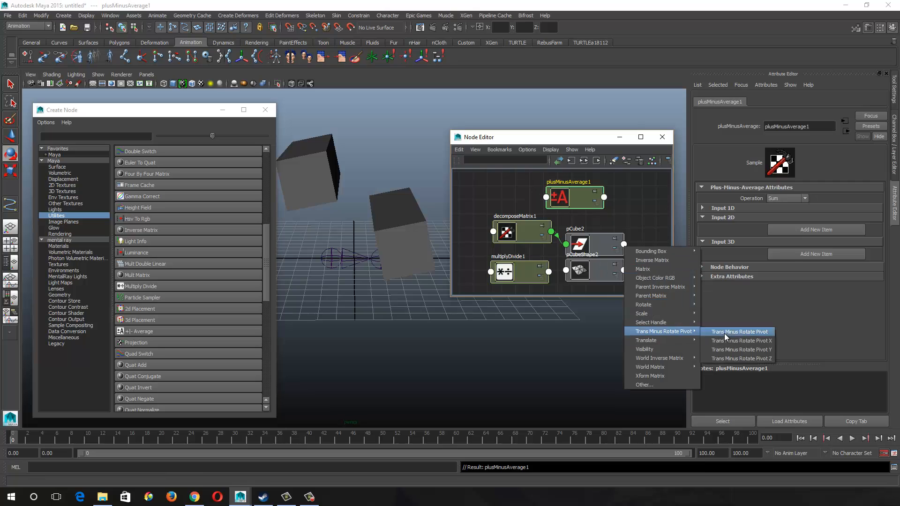
- Connect pCube2's translate to plusMinusAverage1's input3D, reading -3.0, 6.2, -1.8
left_click(740, 331)
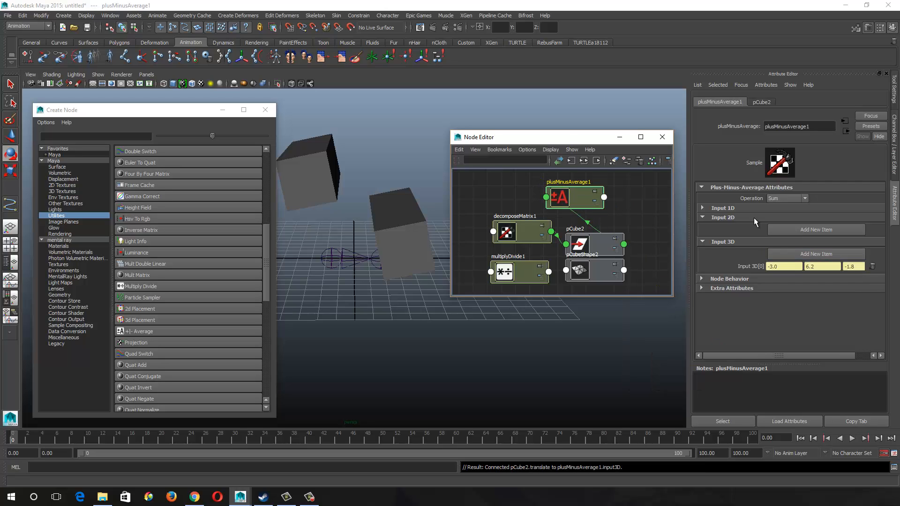
mouse_move(763, 270)
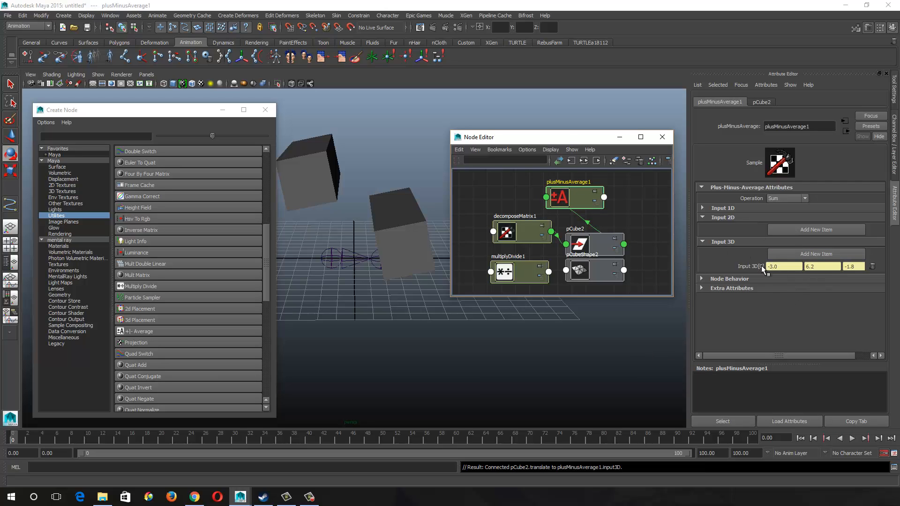
mouse_move(573, 204)
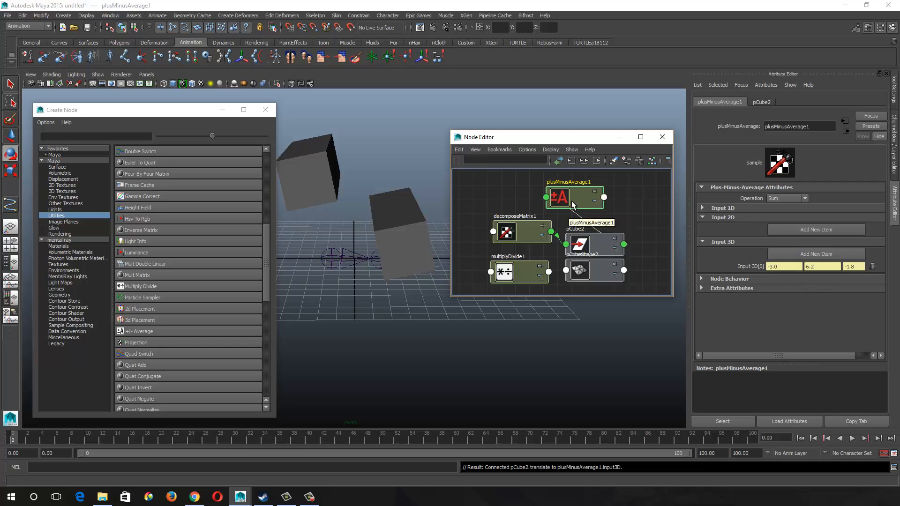
mouse_move(575, 210)
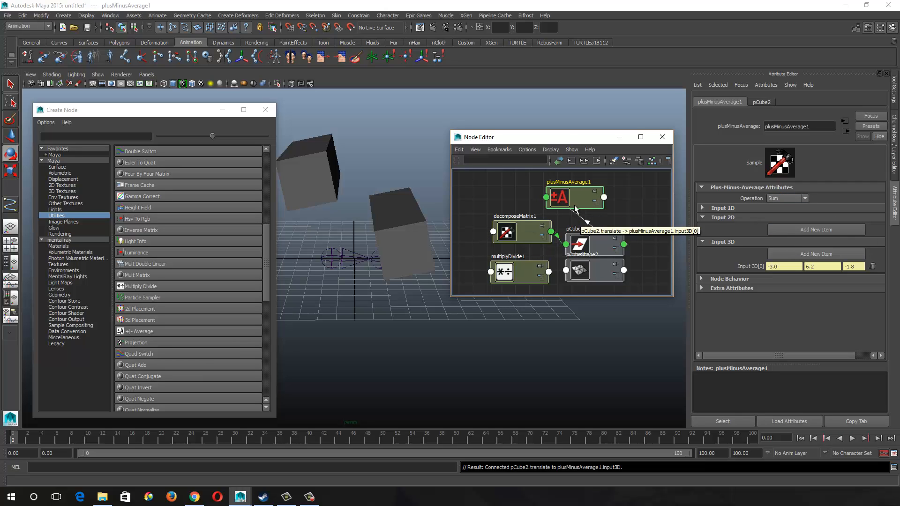
left_click(624, 245)
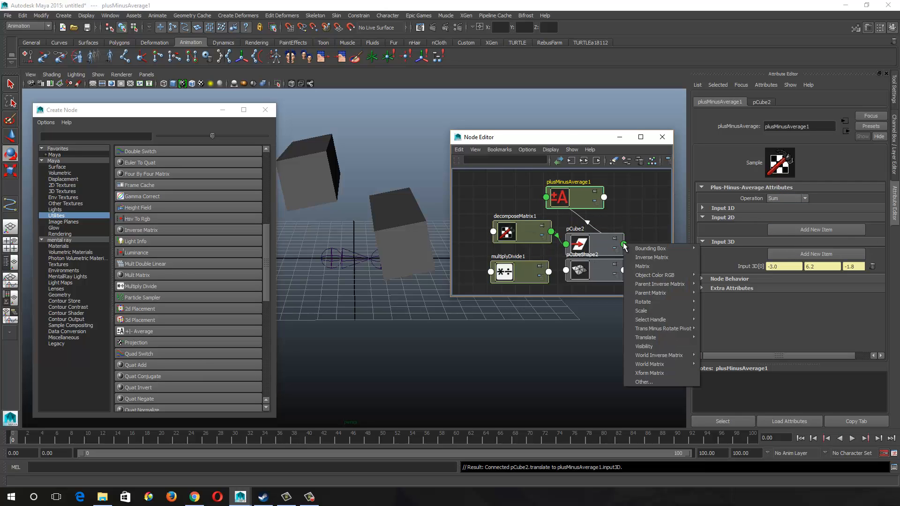
mouse_move(645, 337)
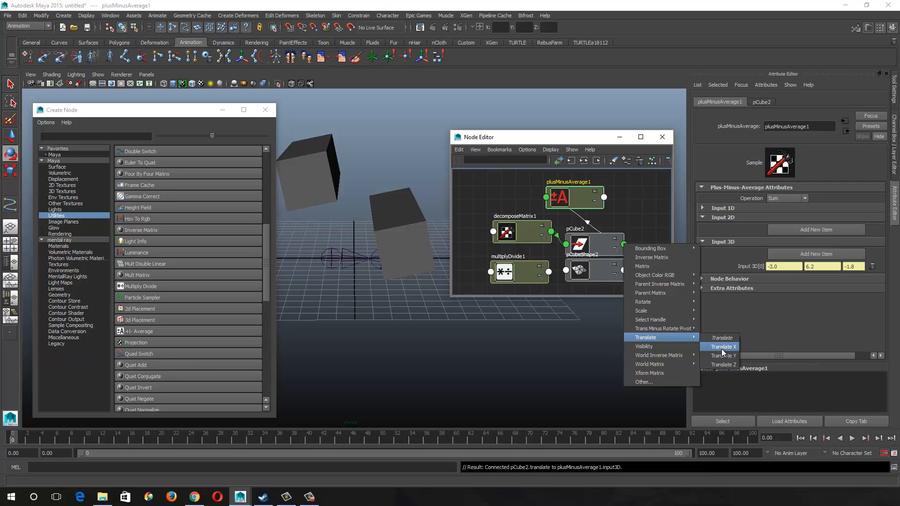
left_click(724, 347)
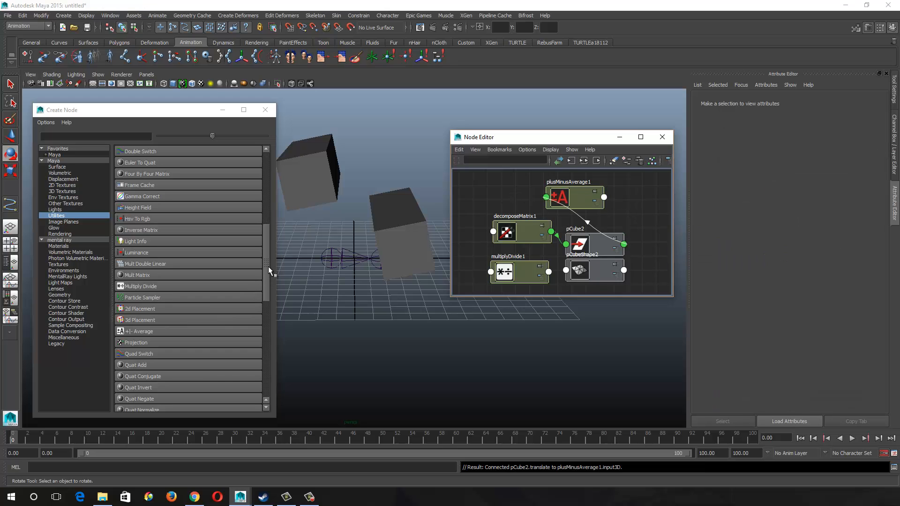
- Create reverse1 from the Utilities list and place it just above plusMinusAverage1 in the graph
scroll("down", 3)
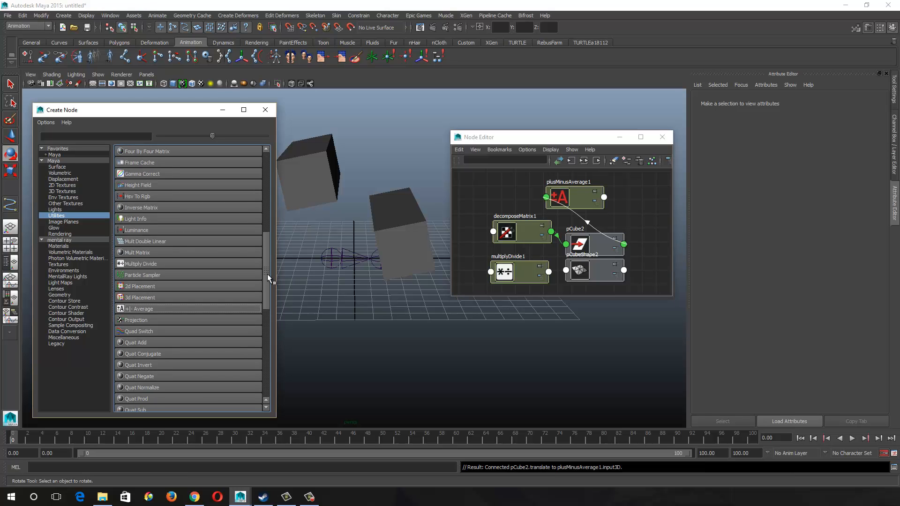
scroll("down", 3)
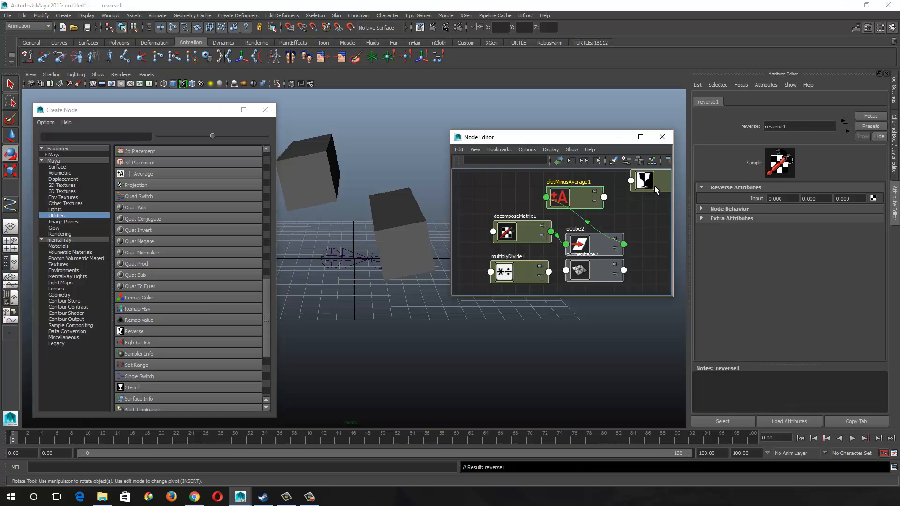
left_click_drag(644, 180, 635, 200)
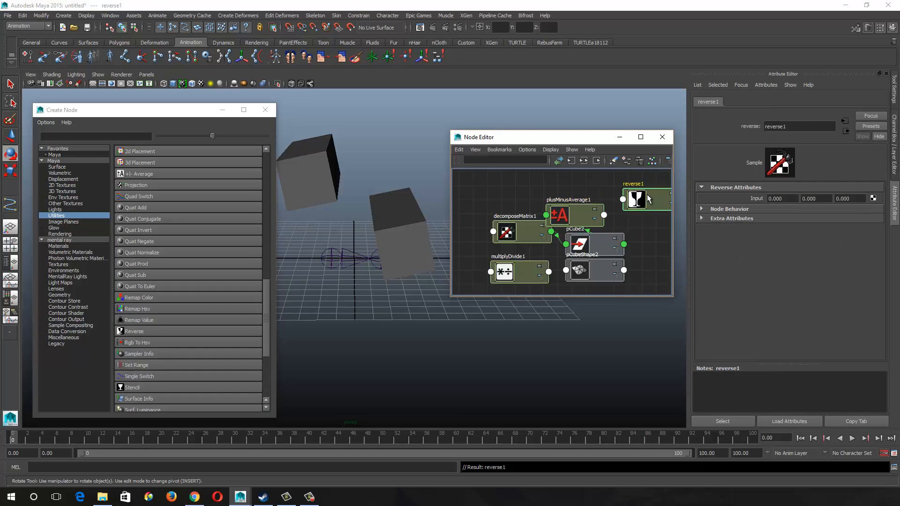
left_click_drag(636, 200, 615, 189)
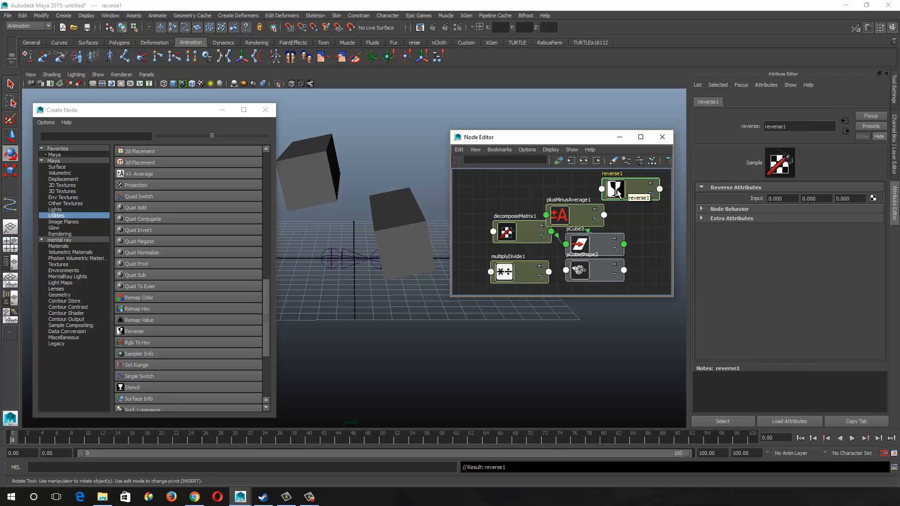
mouse_move(634, 200)
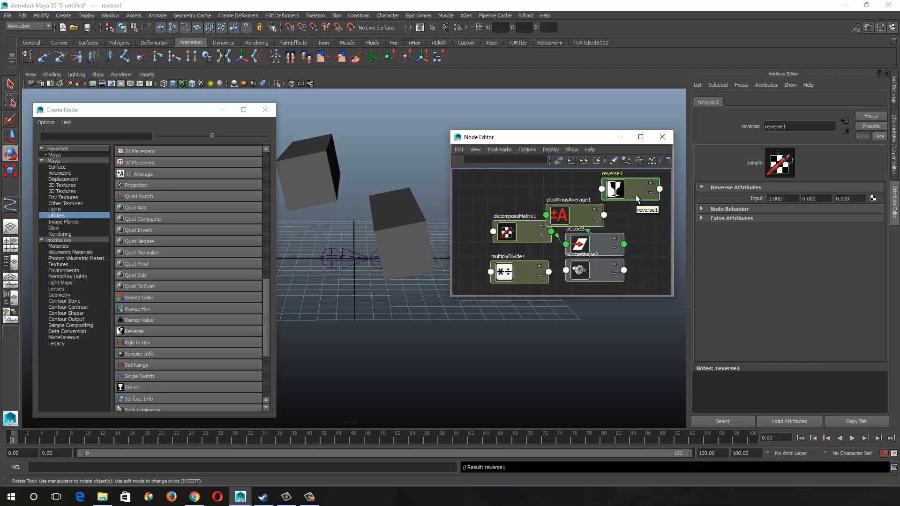
mouse_move(621, 190)
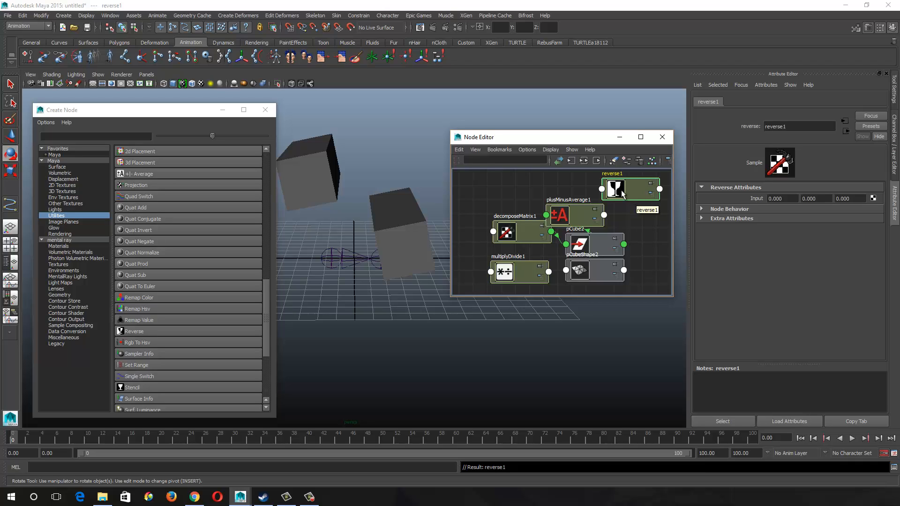
mouse_move(626, 194)
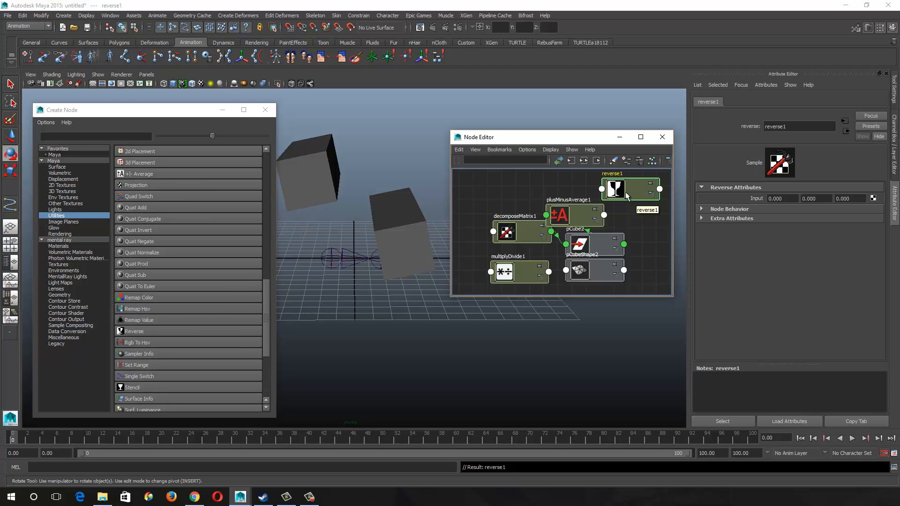
mouse_move(615, 189)
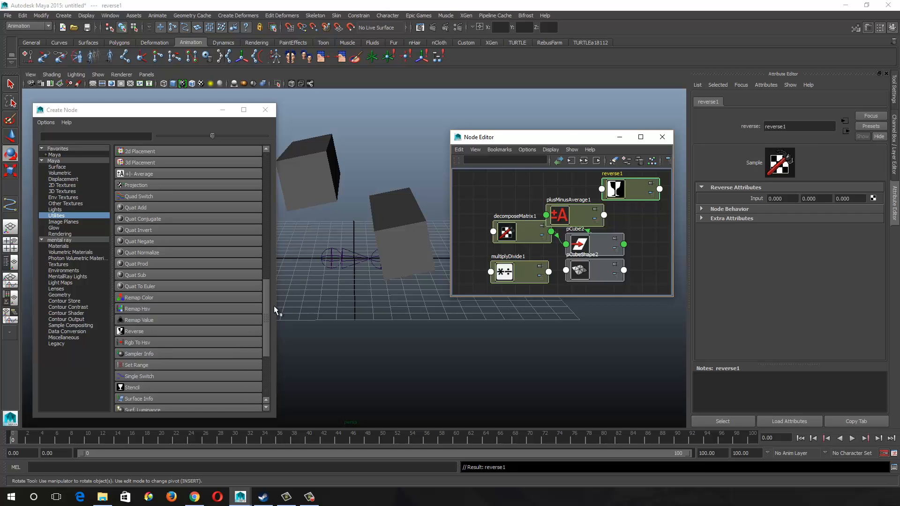
- Create setRange1 from the Utilities list so it sits above decomposeMatrix1
scroll("down", 3)
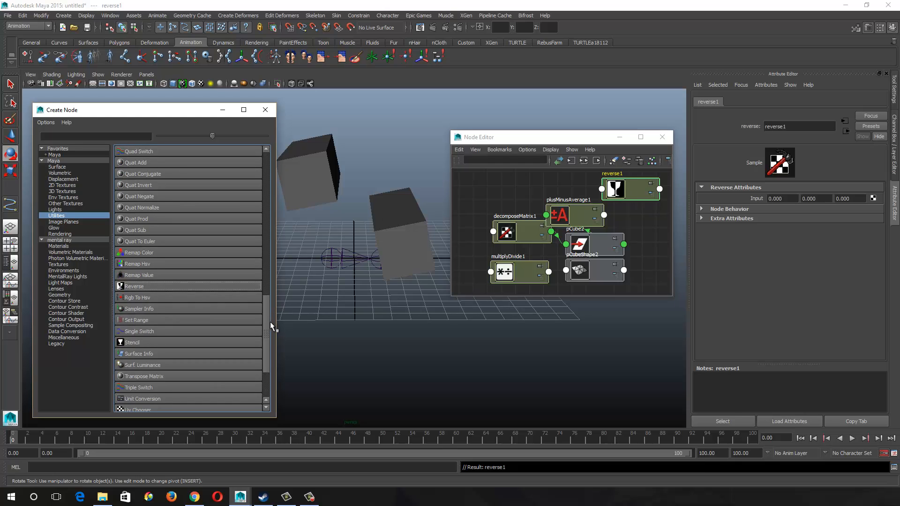
scroll("down", 3)
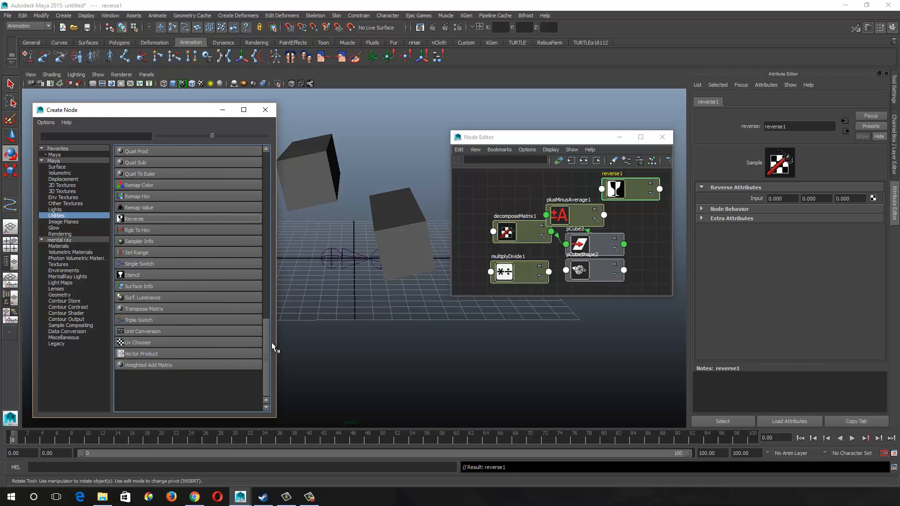
mouse_move(176, 303)
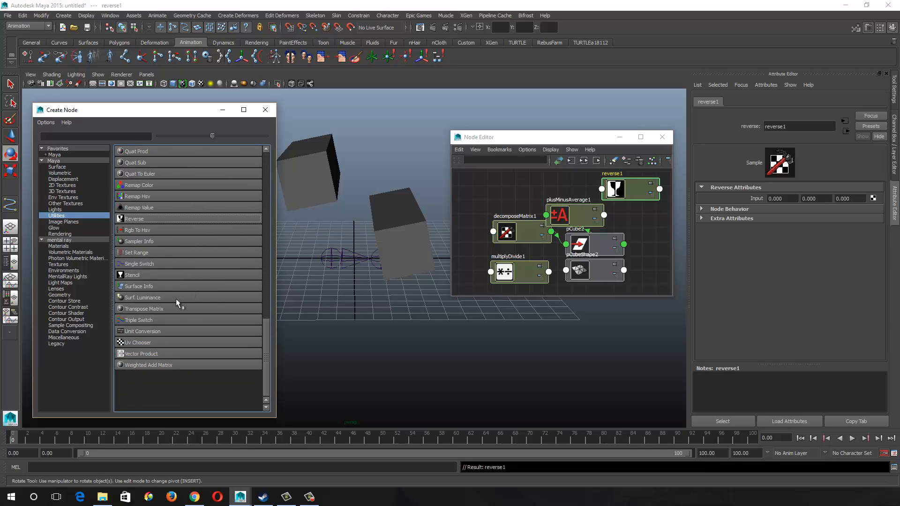
mouse_move(164, 347)
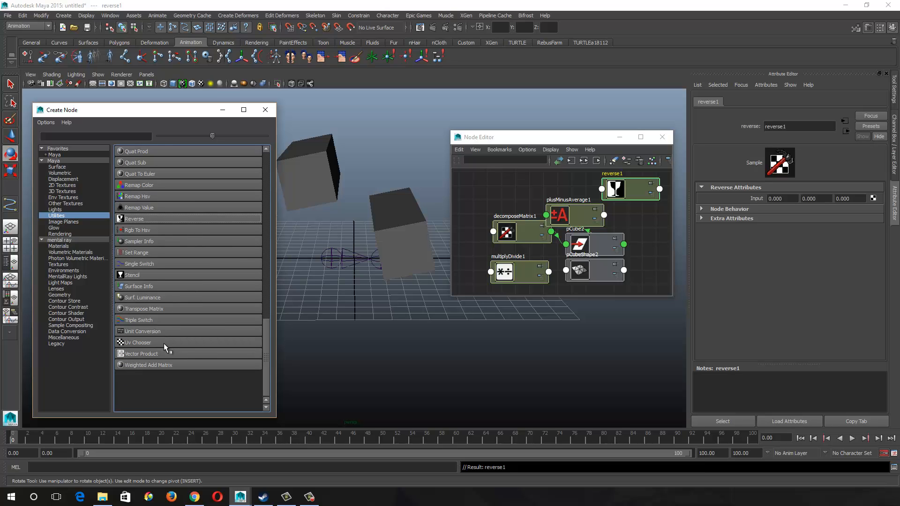
mouse_move(184, 296)
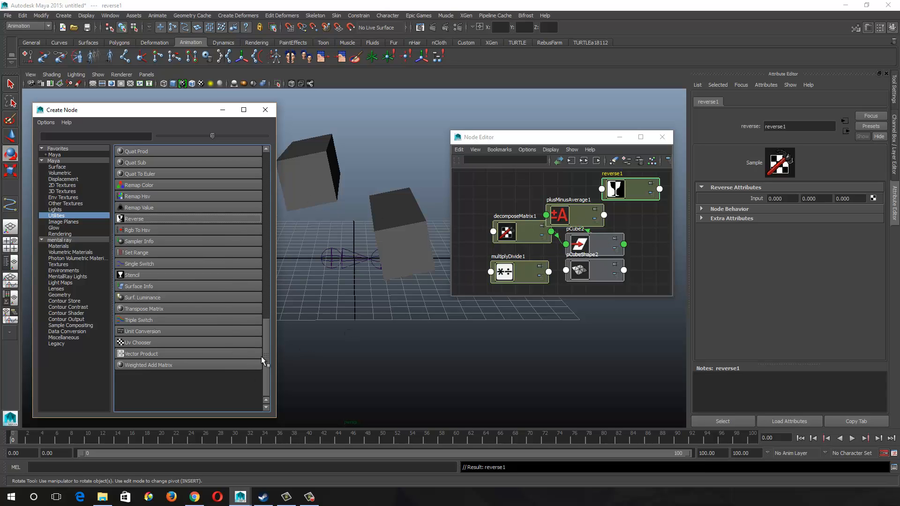
mouse_move(266, 356)
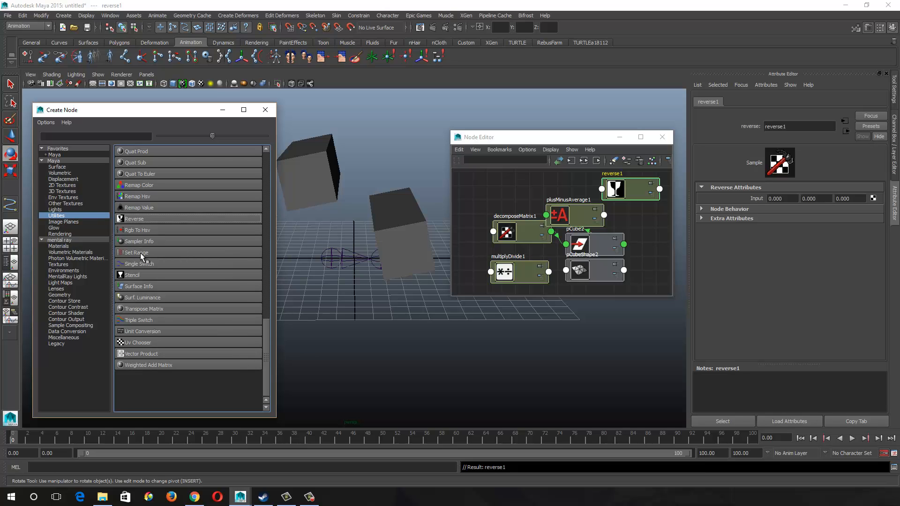
left_click(136, 252)
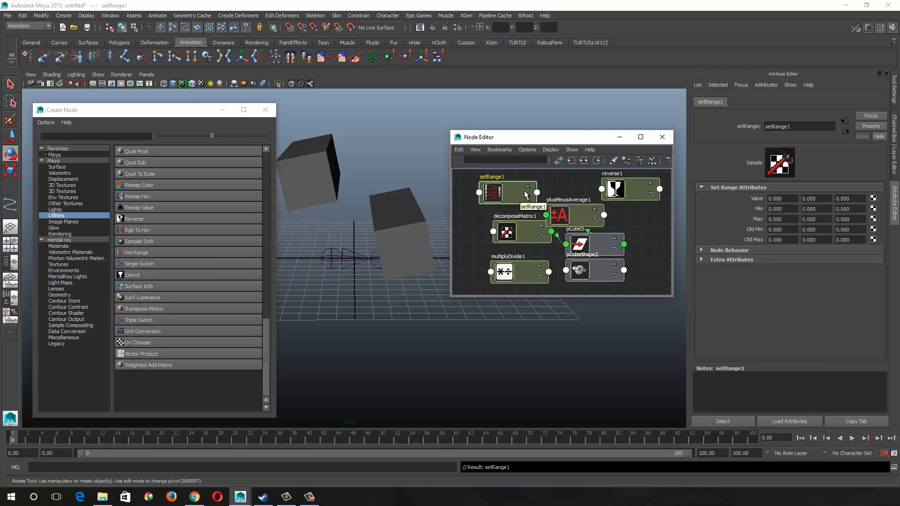
mouse_move(511, 198)
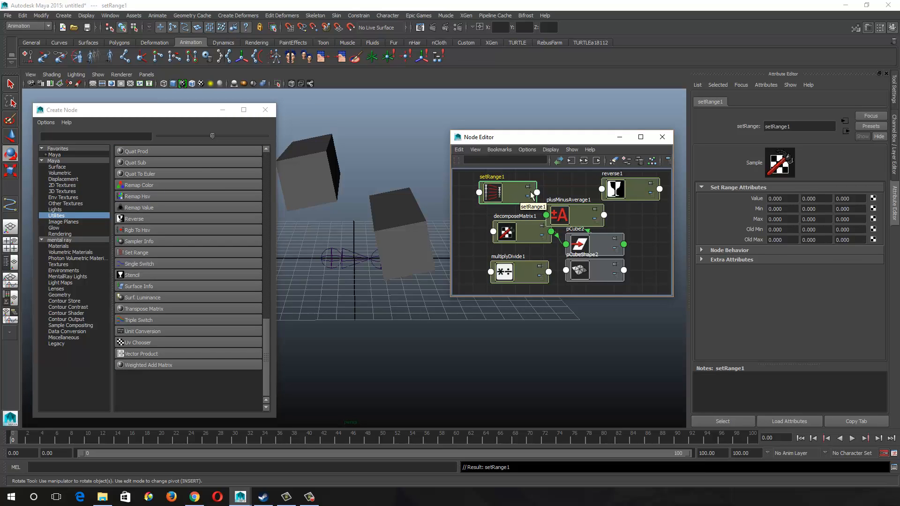
mouse_move(541, 198)
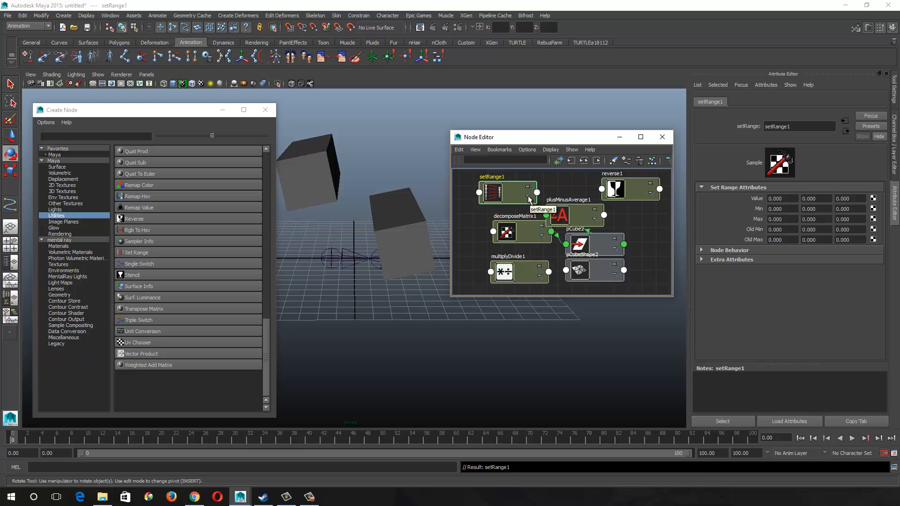
mouse_move(710, 214)
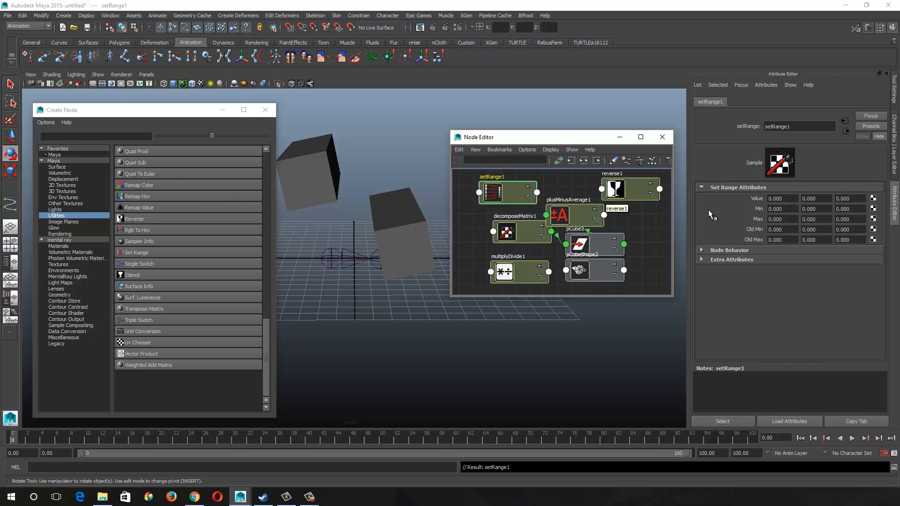
mouse_move(858, 227)
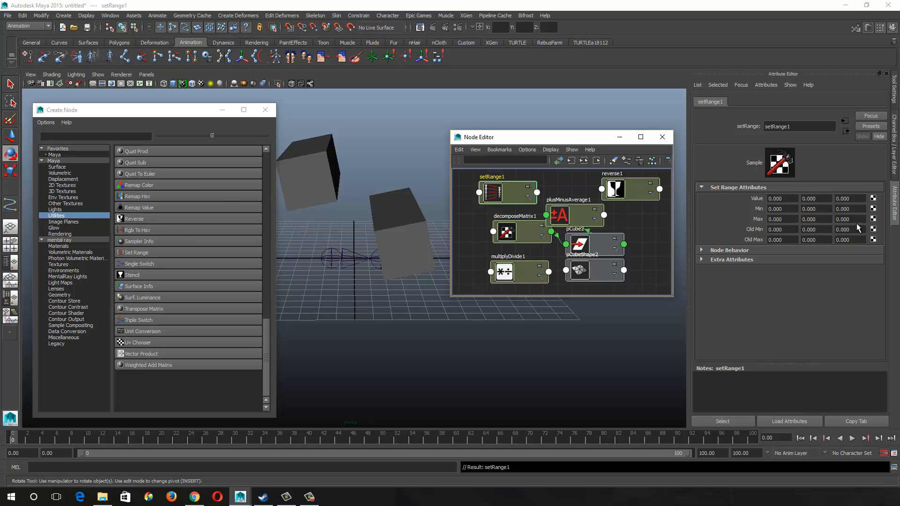
mouse_move(510, 198)
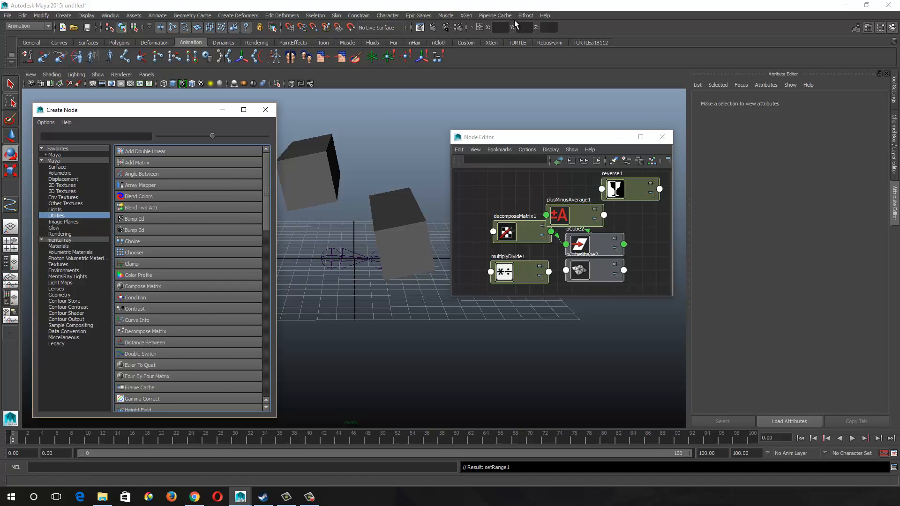
- Delete setRange1 from the graph and glance through the Help menu
left_click(545, 15)
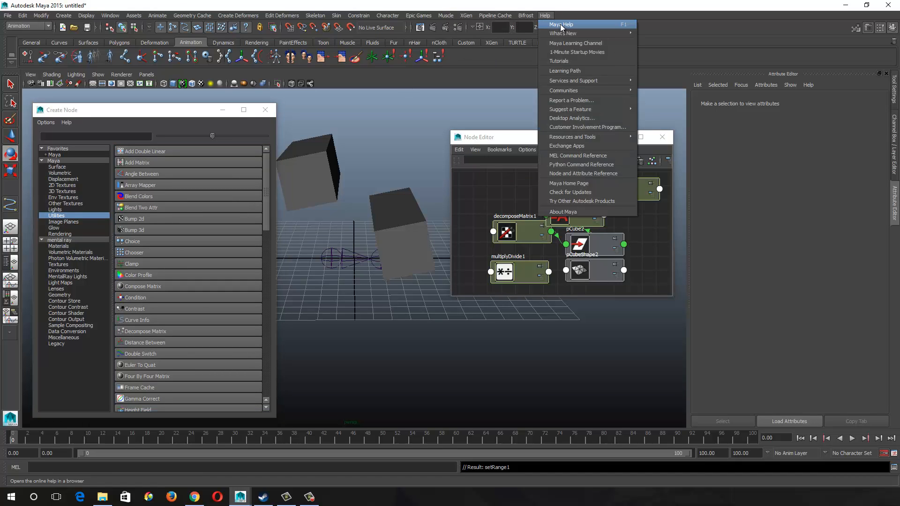
mouse_move(266, 190)
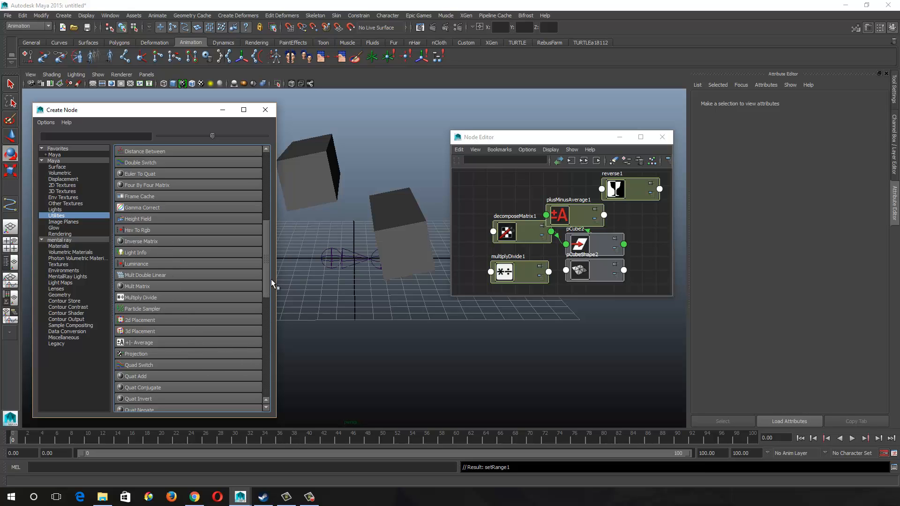
mouse_move(276, 266)
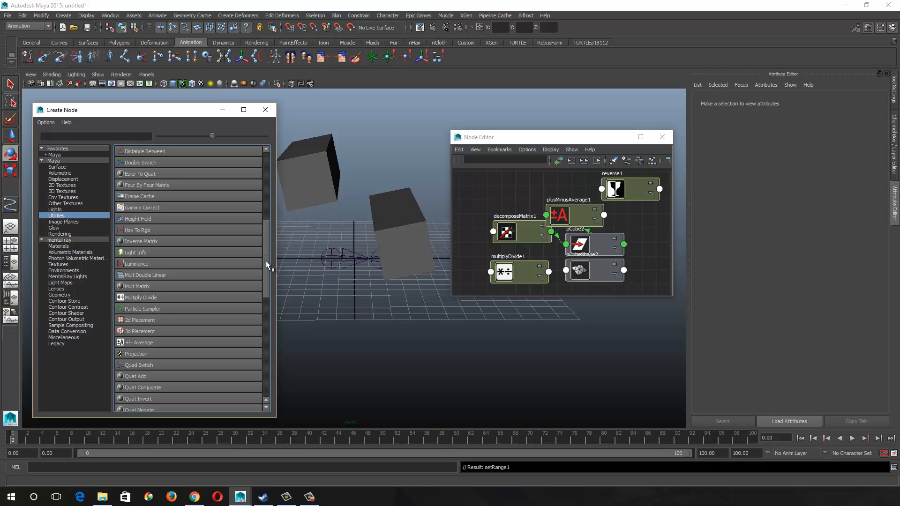
scroll("down", 3)
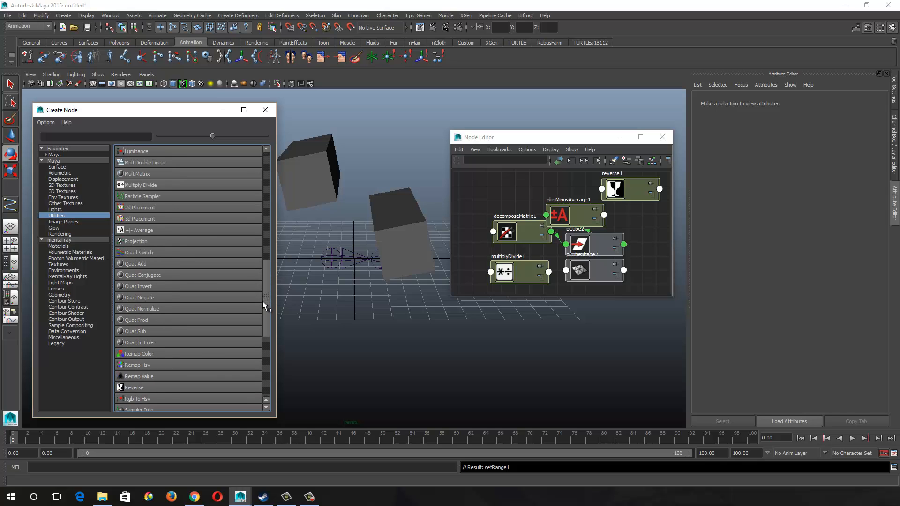
mouse_move(271, 298)
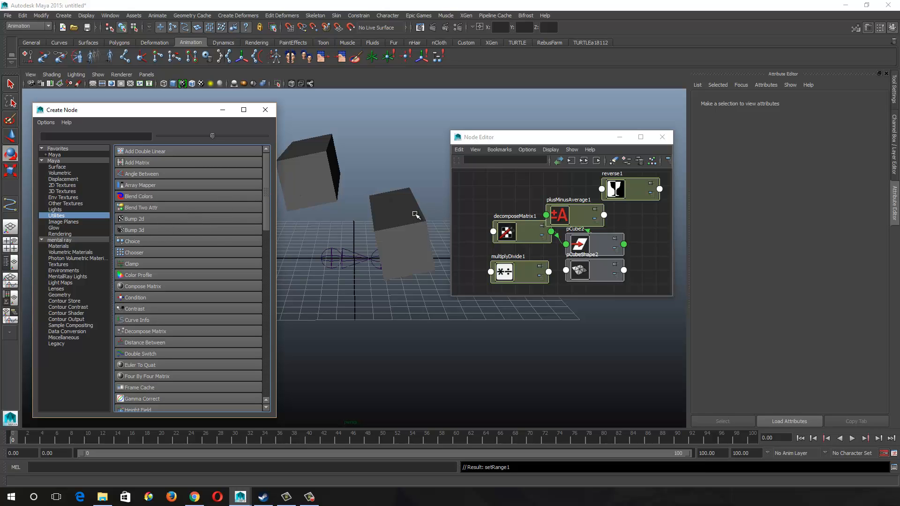
mouse_move(411, 219)
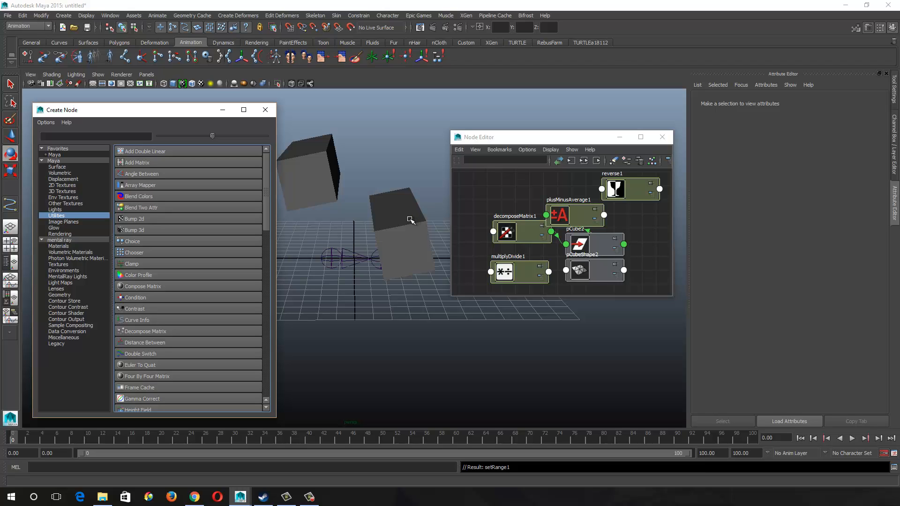
mouse_move(415, 225)
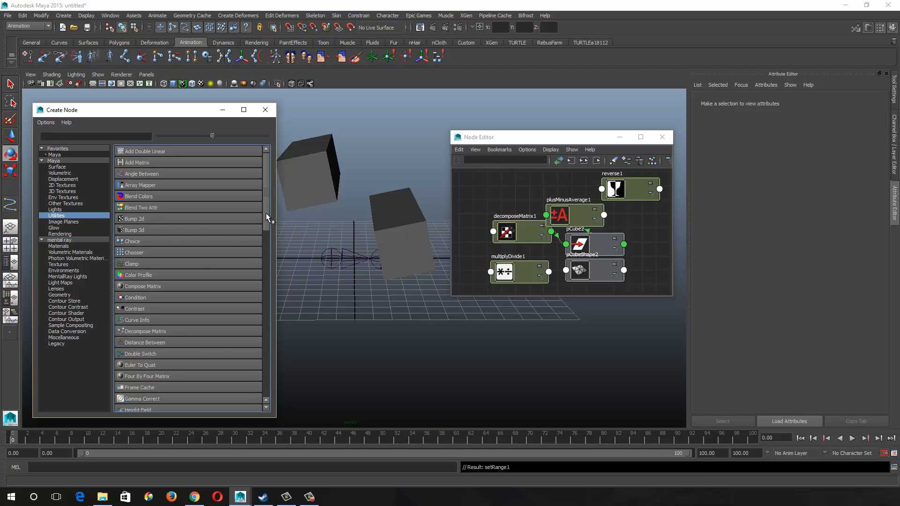
scroll("down", 3)
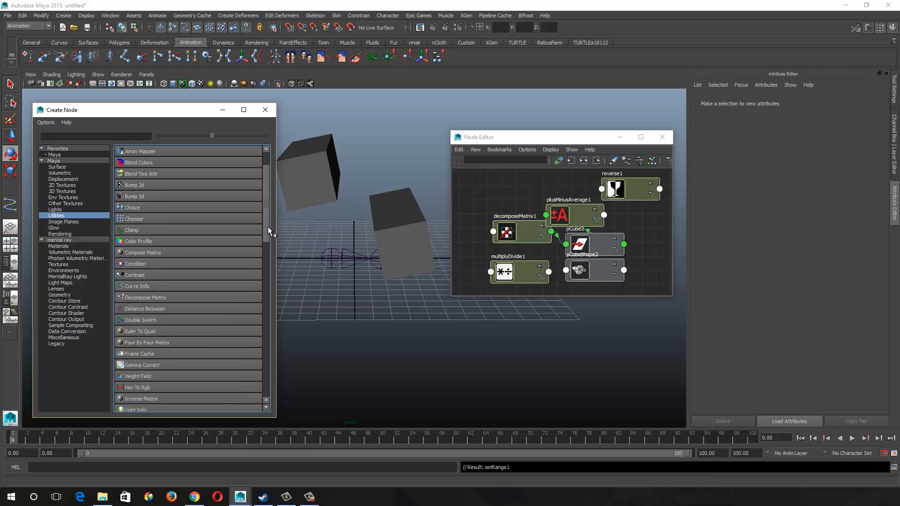
mouse_move(284, 211)
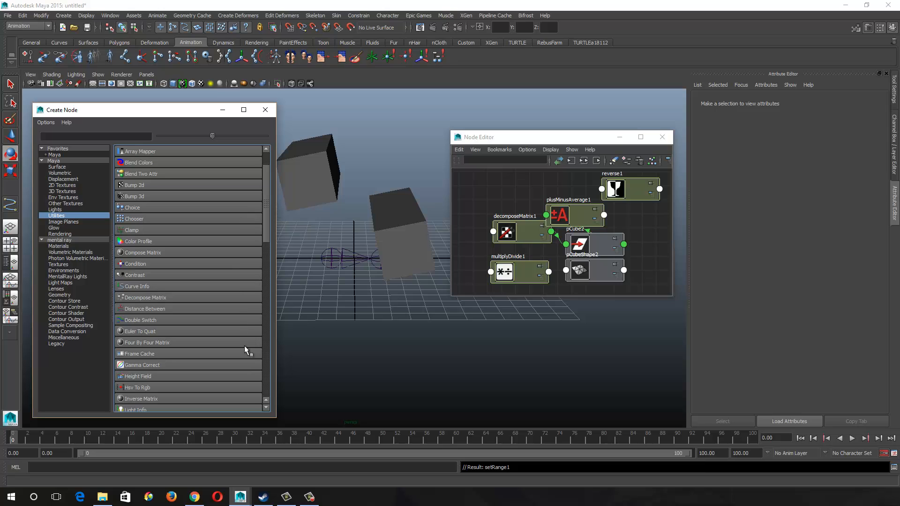
mouse_move(266, 212)
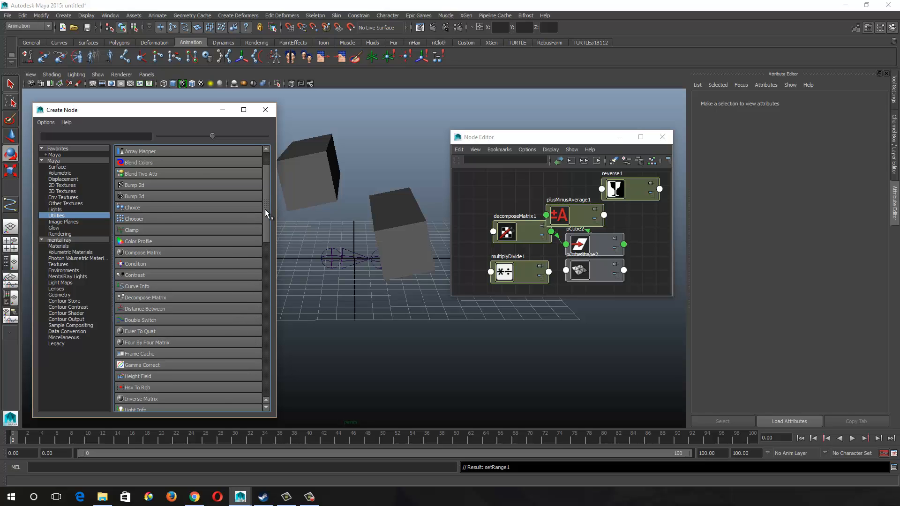